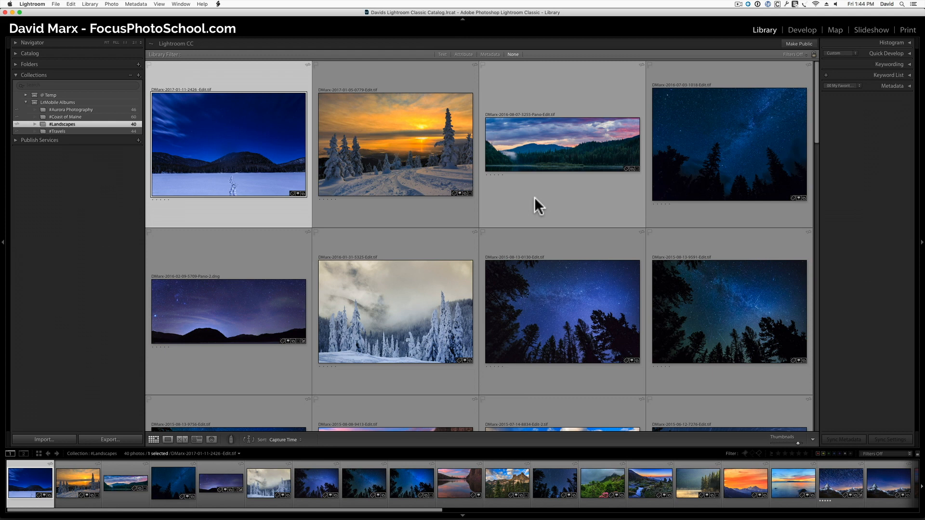
{"action": "mouse_move", "coordinate": [524, 204]}
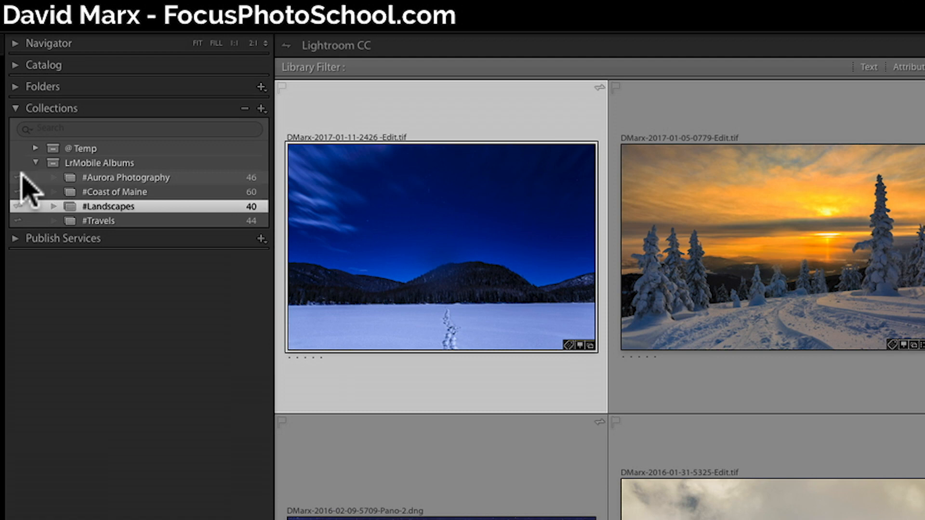
{"action": "mouse_move", "coordinate": [83, 214]}
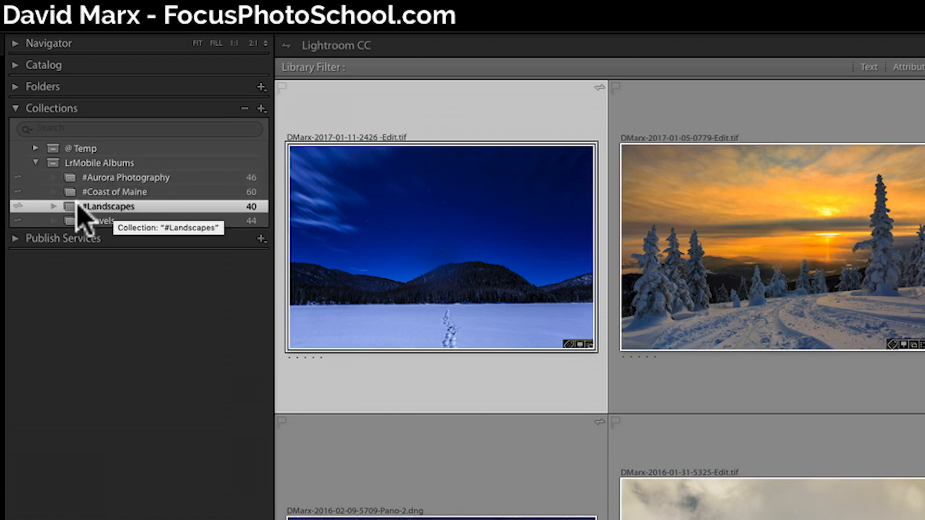
{"action": "mouse_move", "coordinate": [17, 212]}
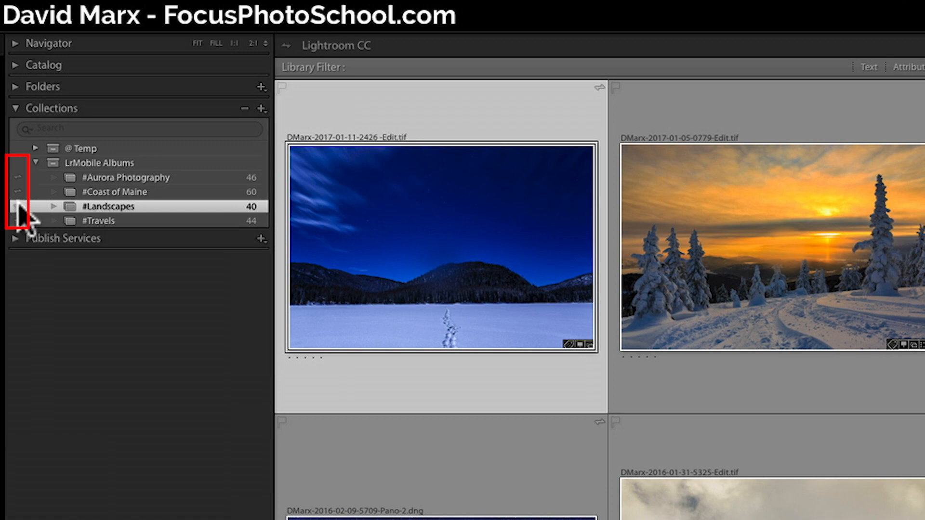
{"action": "mouse_move", "coordinate": [17, 207]}
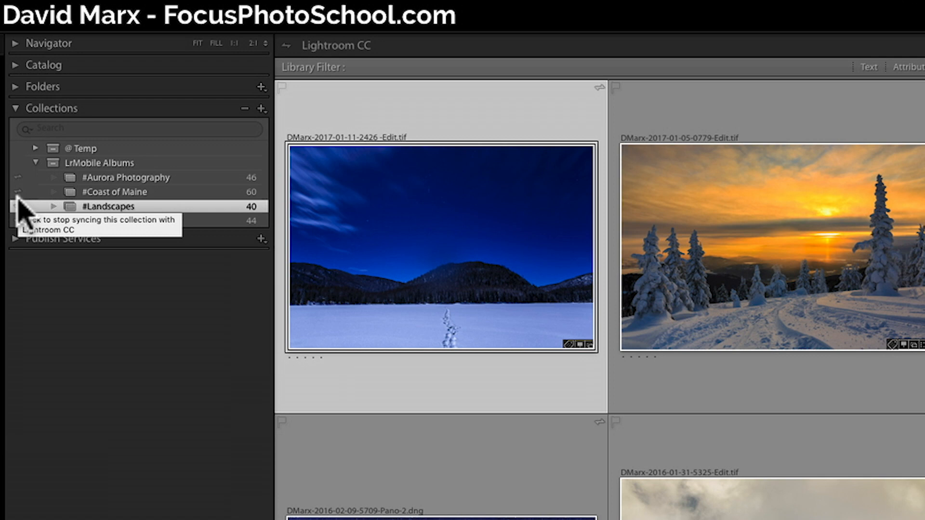
{"action": "mouse_move", "coordinate": [20, 209]}
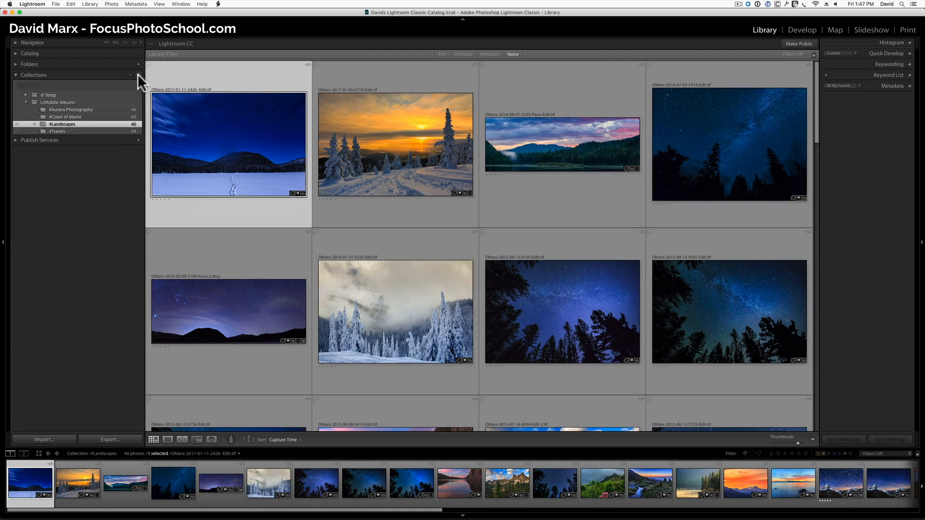
Create a 'Five Star' smart collection matching five-star ratings, outside any collection set
{"action": "left_click", "coordinate": [139, 75]}
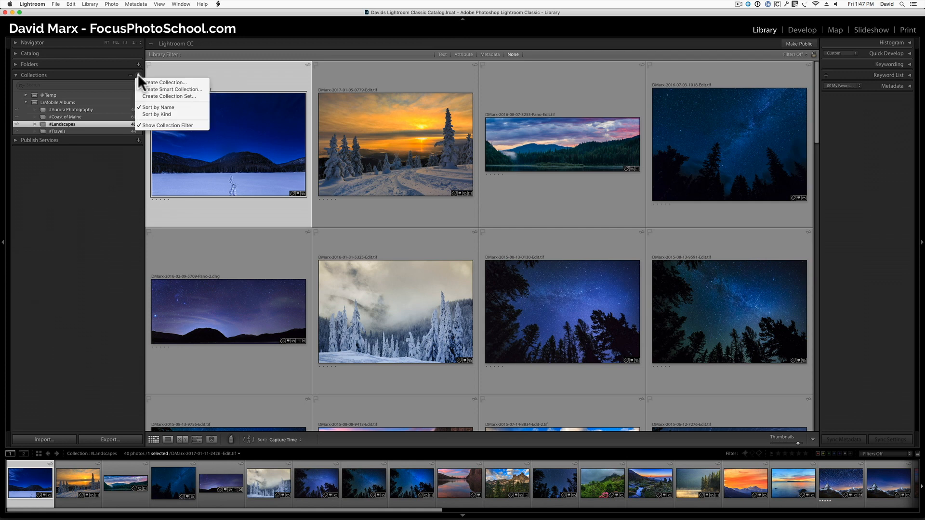
{"action": "mouse_move", "coordinate": [171, 89]}
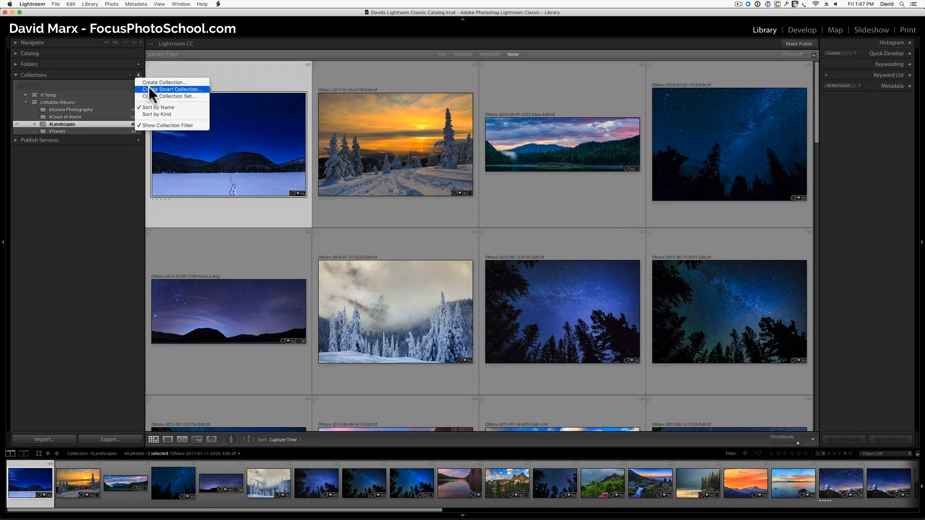
{"action": "left_click", "coordinate": [172, 89]}
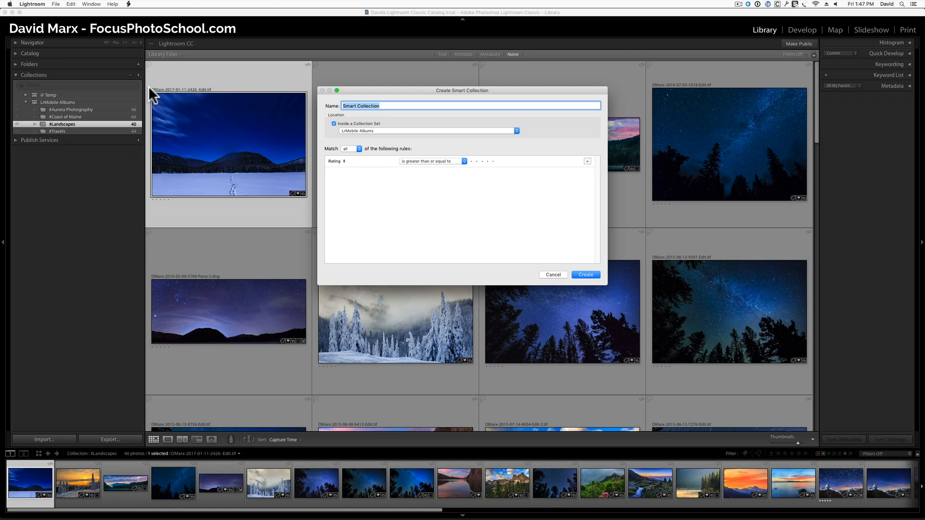
{"action": "type", "text": "Five Star"}
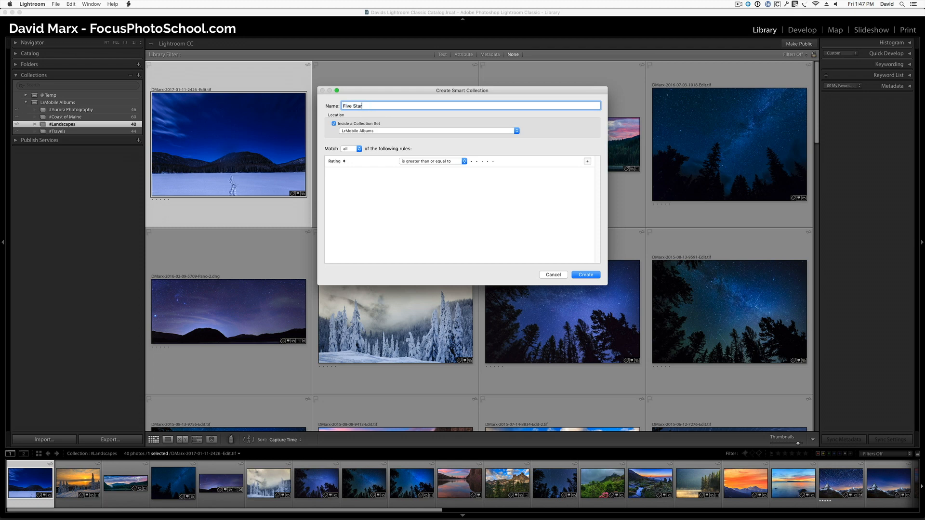
{"action": "mouse_move", "coordinate": [285, 136]}
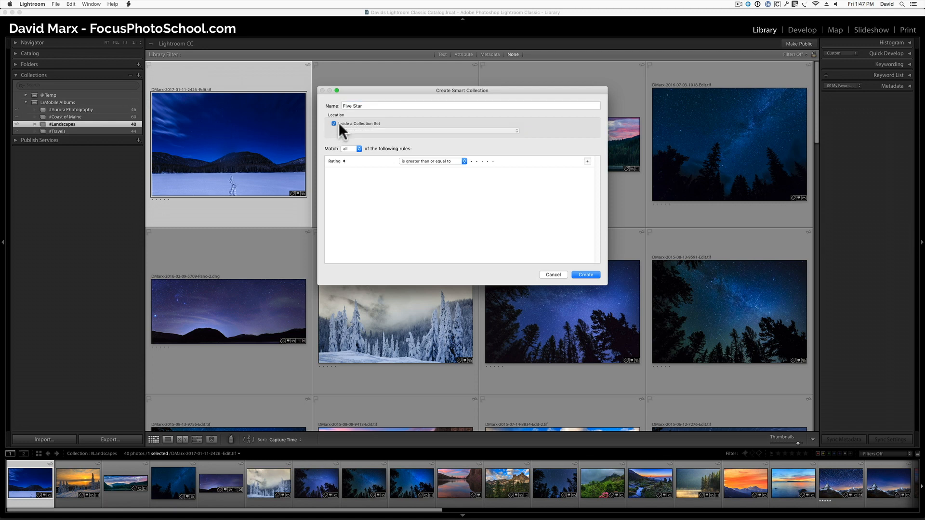
{"action": "left_click", "coordinate": [335, 123]}
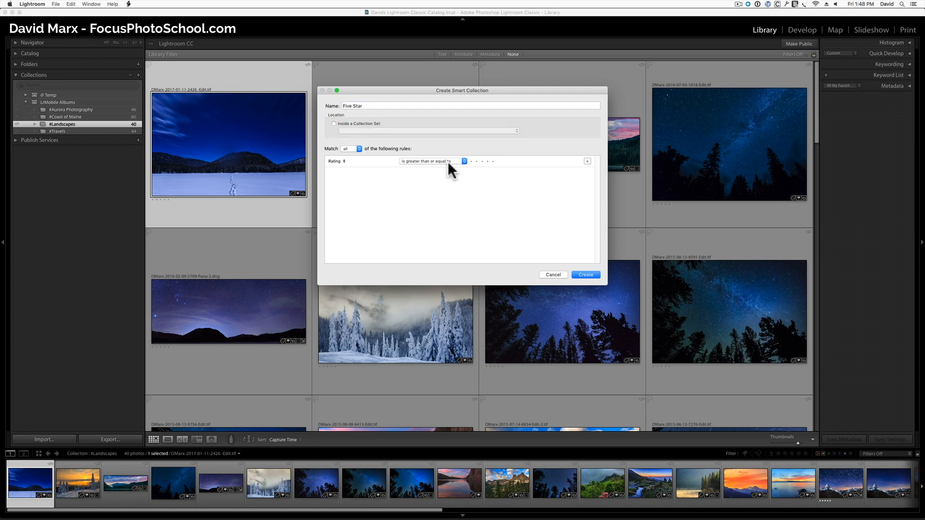
{"action": "left_click", "coordinate": [494, 161]}
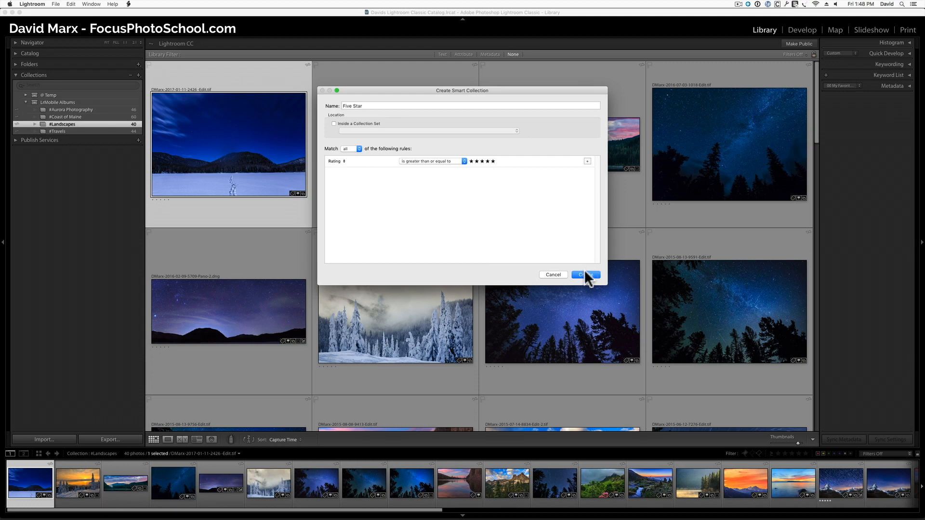
{"action": "left_click", "coordinate": [585, 274]}
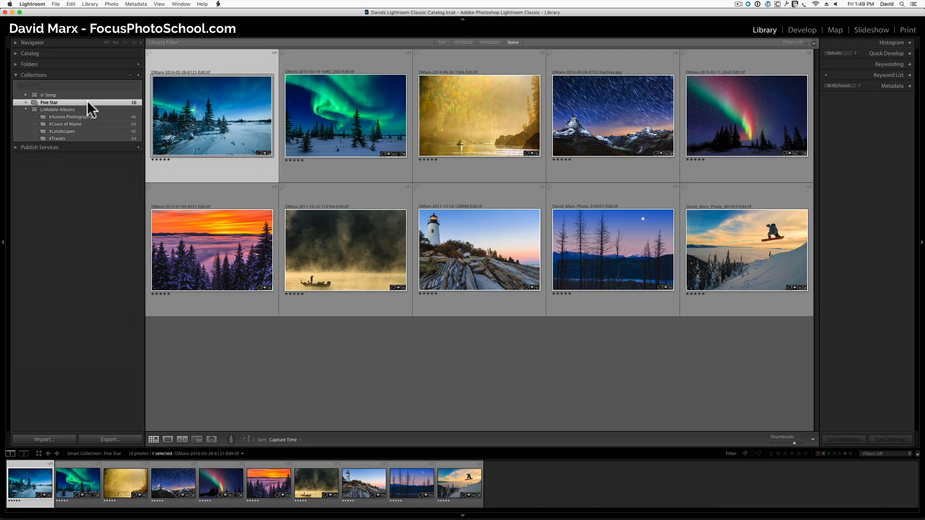
{"action": "mouse_move", "coordinate": [41, 111]}
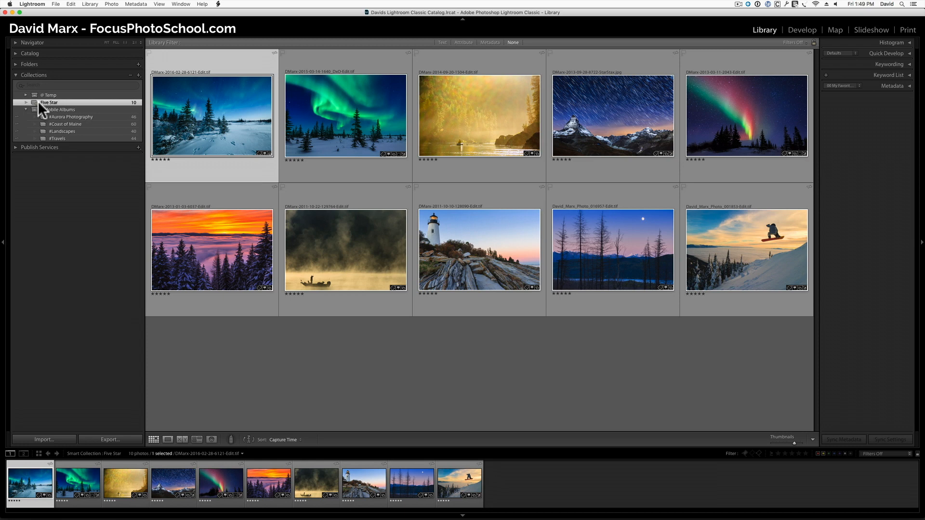
{"action": "mouse_move", "coordinate": [23, 109]}
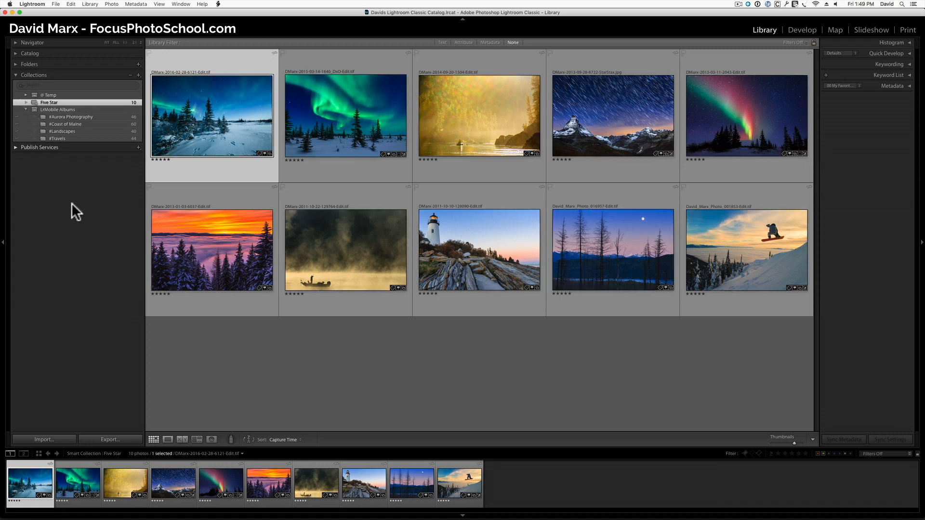
Switch to Safari and go to the Lightroom plugins page on regex.info
{"action": "left_click", "coordinate": [333, 511]}
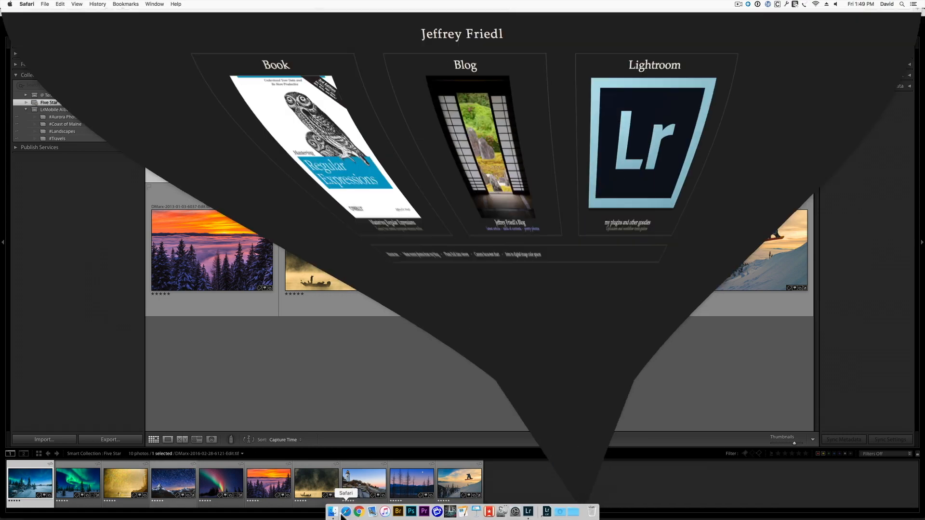
{"action": "left_click", "coordinate": [332, 511]}
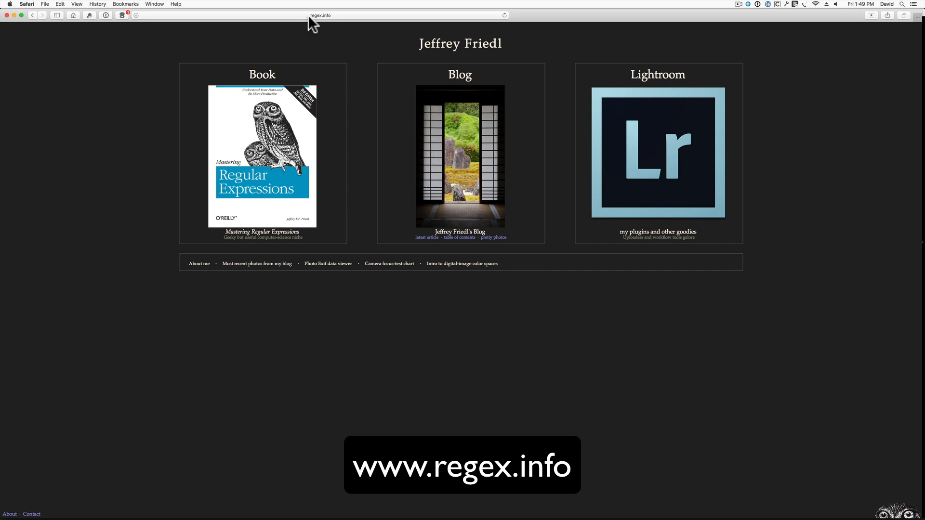
{"action": "mouse_move", "coordinate": [656, 155]}
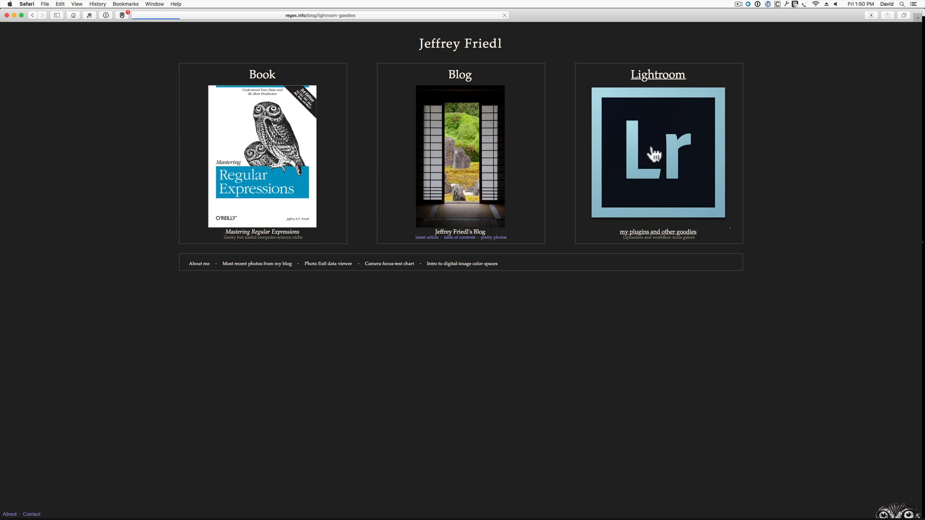
{"action": "left_click", "coordinate": [658, 232]}
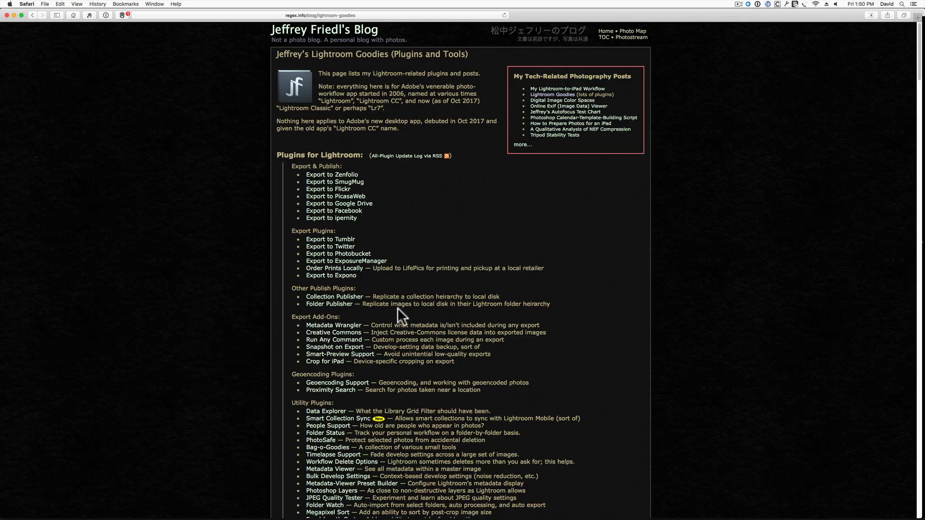
{"action": "scroll", "scroll_direction": "down", "scroll_amount": 3}
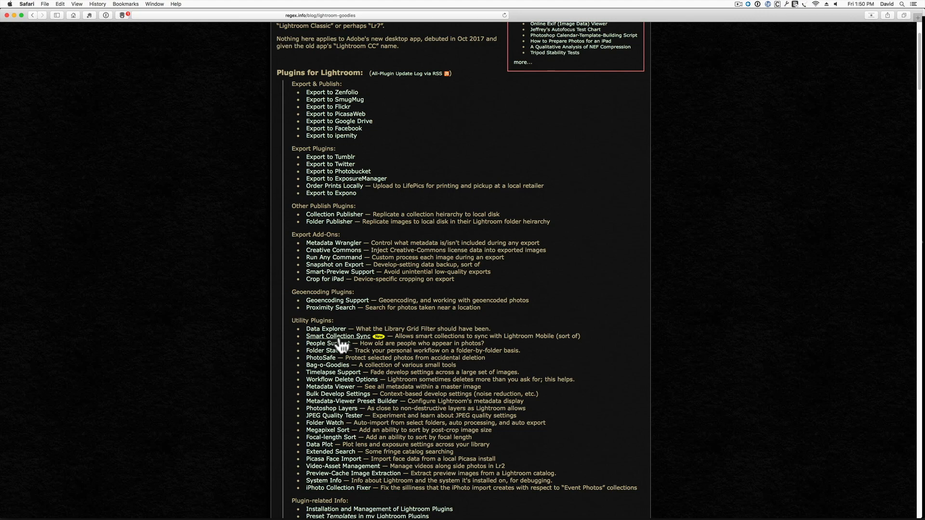
Reach the Smart Collection Sync plugin page and download its latest zip
{"action": "left_click", "coordinate": [337, 336]}
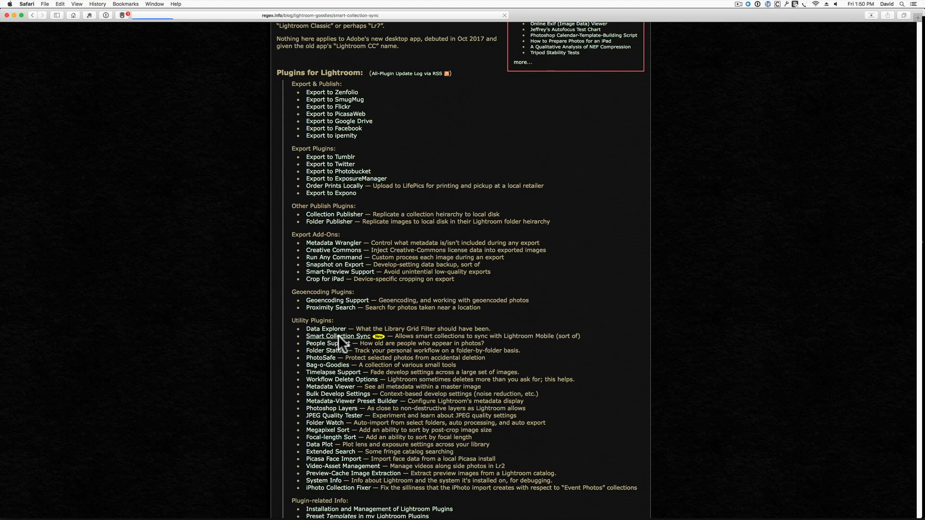
{"action": "left_click", "coordinate": [337, 335]}
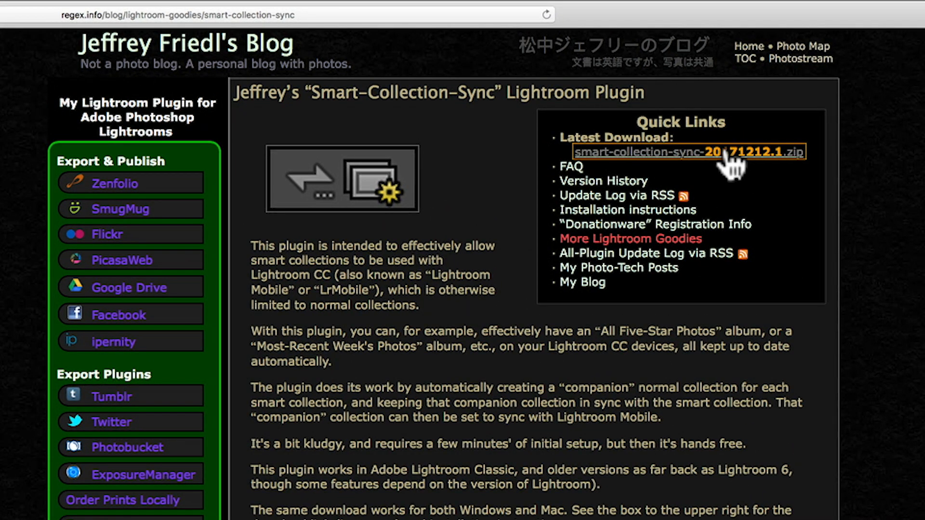
{"action": "mouse_move", "coordinate": [720, 165]}
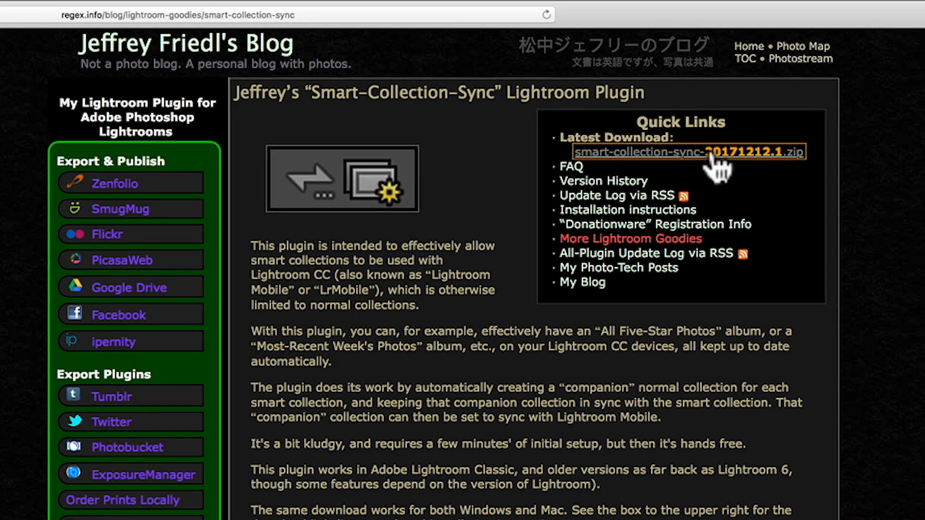
{"action": "left_click", "coordinate": [678, 153]}
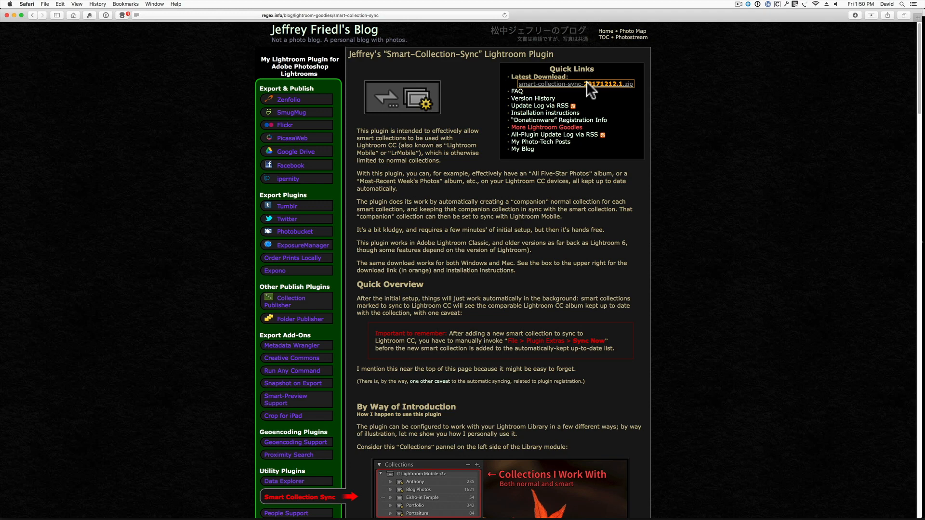
{"action": "mouse_move", "coordinate": [52, 17]}
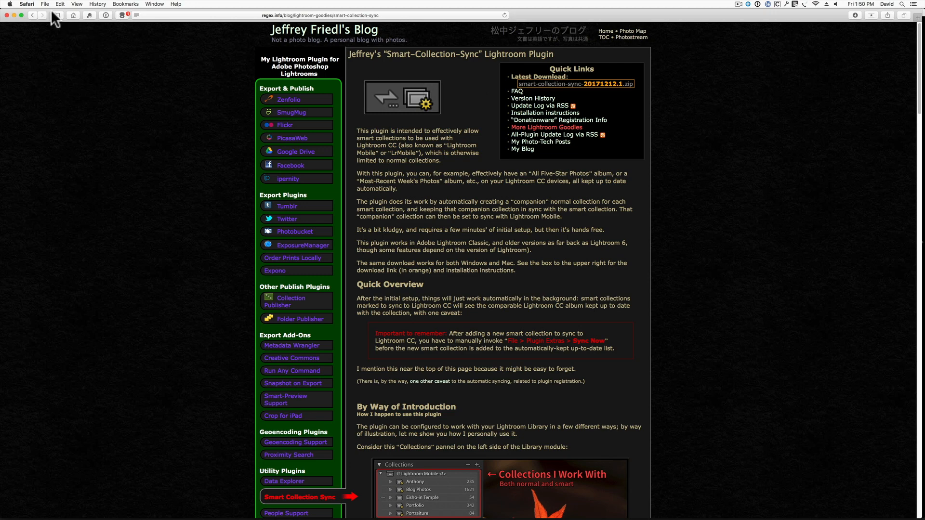
Quit Safari and unzip the smart-collection-sync archive in Downloads
{"action": "left_click", "coordinate": [27, 4]}
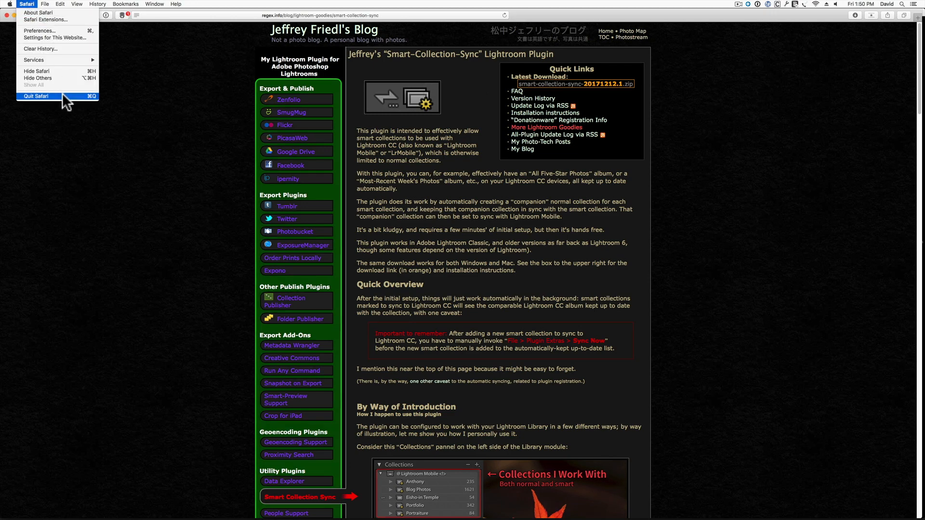
{"action": "left_click", "coordinate": [35, 96]}
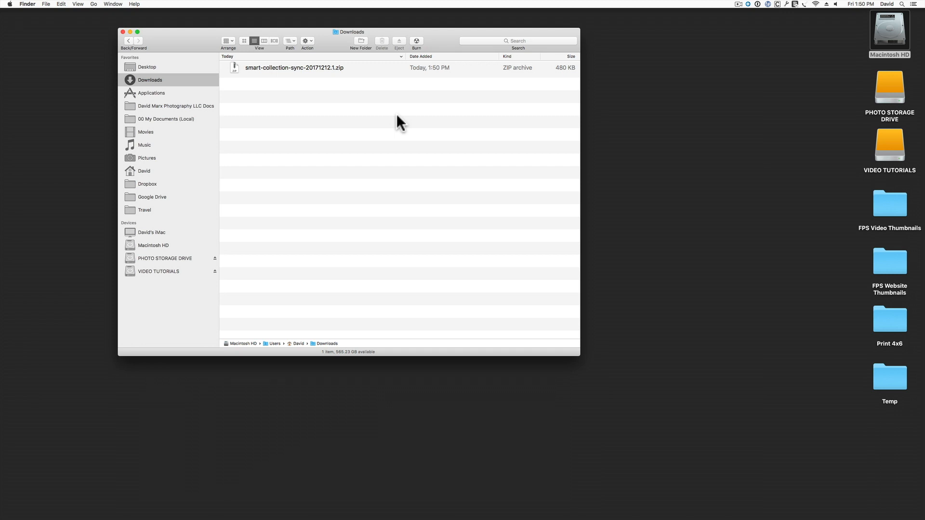
{"action": "mouse_move", "coordinate": [277, 83]}
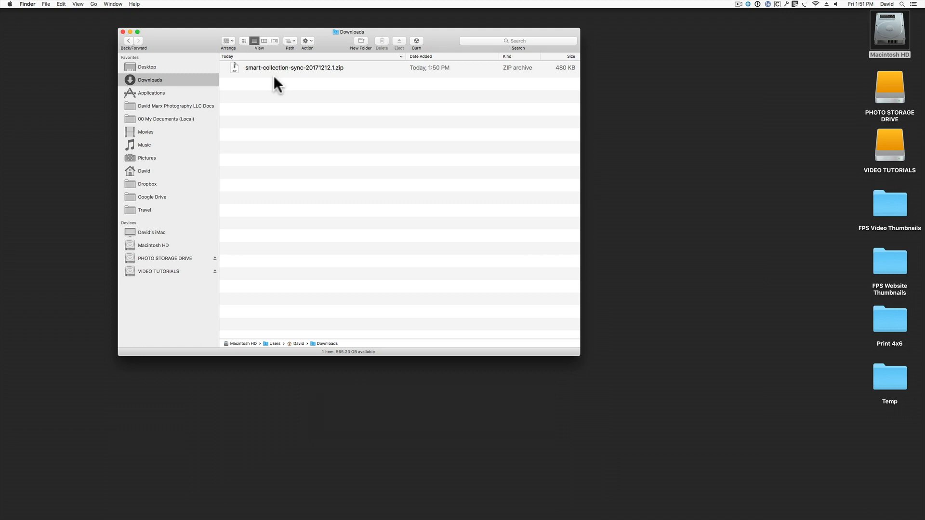
{"action": "mouse_move", "coordinate": [247, 48]}
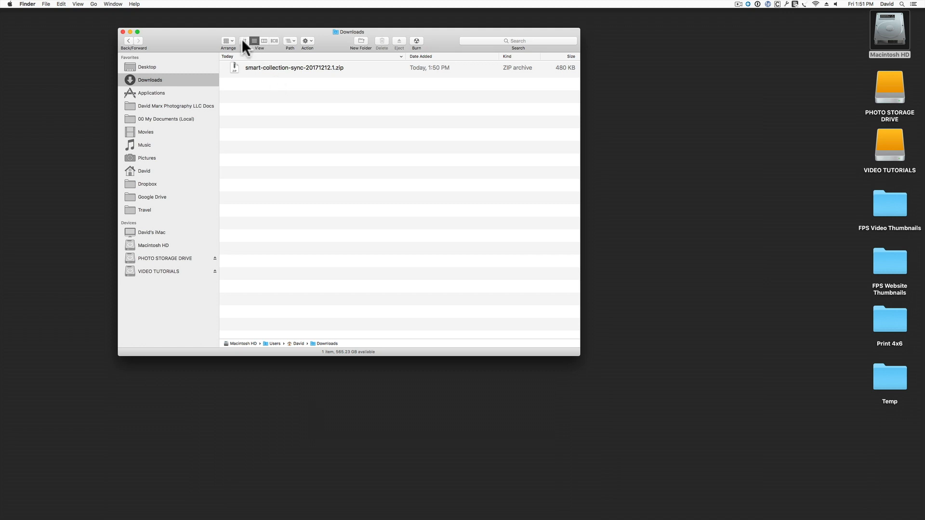
{"action": "mouse_move", "coordinate": [286, 75]}
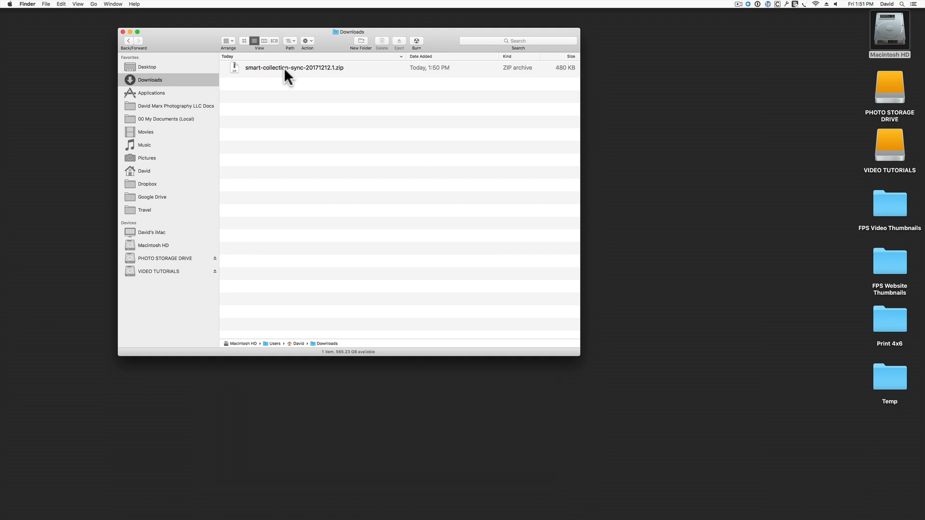
{"action": "left_click", "coordinate": [292, 68]}
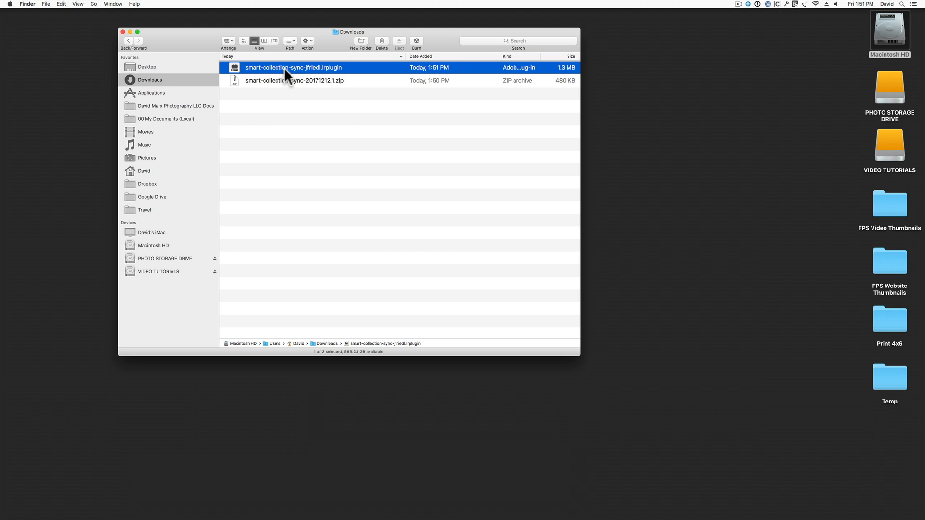
{"action": "mouse_move", "coordinate": [304, 88]}
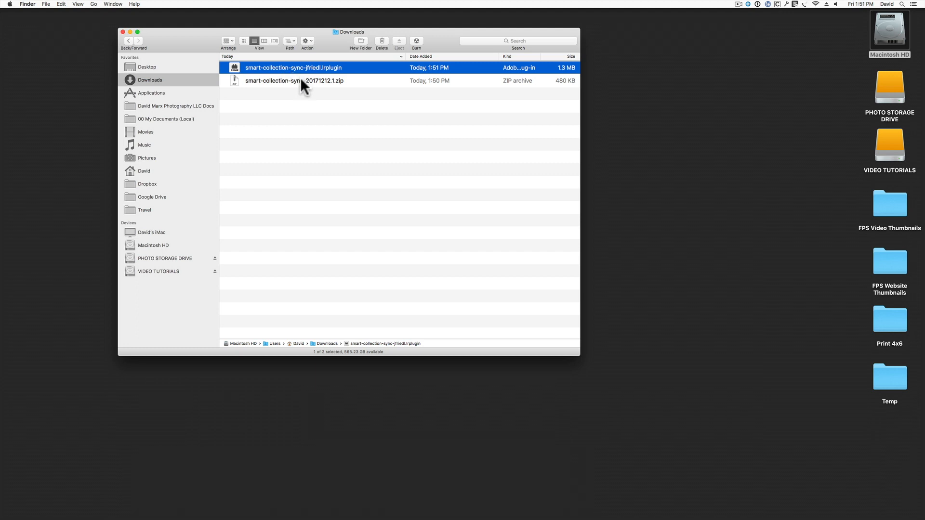
{"action": "left_click", "coordinate": [293, 80]}
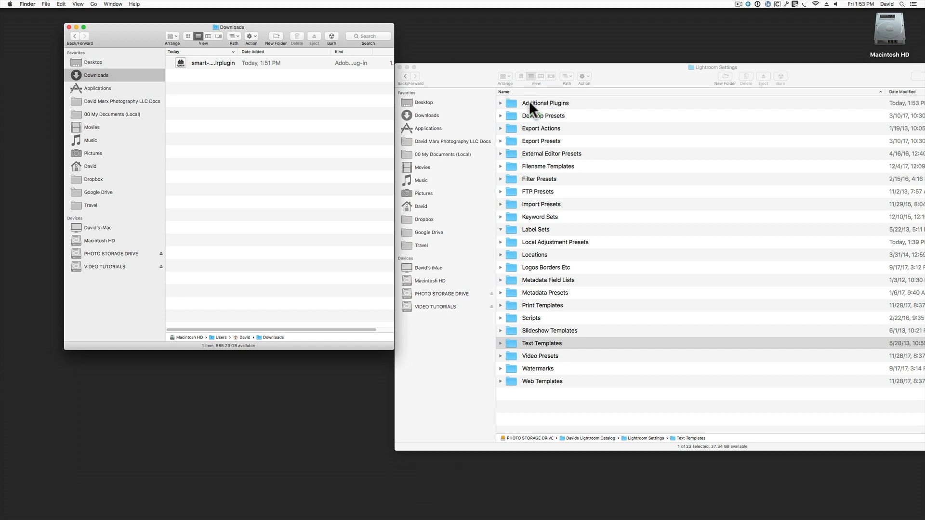
{"action": "mouse_move", "coordinate": [537, 114]}
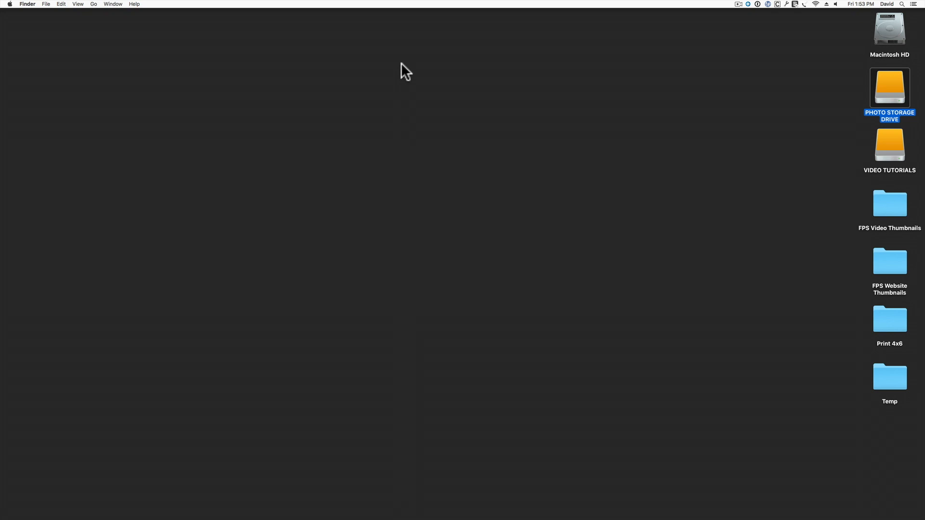
{"action": "mouse_move", "coordinate": [453, 266]}
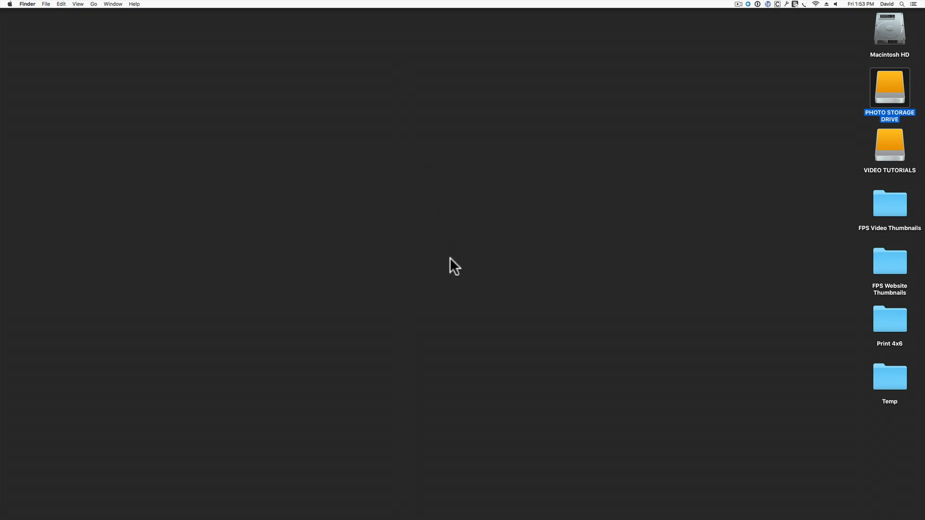
Return to Lightroom Classic and bring up the Plug-in Manager via the File menu
{"action": "left_click", "coordinate": [548, 512]}
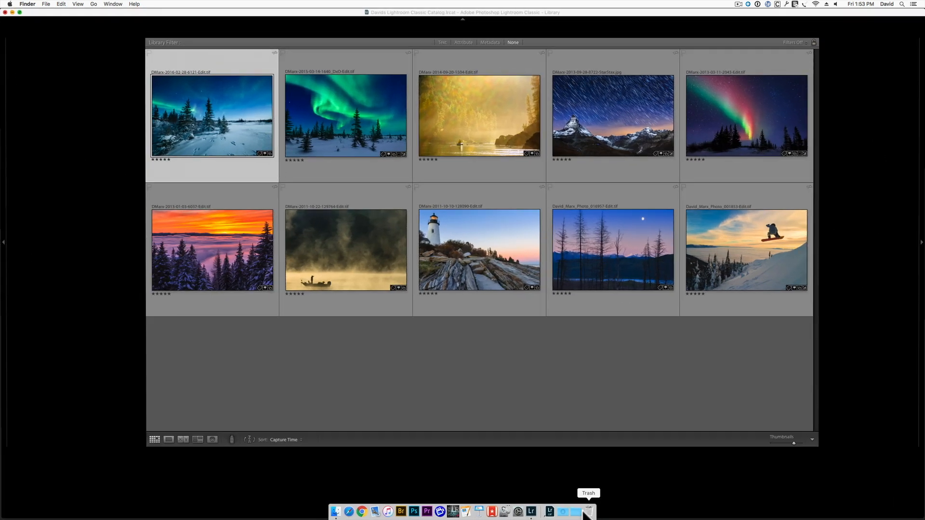
{"action": "left_click", "coordinate": [529, 511]}
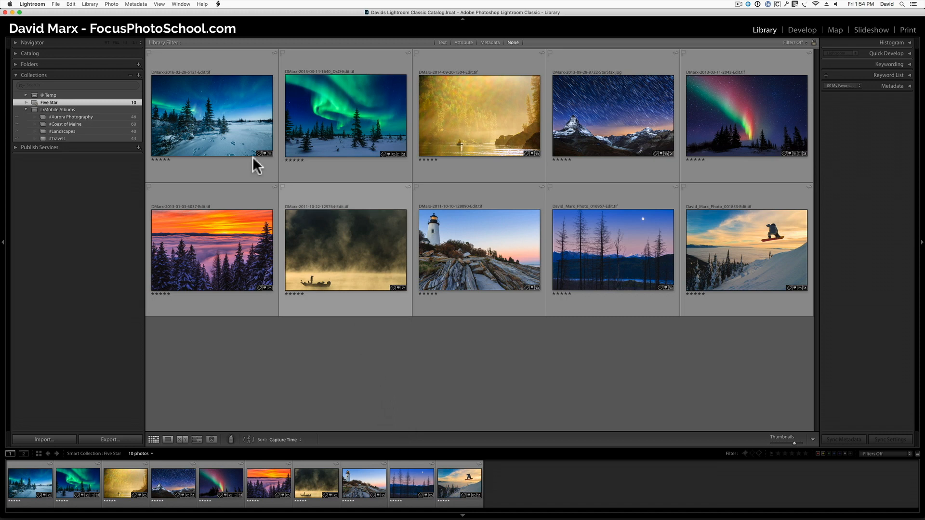
{"action": "left_click", "coordinate": [56, 4]}
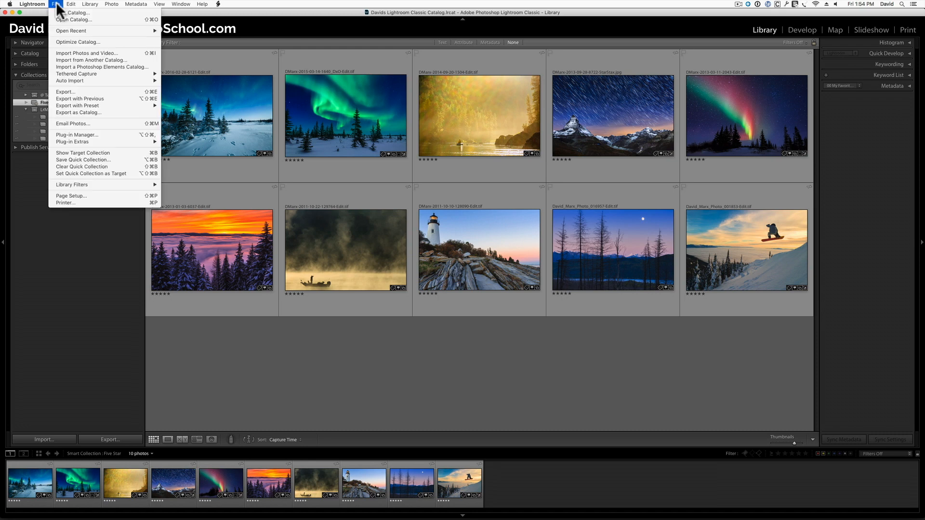
{"action": "mouse_move", "coordinate": [86, 138]}
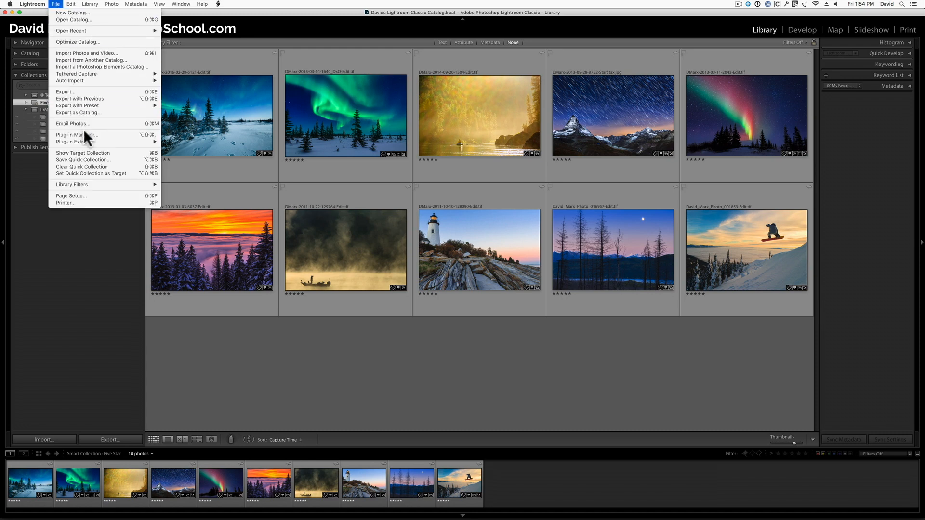
{"action": "left_click", "coordinate": [75, 135]}
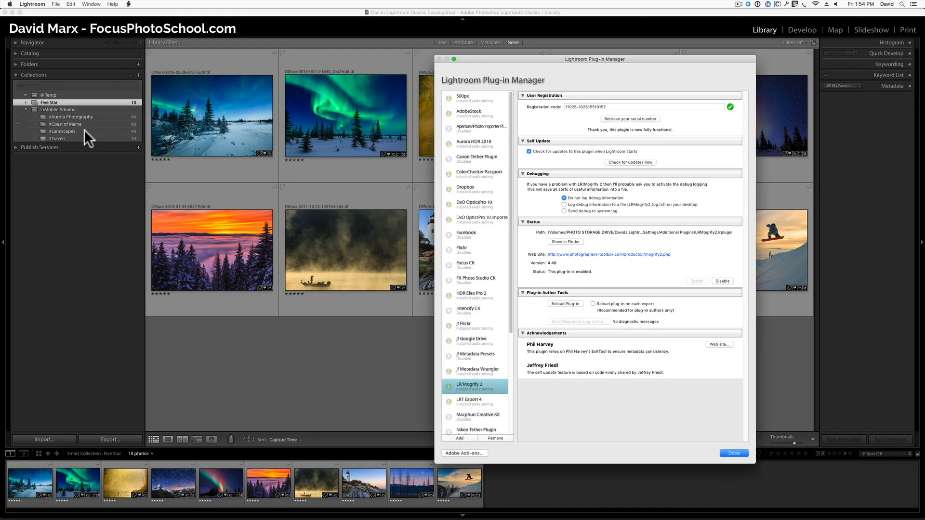
{"action": "mouse_move", "coordinate": [471, 232]}
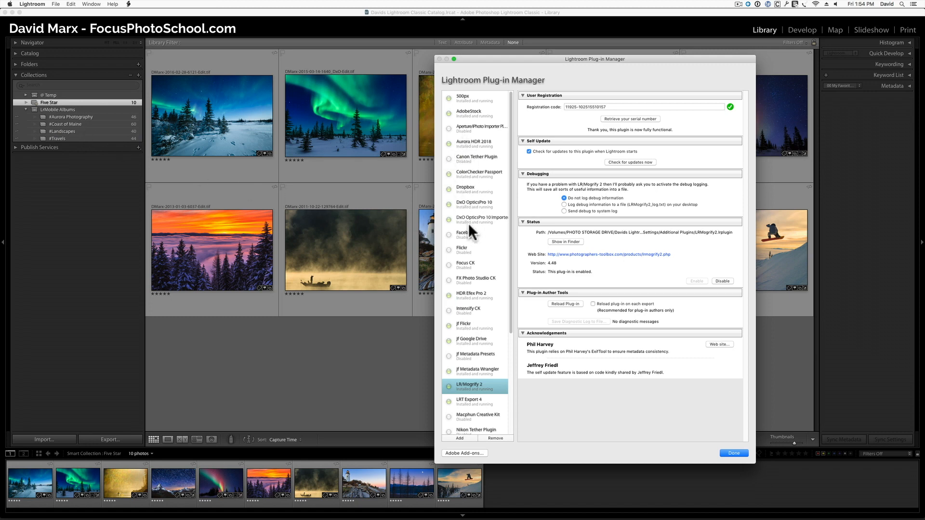
{"action": "mouse_move", "coordinate": [475, 345]}
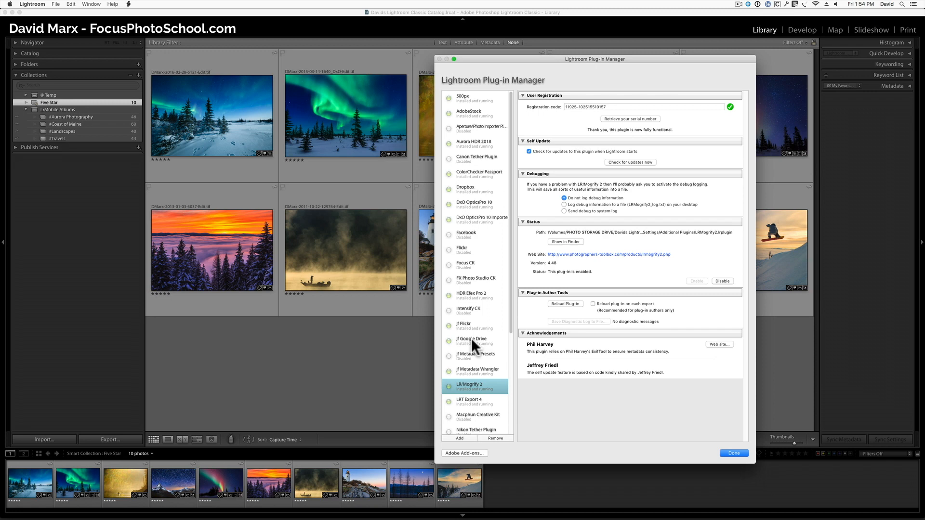
{"action": "mouse_move", "coordinate": [475, 230]}
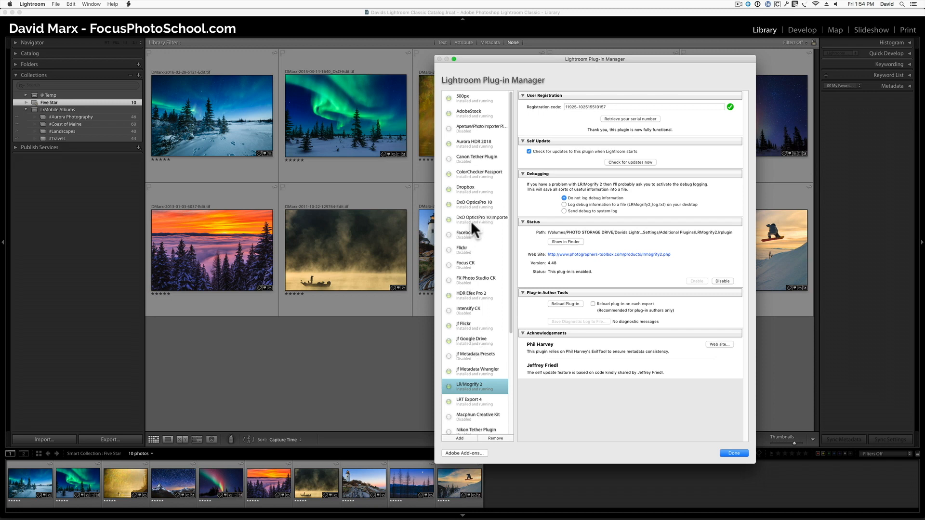
{"action": "mouse_move", "coordinate": [474, 235]}
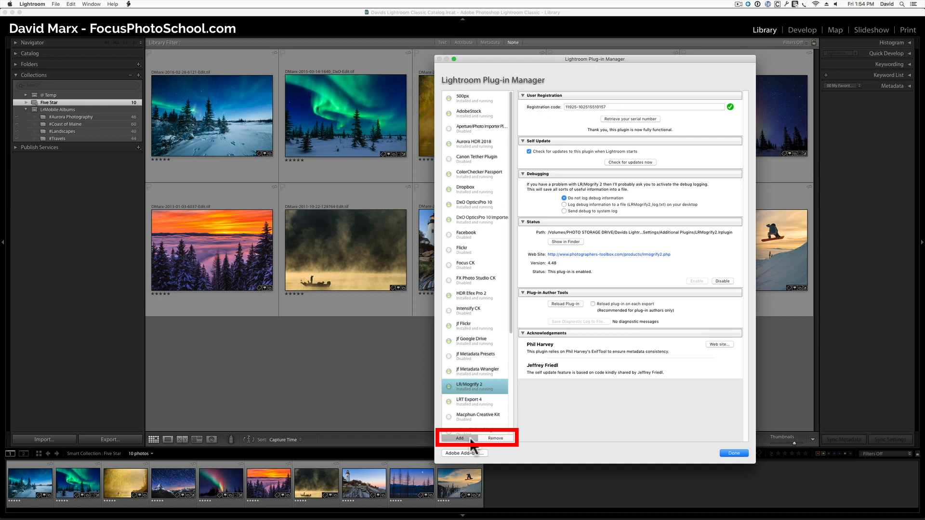
Add smart-collection-sync-jfriedl.lrplugin from the Additional Plugins folder
{"action": "left_click", "coordinate": [458, 437]}
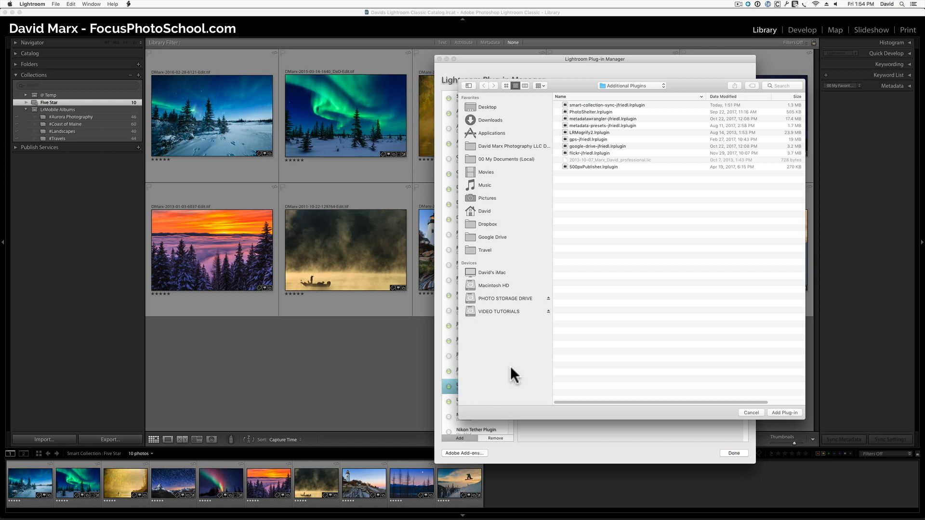
{"action": "mouse_move", "coordinate": [566, 92]}
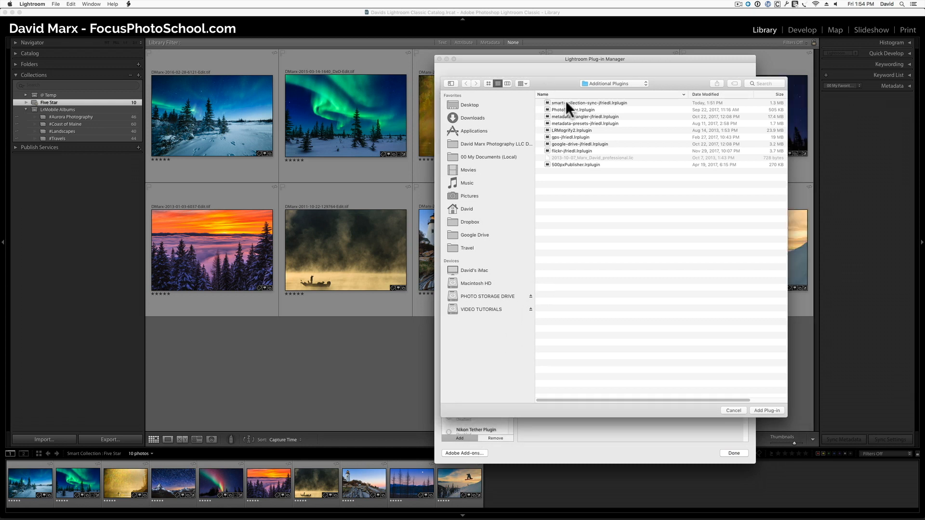
{"action": "left_click", "coordinate": [590, 103]}
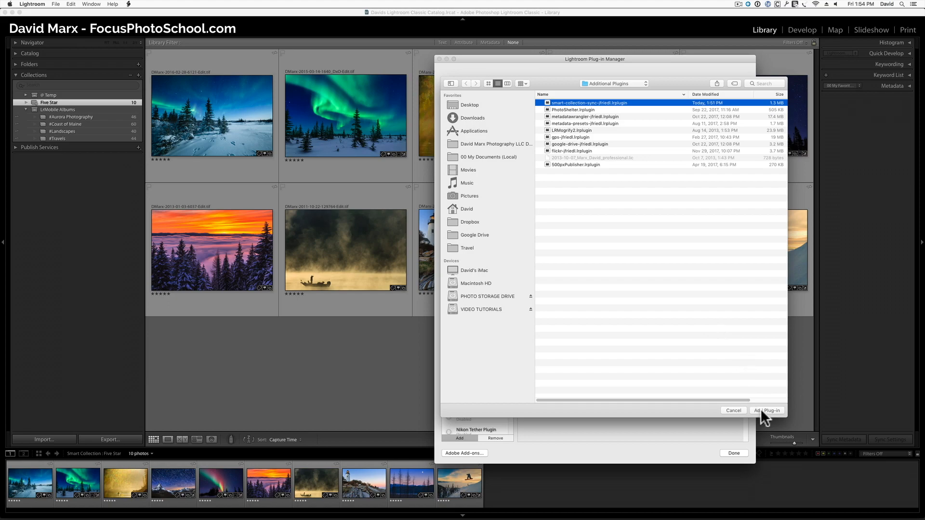
{"action": "left_click", "coordinate": [766, 411]}
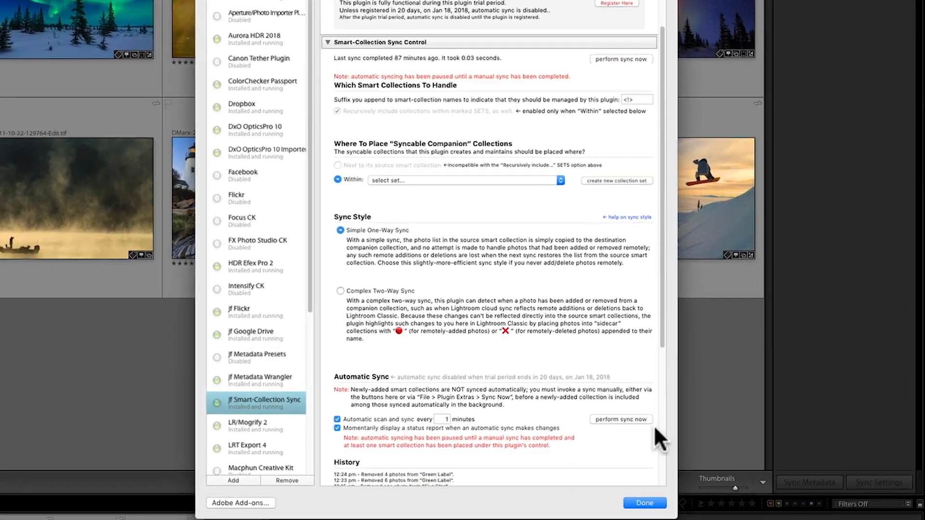
Reload the Smart-Collection Sync plugin from its Plug-in Author Tools
{"action": "scroll", "scroll_direction": "down", "scroll_amount": 3}
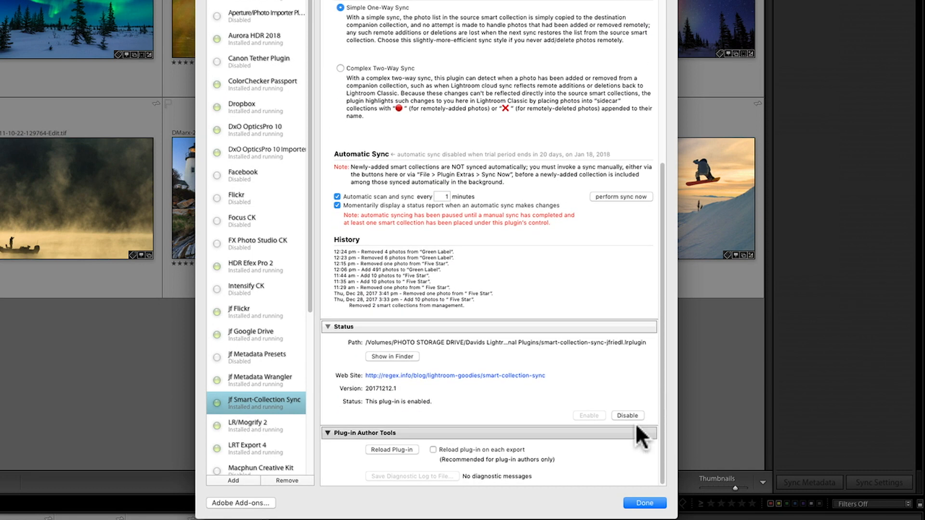
{"action": "mouse_move", "coordinate": [400, 463]}
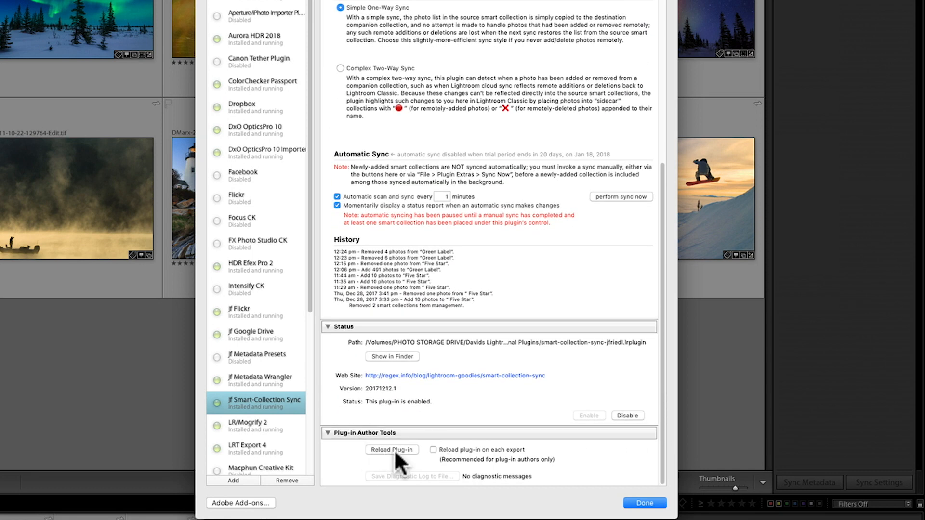
{"action": "mouse_move", "coordinate": [389, 457]}
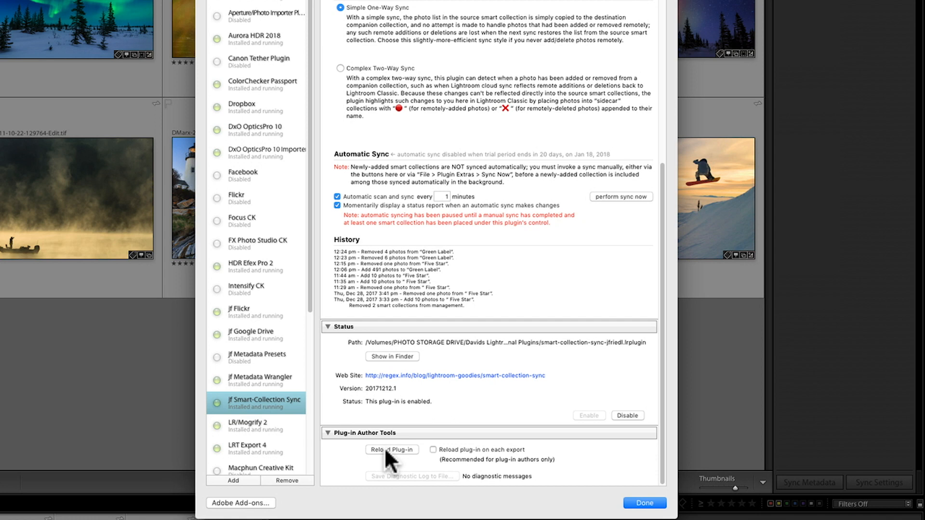
{"action": "left_click", "coordinate": [392, 450]}
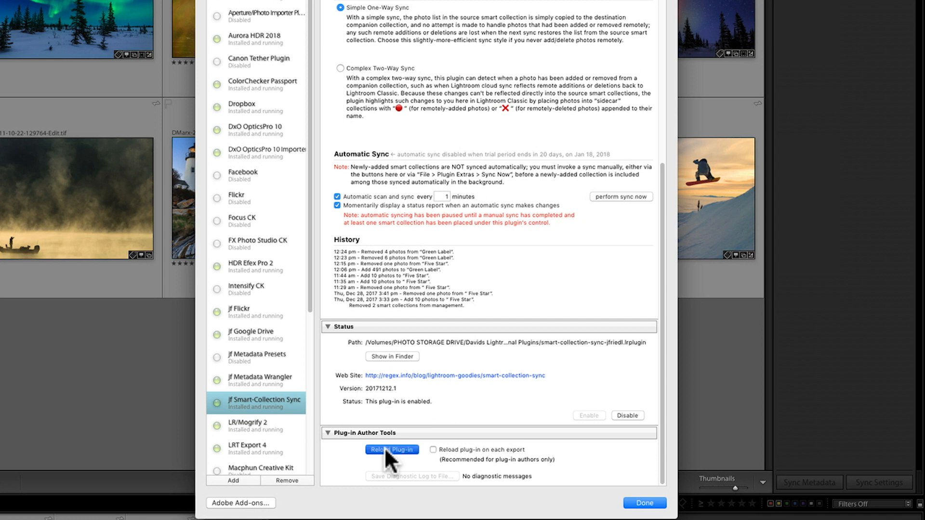
{"action": "left_click", "coordinate": [392, 449]}
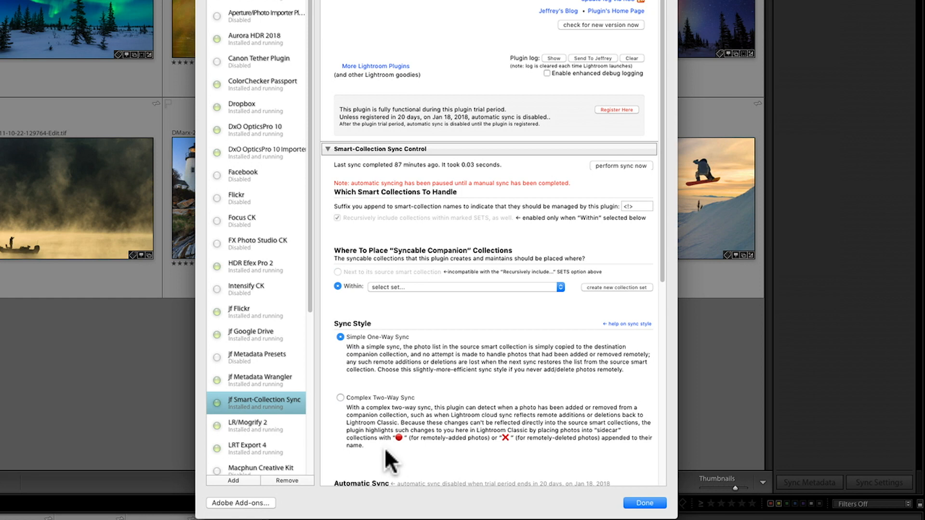
{"action": "mouse_move", "coordinate": [413, 348]}
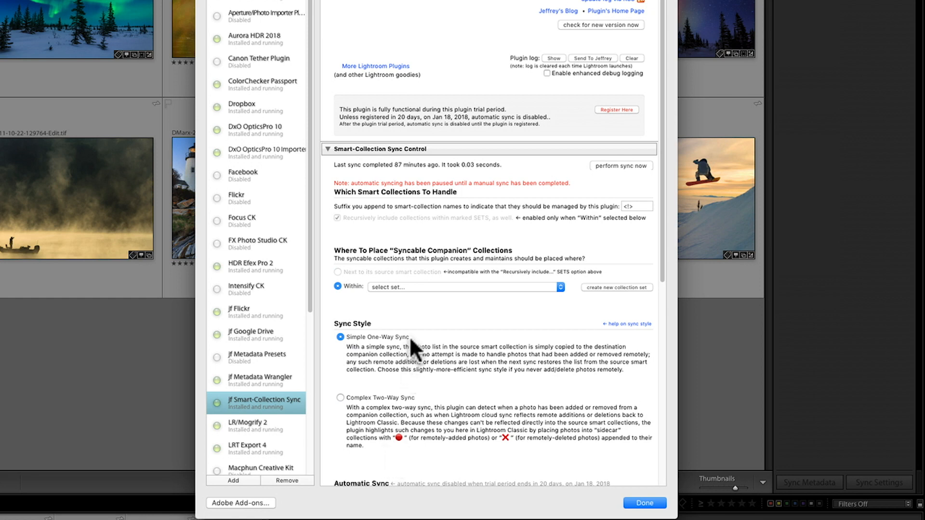
{"action": "mouse_move", "coordinate": [501, 121]}
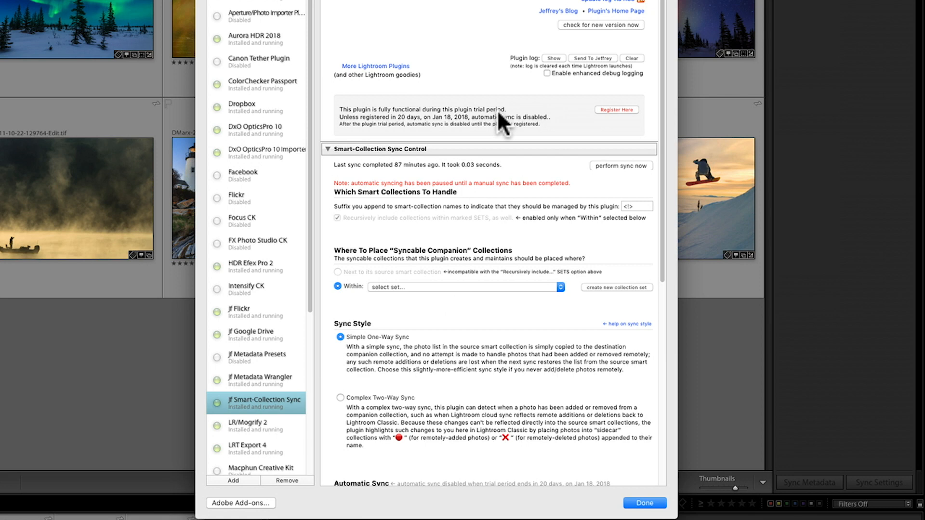
{"action": "mouse_move", "coordinate": [624, 118]}
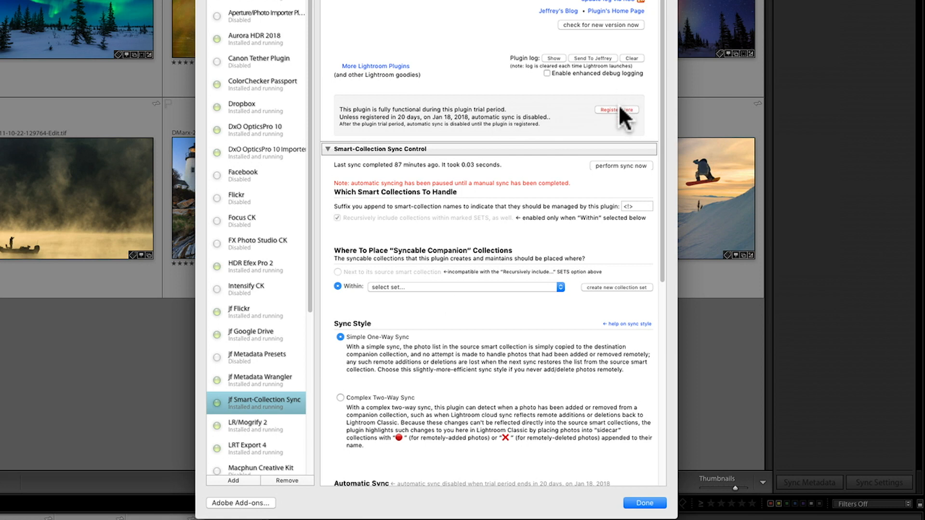
{"action": "mouse_move", "coordinate": [620, 117]}
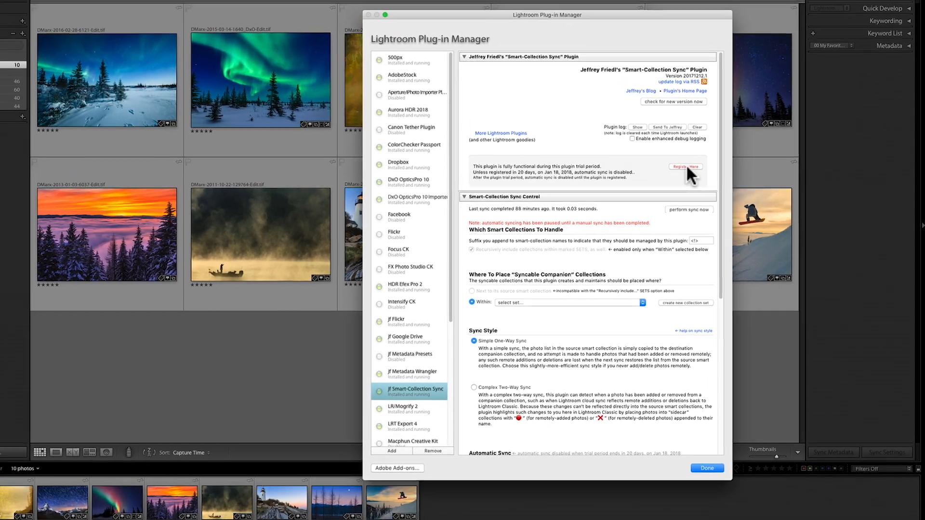
Register the Smart-Collection Sync plugin so it runs unrestricted
{"action": "left_click", "coordinate": [685, 167]}
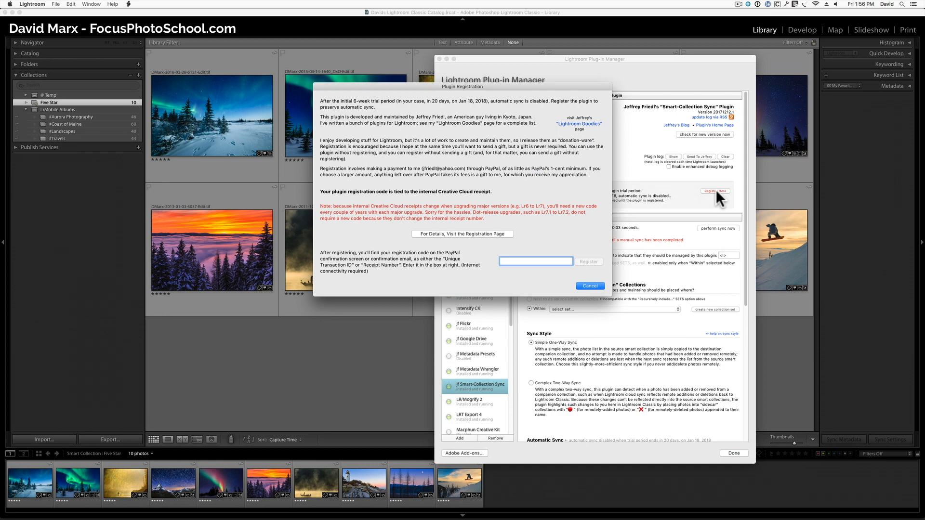
{"action": "left_click", "coordinate": [588, 286]}
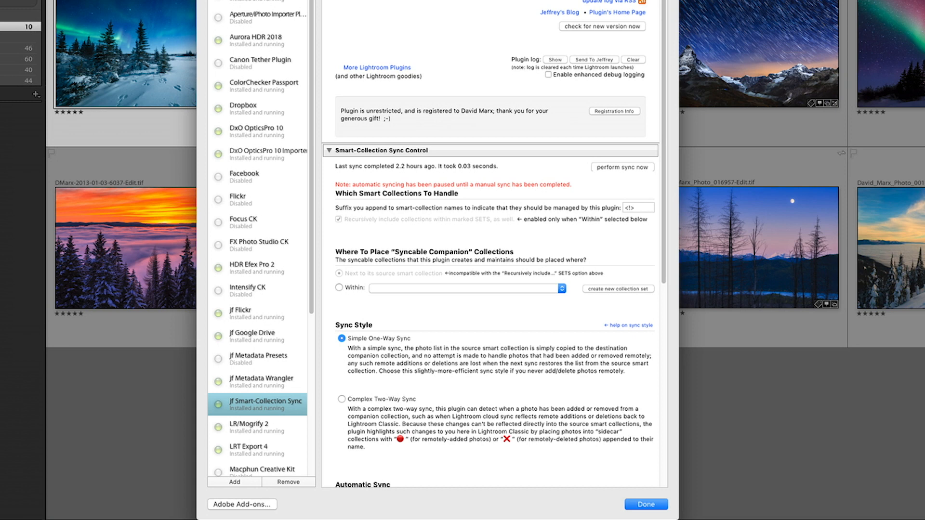
{"action": "mouse_move", "coordinate": [728, 185]}
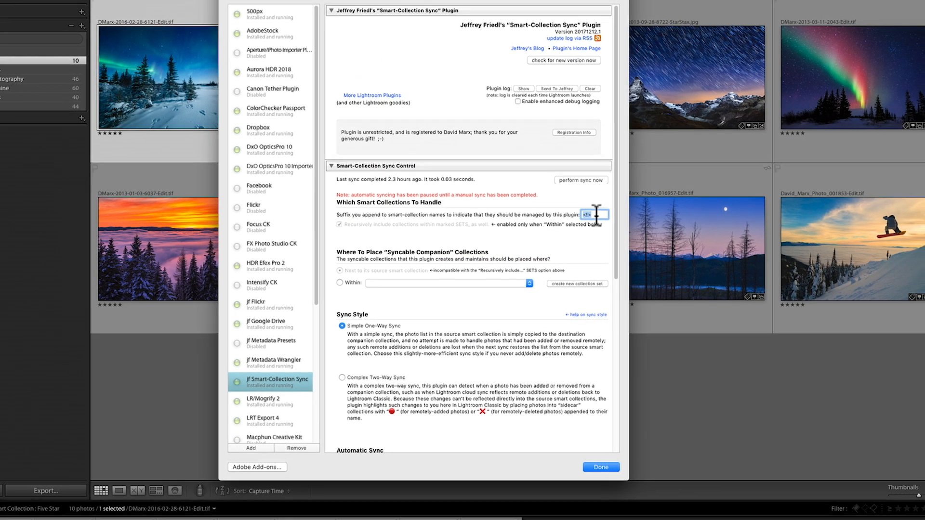
Close the Plug-in Manager and rename the Five Star smart collection to 'Five Star <!>'
{"action": "left_click", "coordinate": [600, 466]}
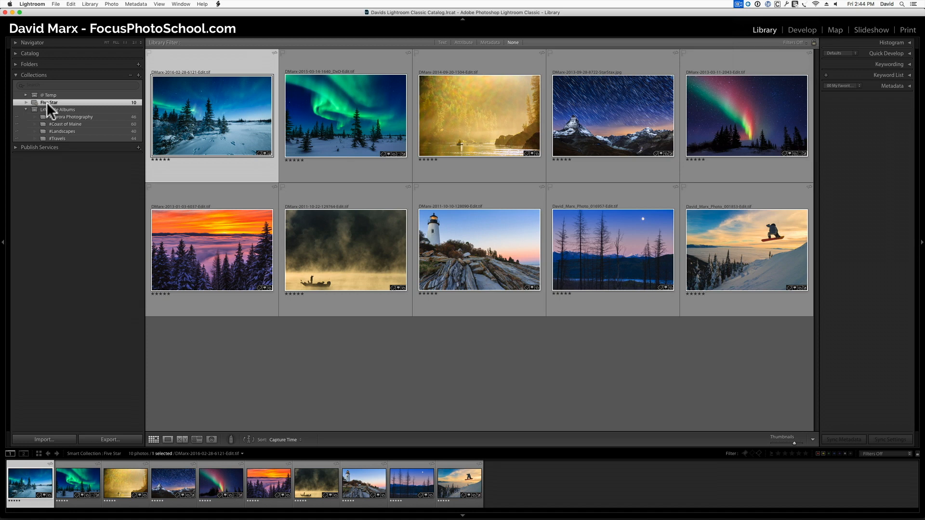
{"action": "right_click", "coordinate": [49, 102]}
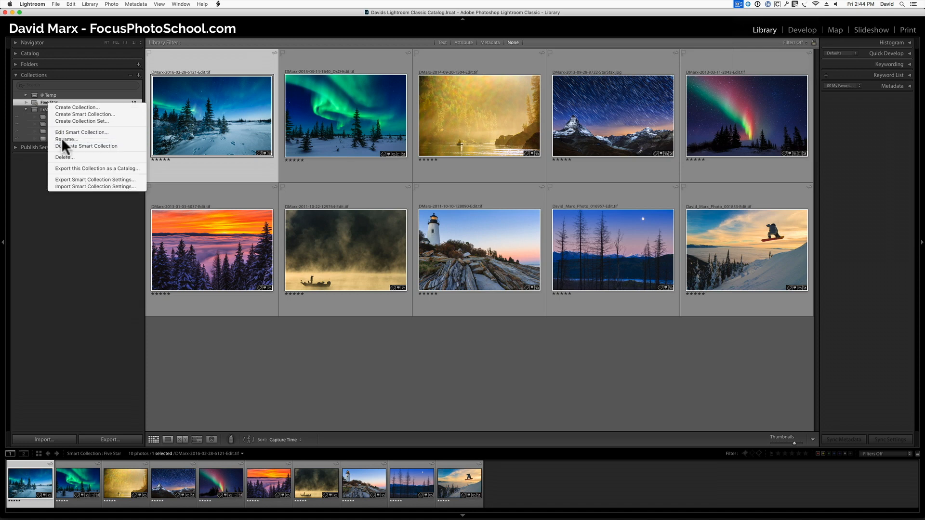
{"action": "left_click", "coordinate": [65, 139]}
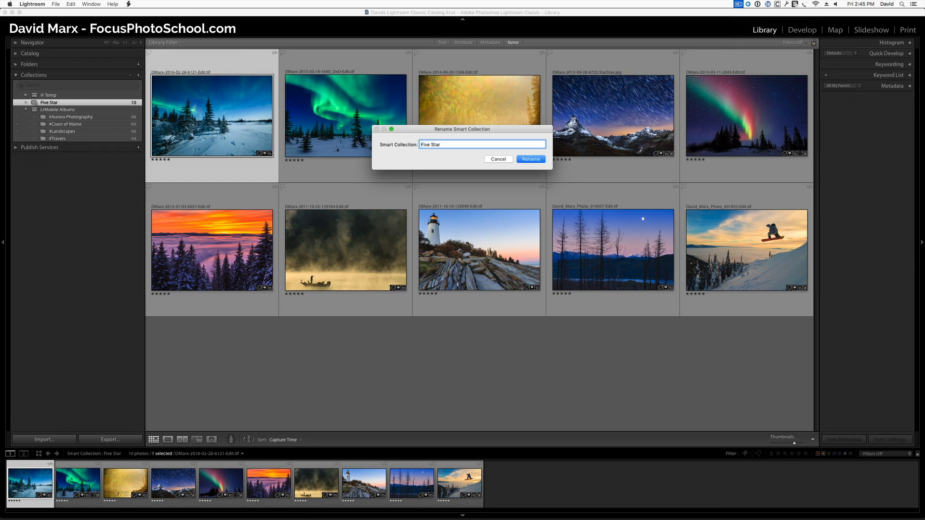
{"action": "type", "text": "<!"}
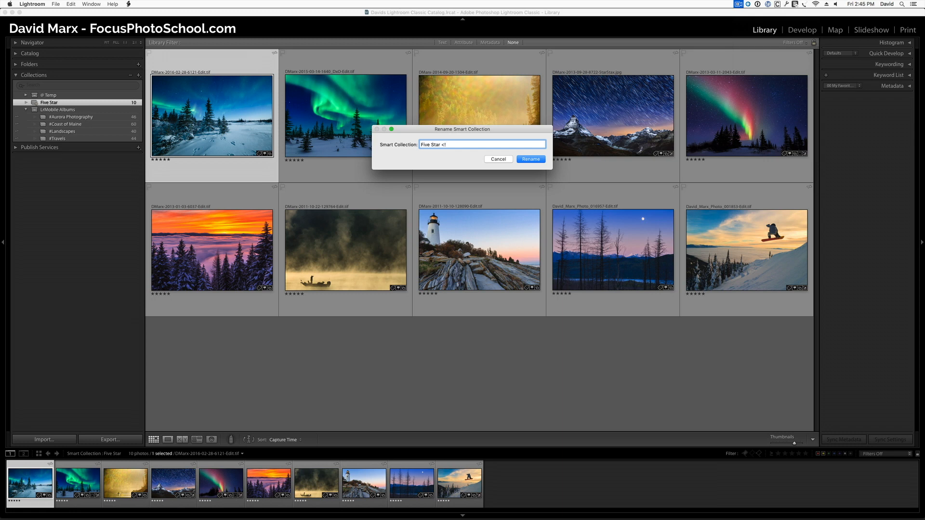
{"action": "type", "text": ">"}
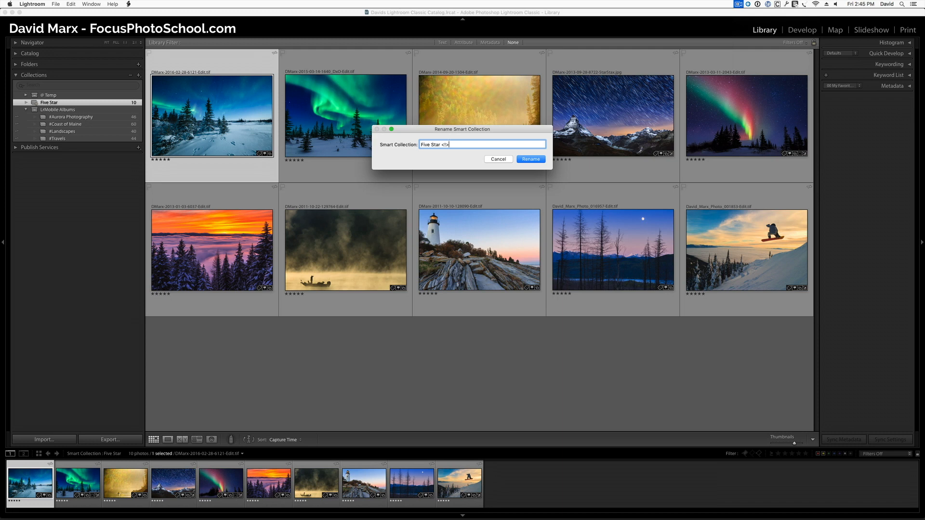
{"action": "mouse_move", "coordinate": [554, 146]}
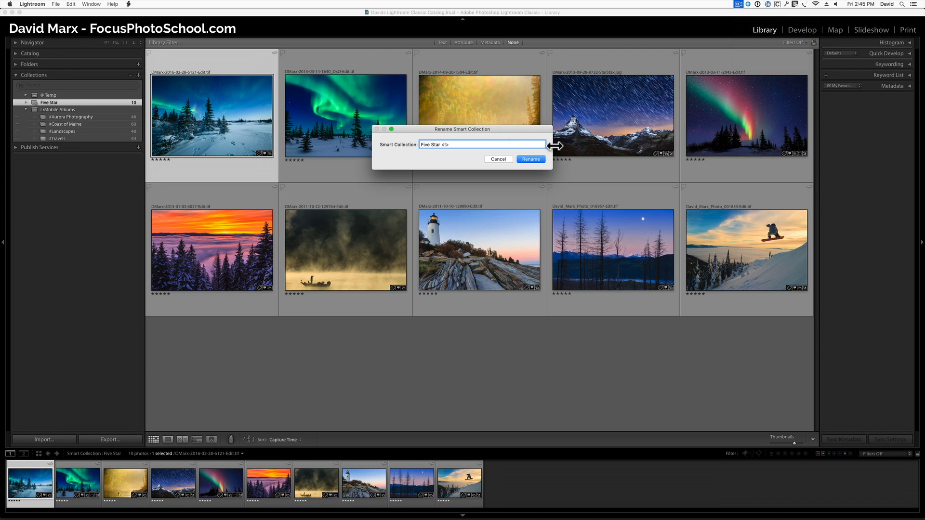
{"action": "left_click", "coordinate": [529, 159]}
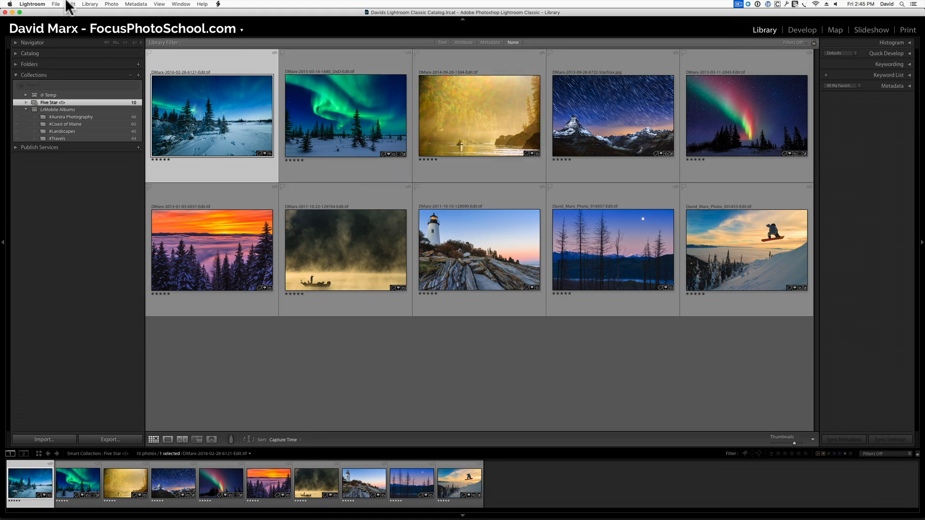
Run Sync Now from Plug-in Extras and view the new ten-photo Five Star companion collection
{"action": "left_click", "coordinate": [55, 4]}
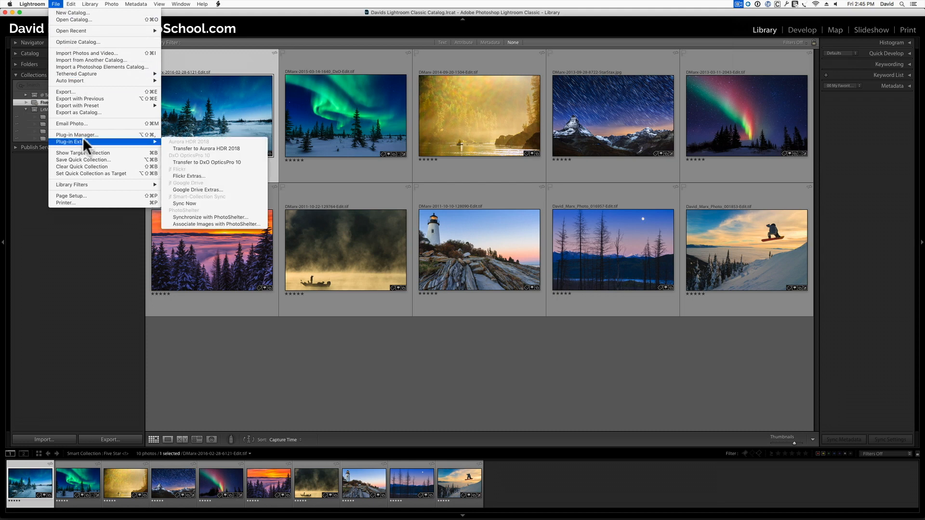
{"action": "mouse_move", "coordinate": [184, 203]}
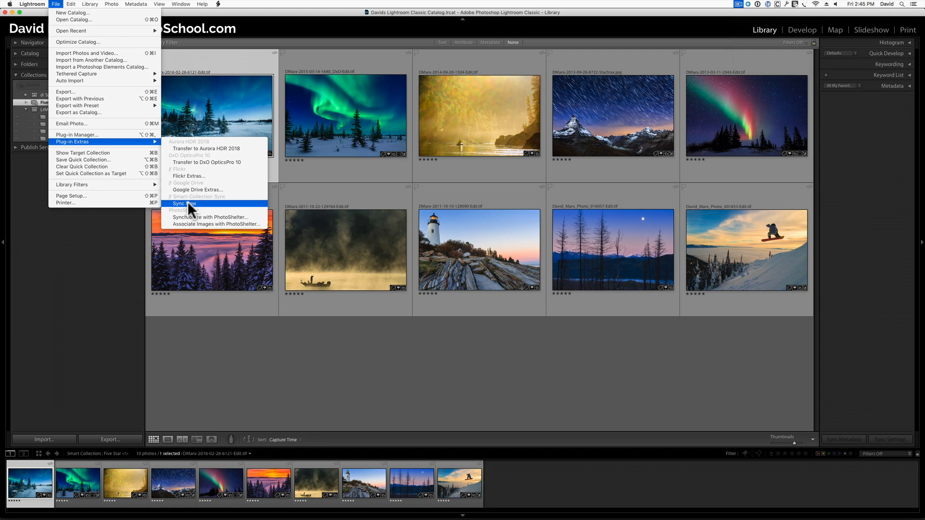
{"action": "left_click", "coordinate": [183, 203]}
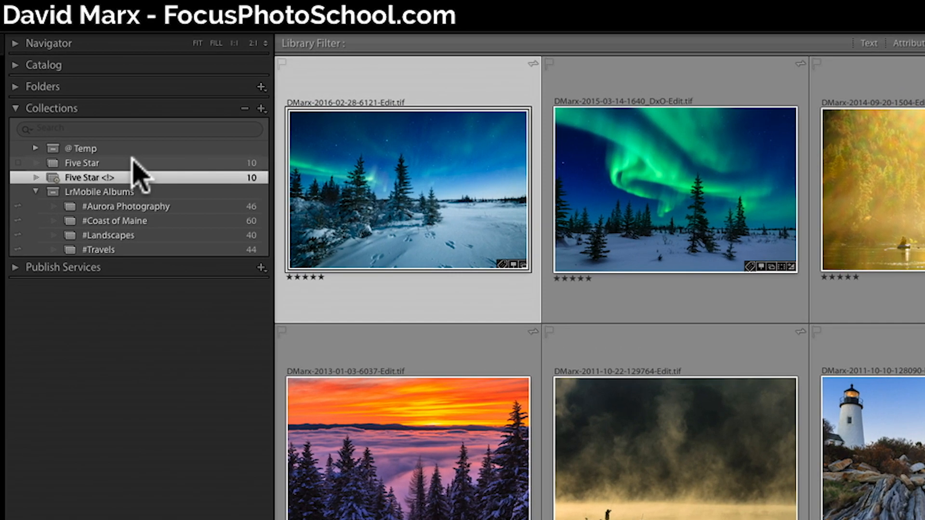
{"action": "mouse_move", "coordinate": [124, 172]}
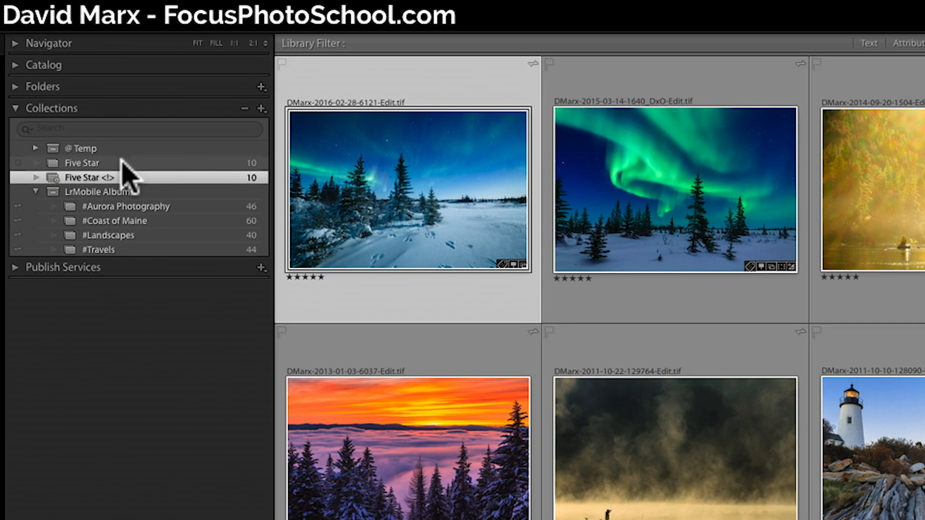
{"action": "mouse_move", "coordinate": [118, 188]}
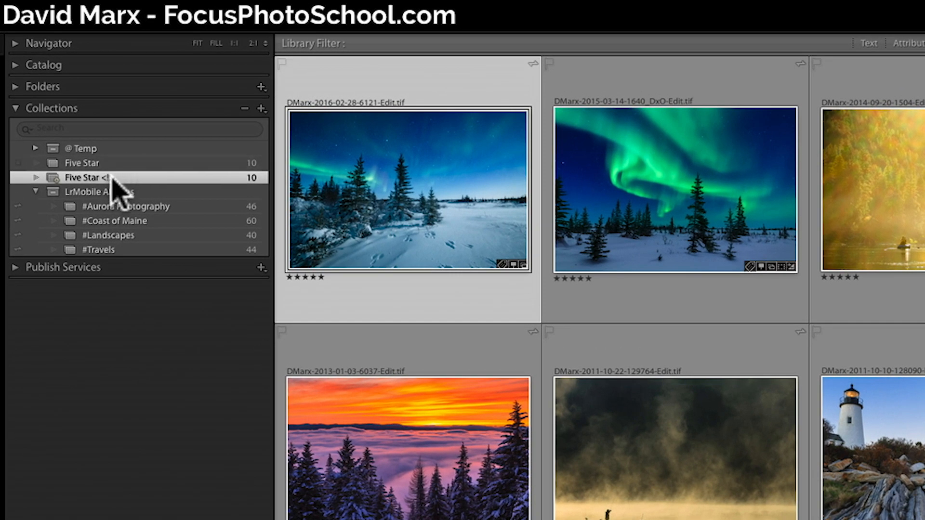
{"action": "mouse_move", "coordinate": [117, 172]}
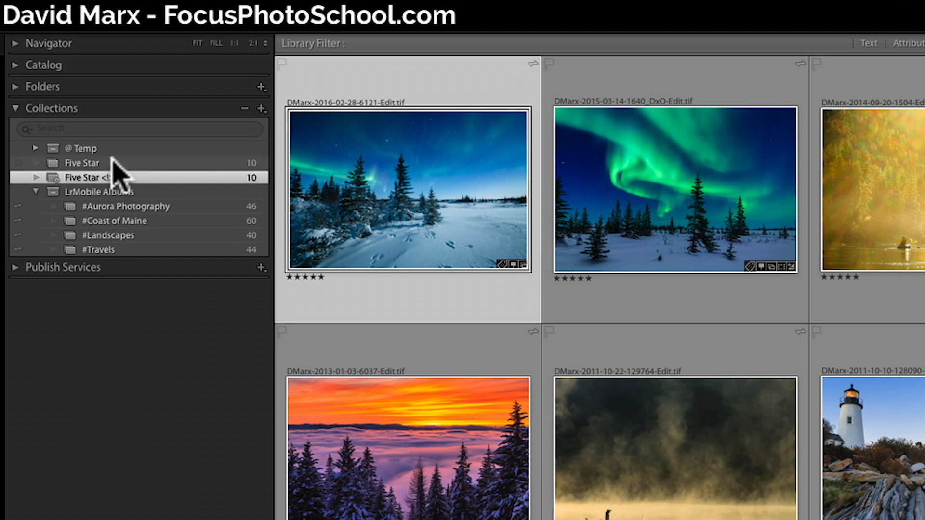
{"action": "left_click", "coordinate": [83, 163]}
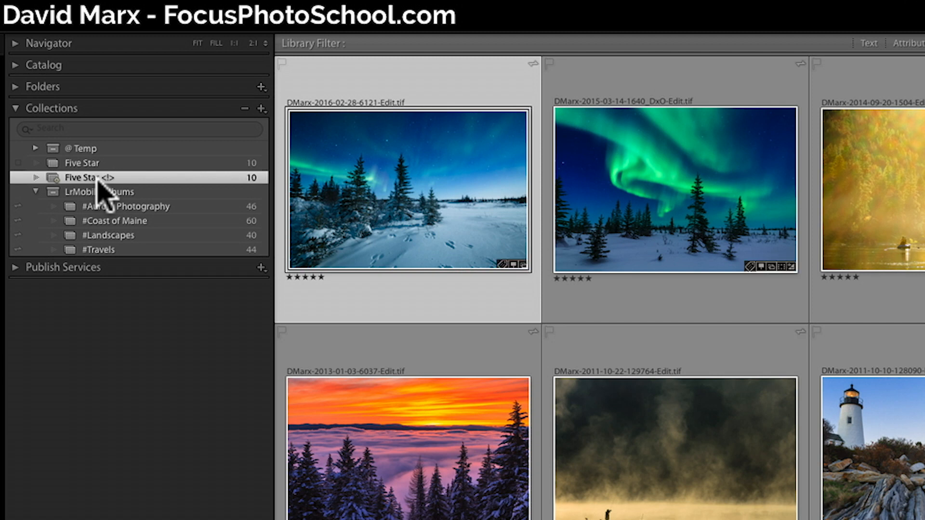
{"action": "left_click", "coordinate": [83, 163]}
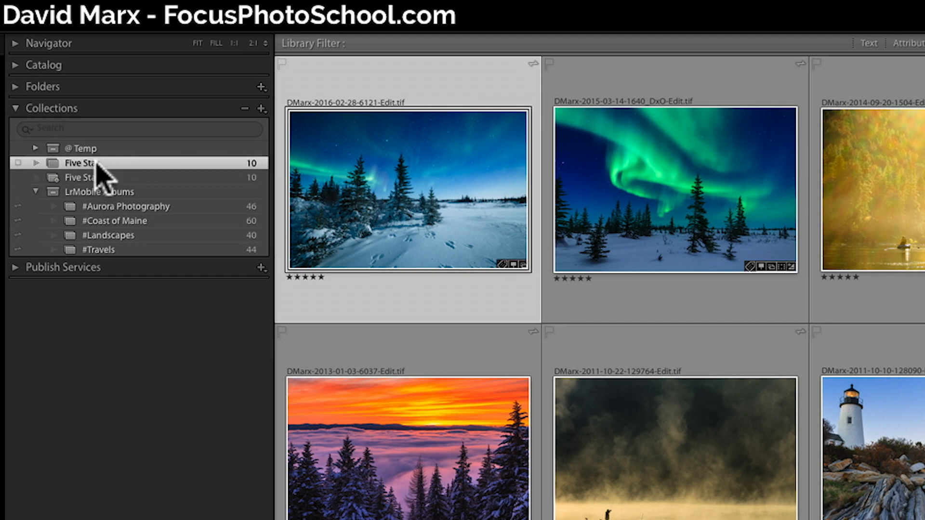
{"action": "double_click", "coordinate": [81, 177]}
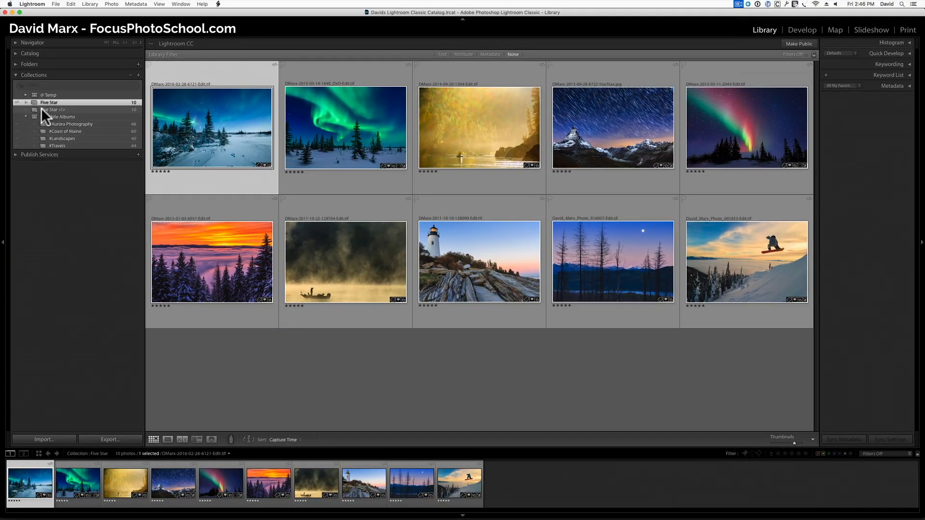
Show the Five Star <!> smart collection and select the snowboarder photo
{"action": "left_click", "coordinate": [56, 109]}
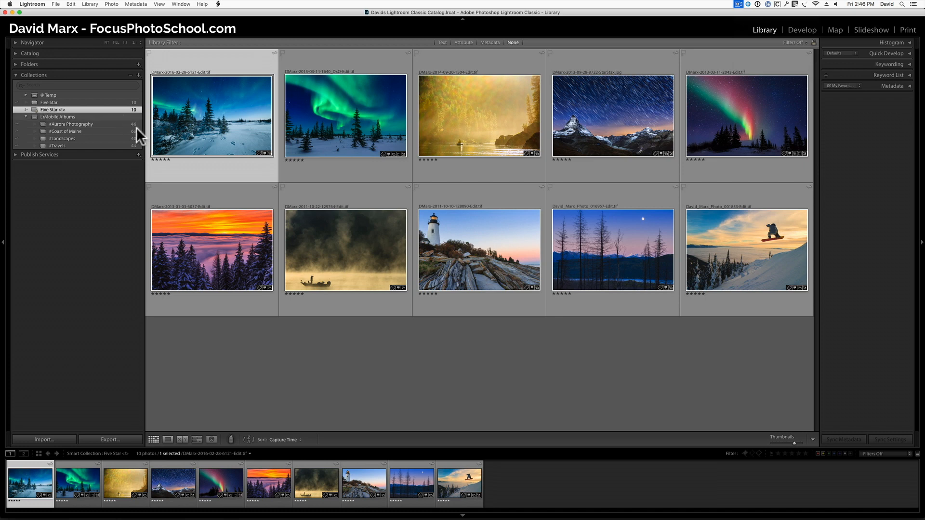
{"action": "left_click", "coordinate": [746, 248]}
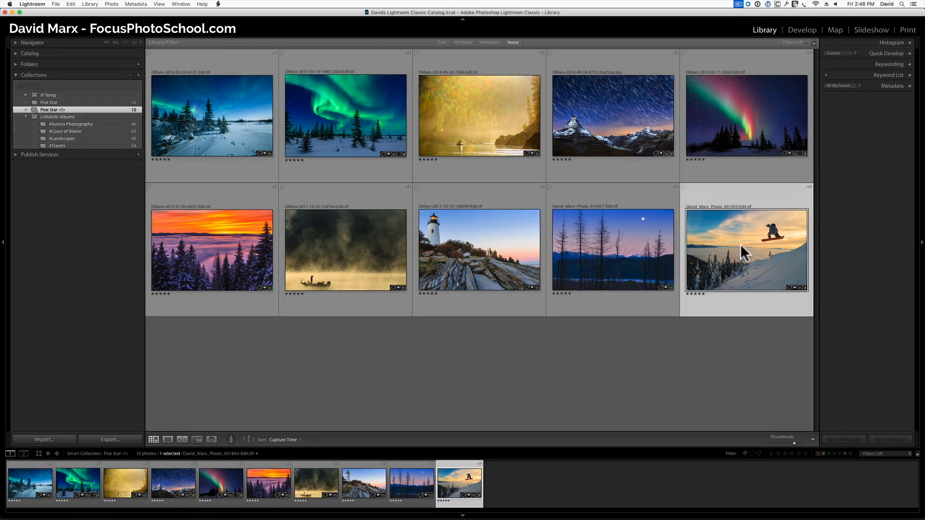
{"action": "mouse_move", "coordinate": [744, 253]}
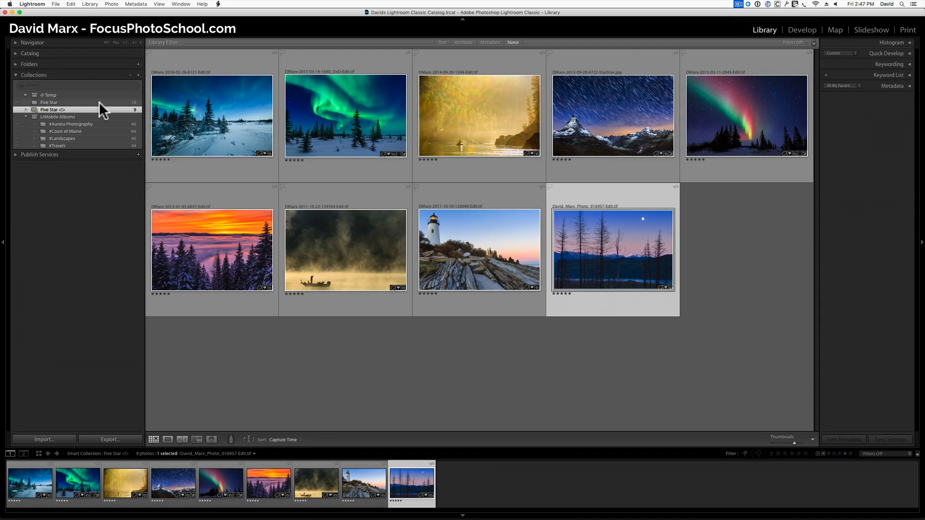
{"action": "mouse_move", "coordinate": [102, 117]}
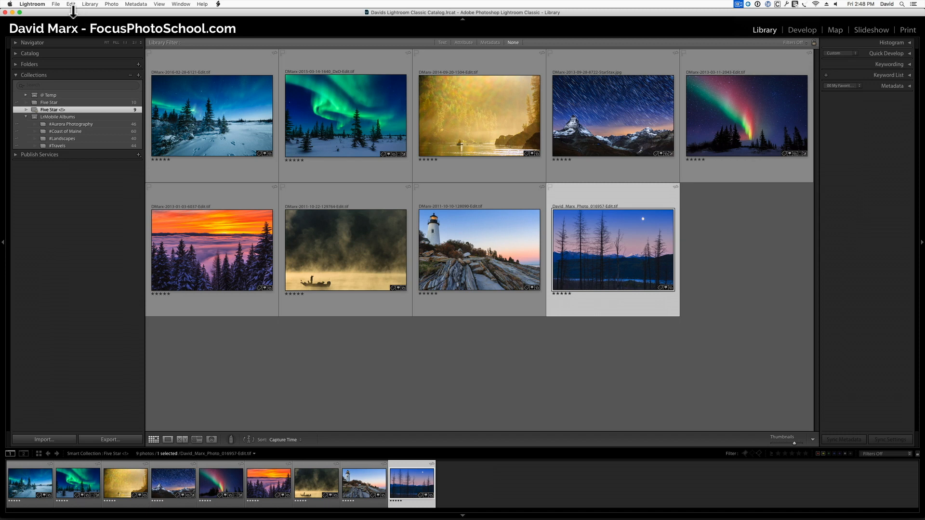
Run the smart-collection sync and show the Five Star companion collection with 9 photos
{"action": "left_click", "coordinate": [56, 3]}
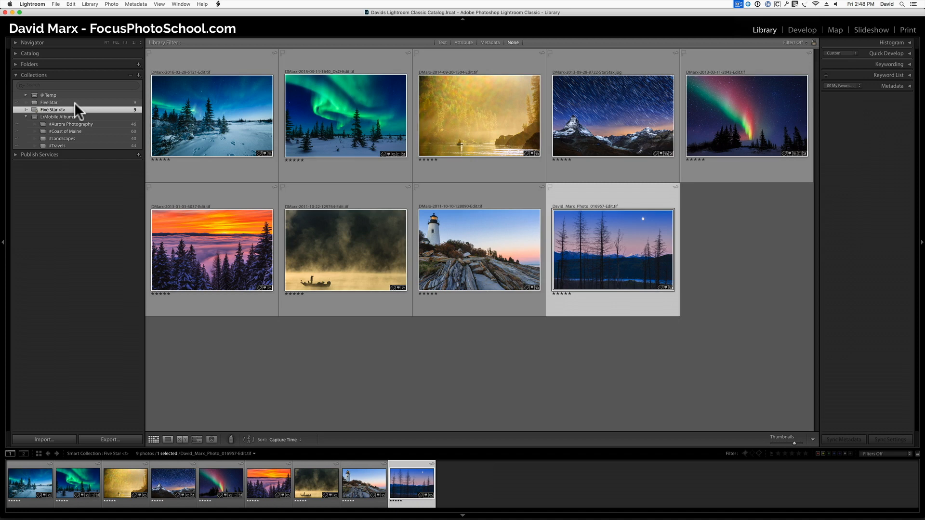
{"action": "left_click", "coordinate": [49, 102]}
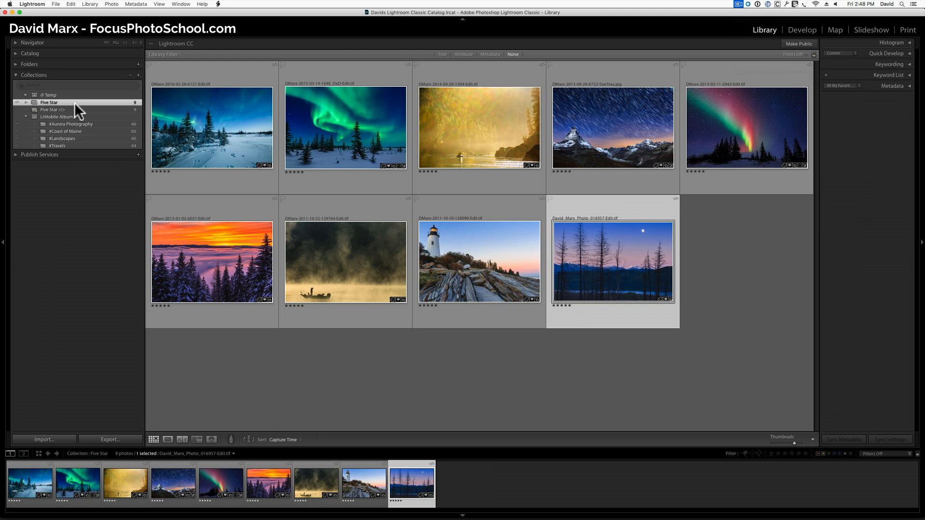
{"action": "mouse_move", "coordinate": [77, 113]}
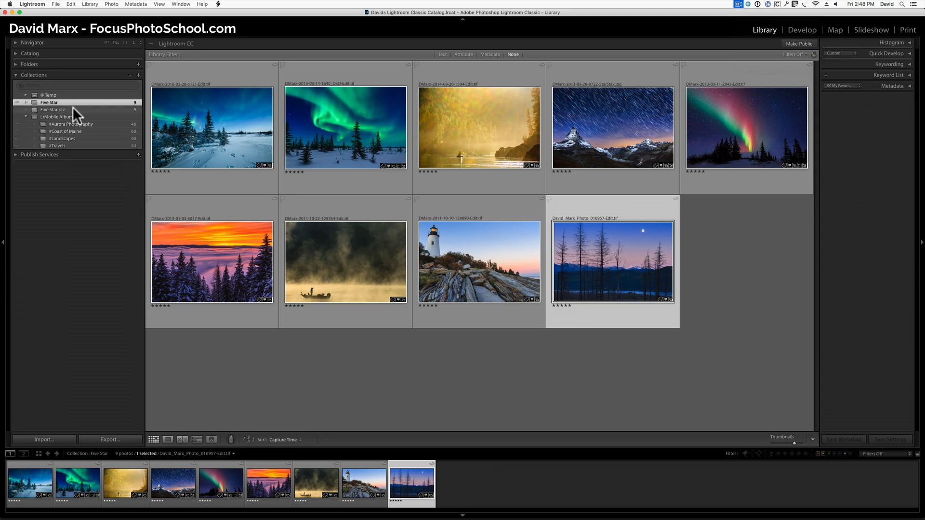
{"action": "left_click", "coordinate": [52, 109]}
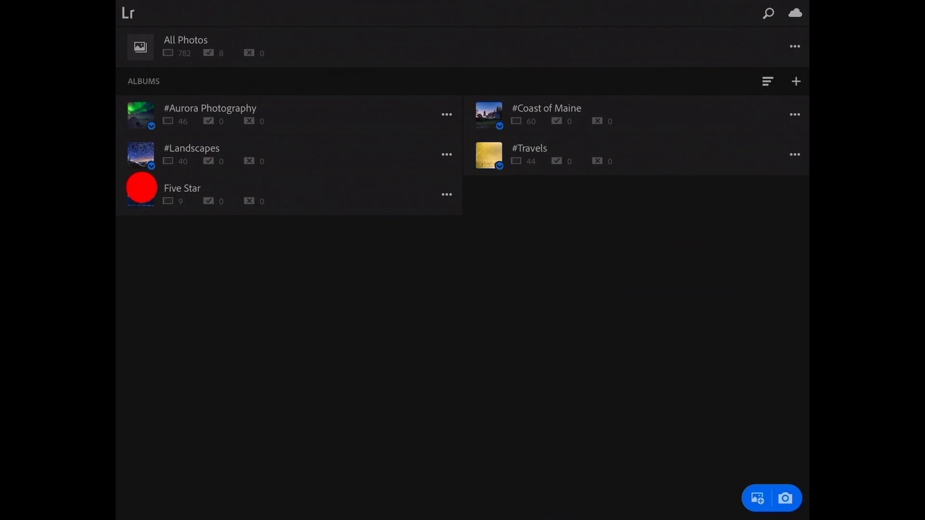
Show the Five Star album with its nine synced photos on the iPad
{"action": "left_click", "coordinate": [182, 188]}
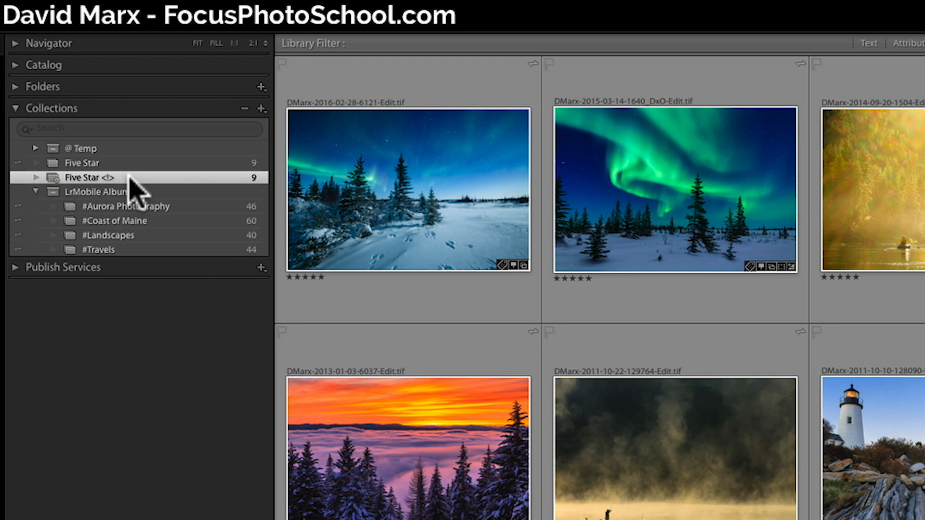
{"action": "mouse_move", "coordinate": [85, 194]}
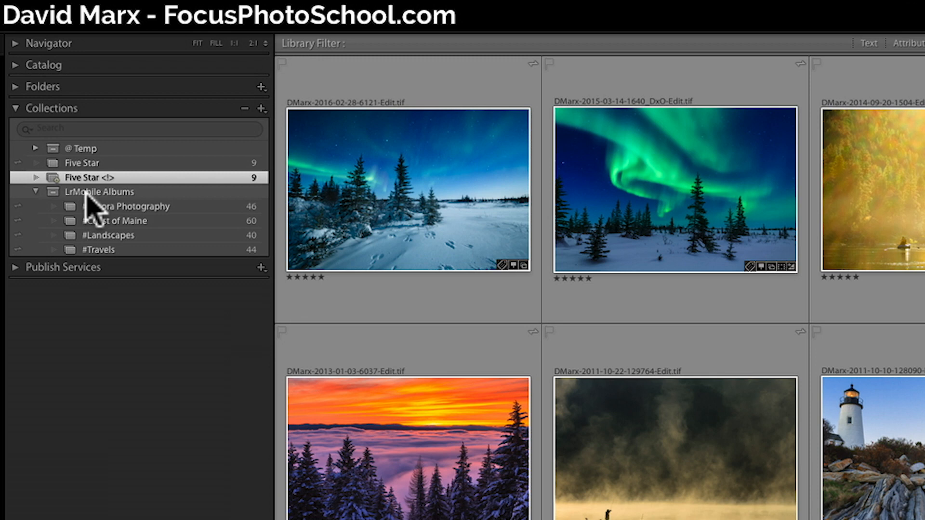
{"action": "mouse_move", "coordinate": [95, 219]}
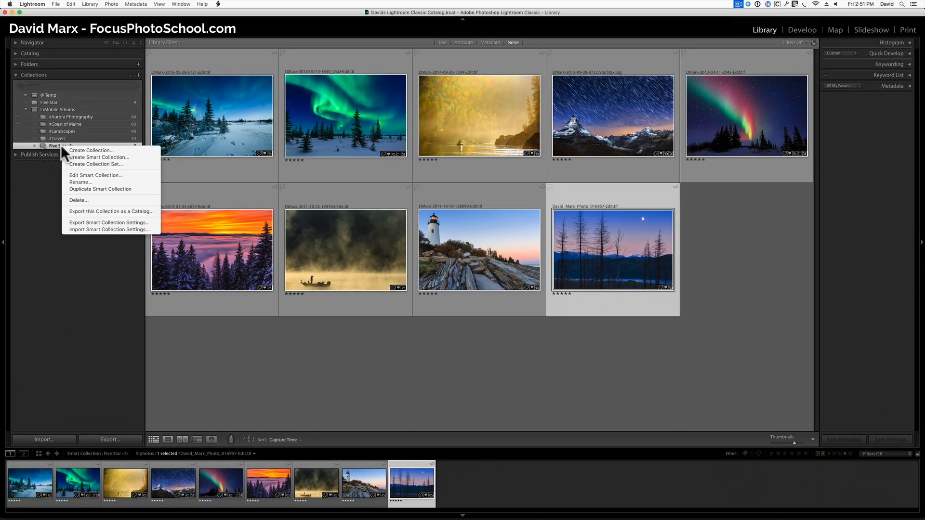
Rename the smart collection to plain 'Five Star' and confirm Stop Syncing with Lightroom CC
{"action": "left_click", "coordinate": [80, 182]}
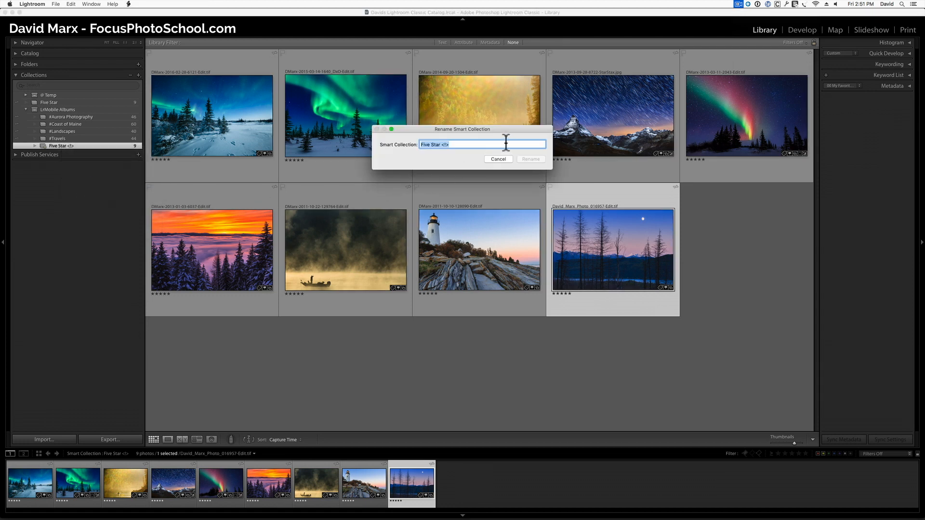
{"action": "left_click", "coordinate": [454, 144]}
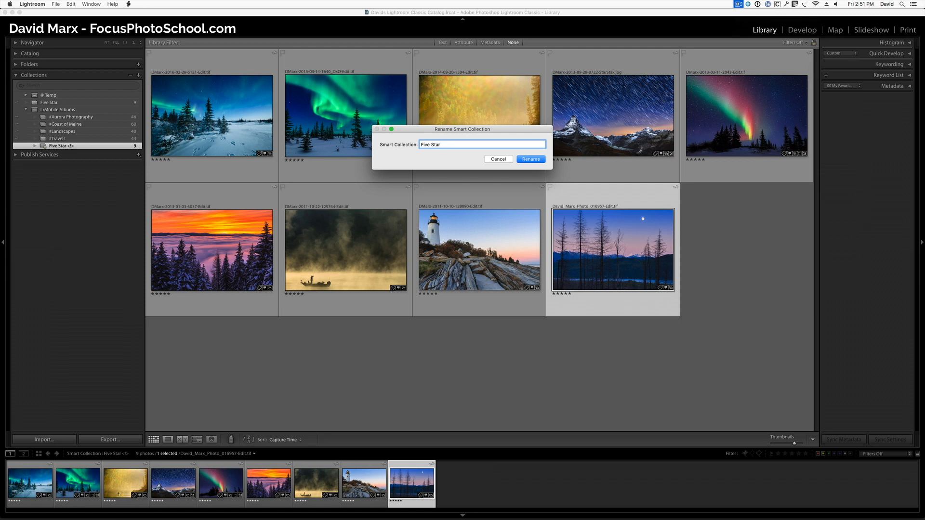
{"action": "left_click", "coordinate": [530, 158]}
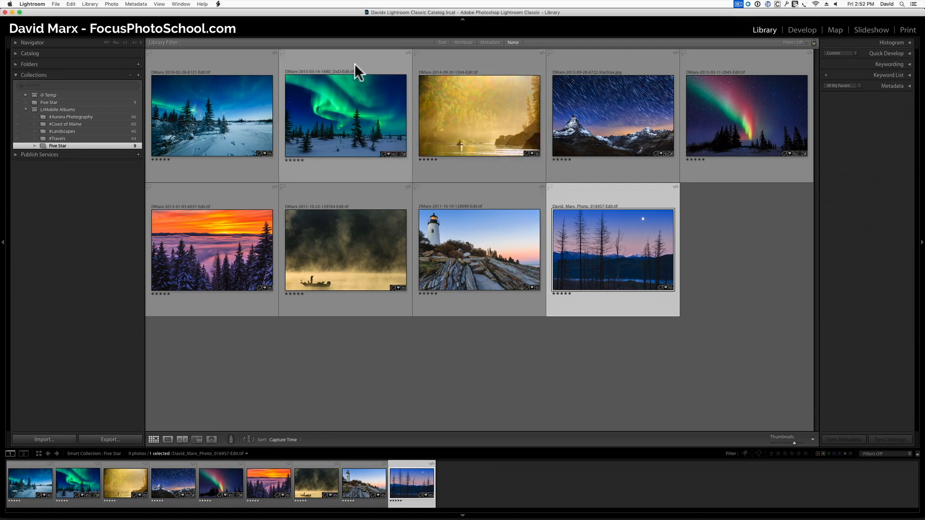
{"action": "mouse_move", "coordinate": [19, 109]}
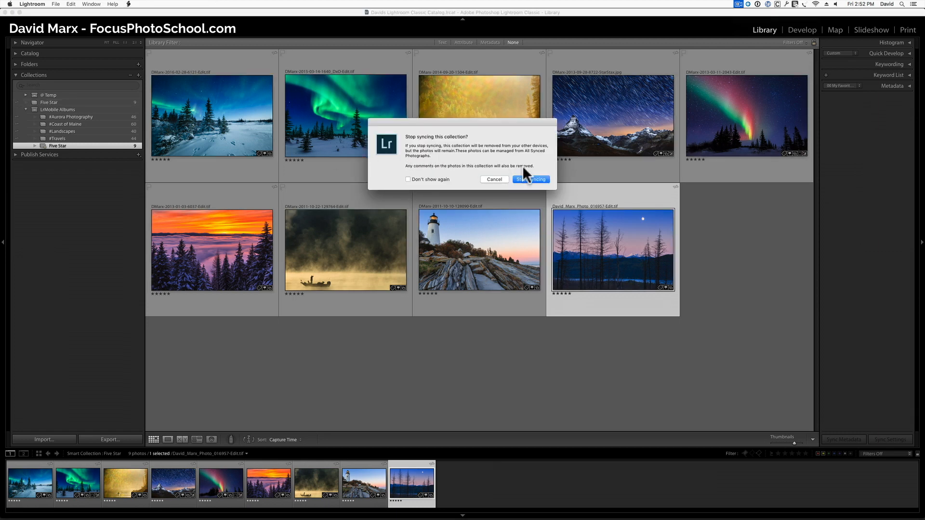
{"action": "left_click", "coordinate": [529, 179]}
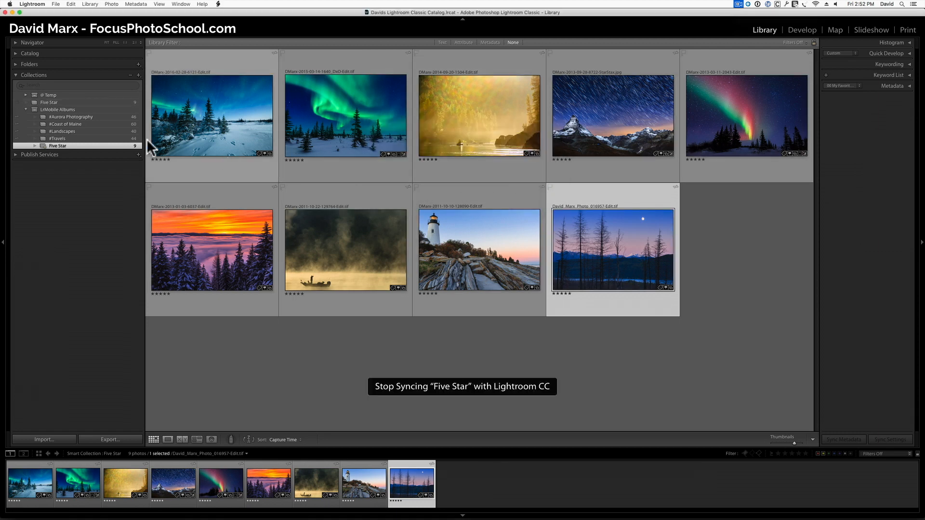
{"action": "left_click", "coordinate": [49, 102]}
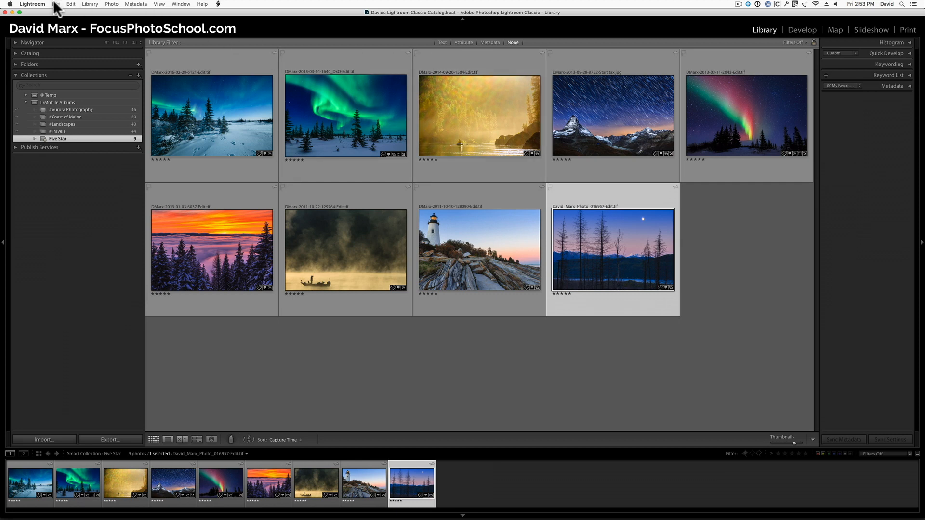
In Plug-in Manager, place companions within a new 'Syncable Companions' collection set
{"action": "left_click", "coordinate": [56, 4]}
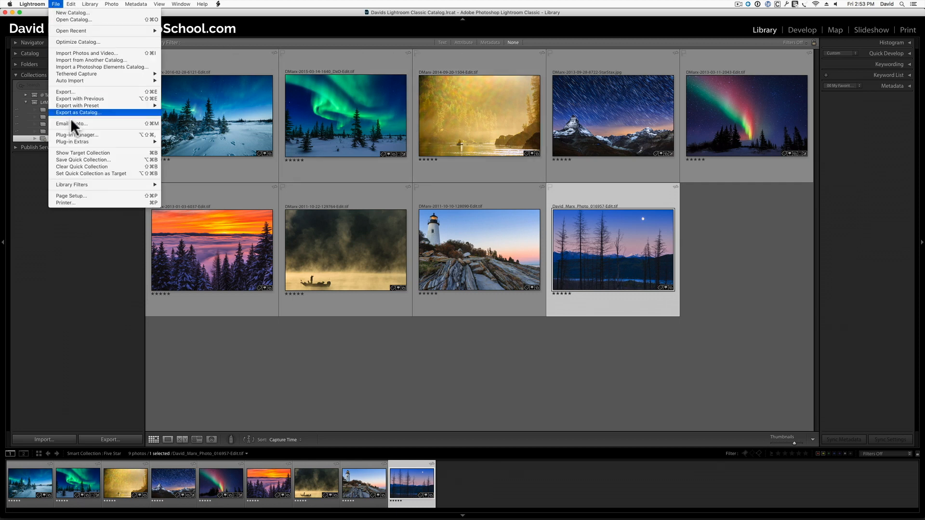
{"action": "left_click", "coordinate": [77, 135]}
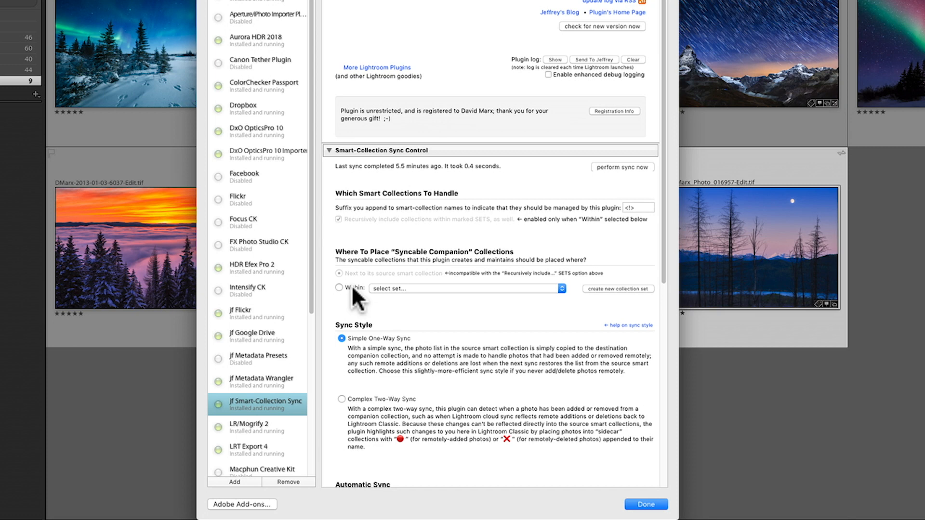
{"action": "left_click", "coordinate": [338, 288]}
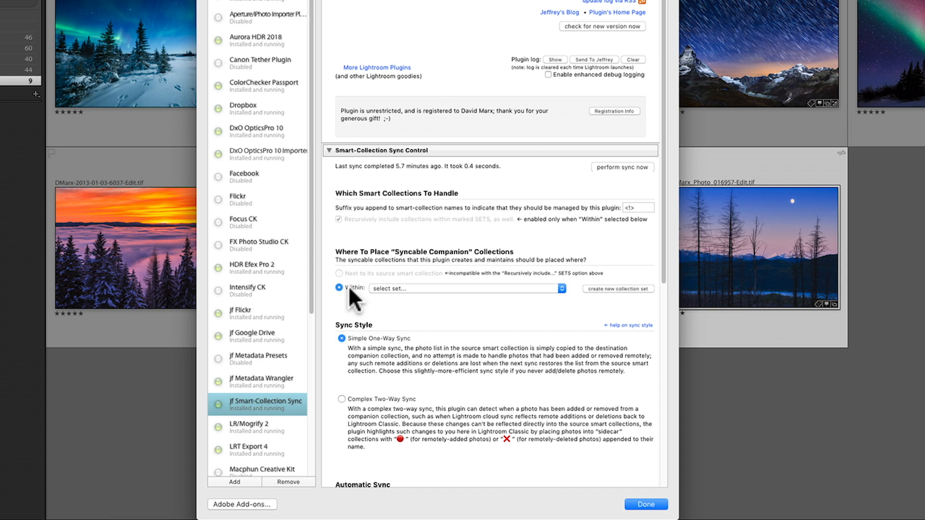
{"action": "mouse_move", "coordinate": [614, 300]}
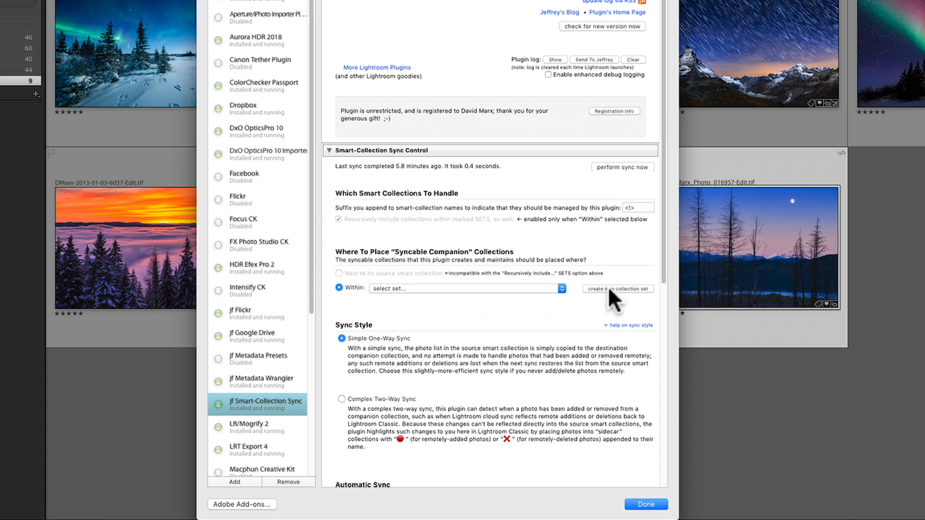
{"action": "left_click", "coordinate": [616, 288]}
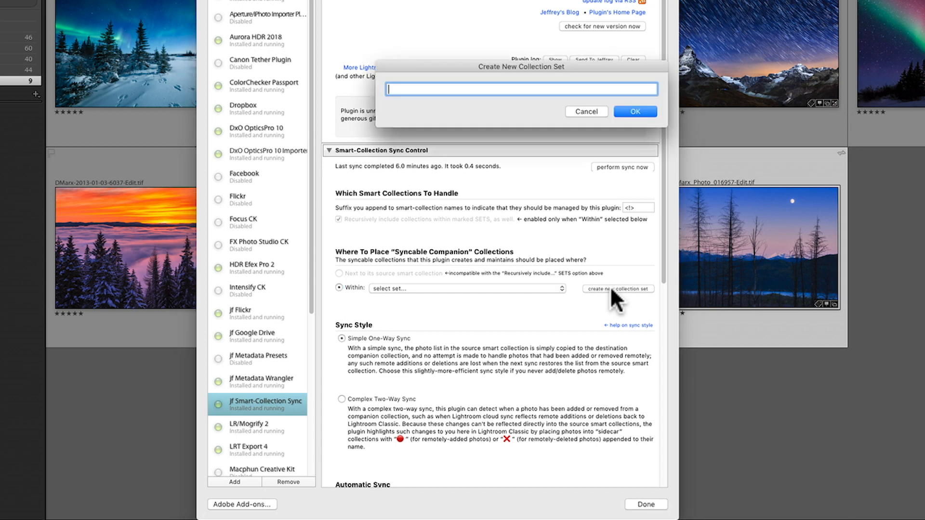
{"action": "type", "text": "Syncable"}
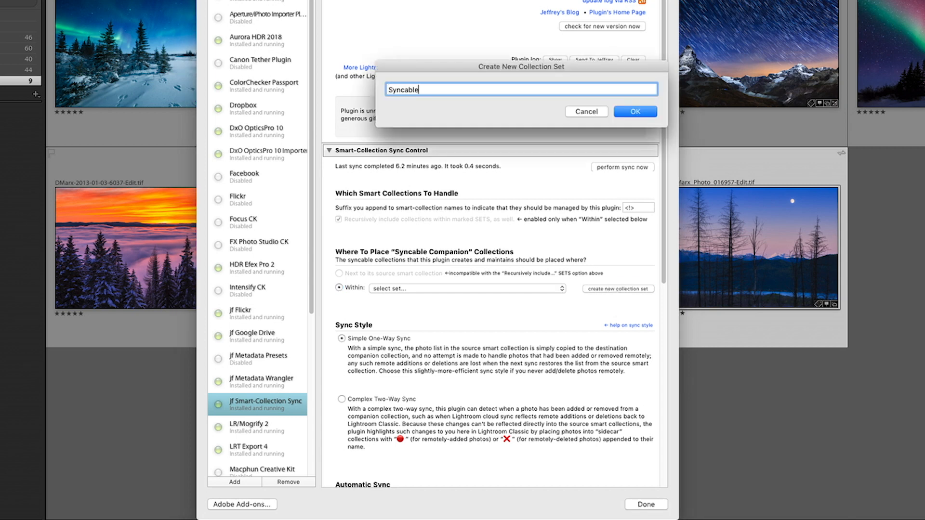
{"action": "type", "text": "Companions"}
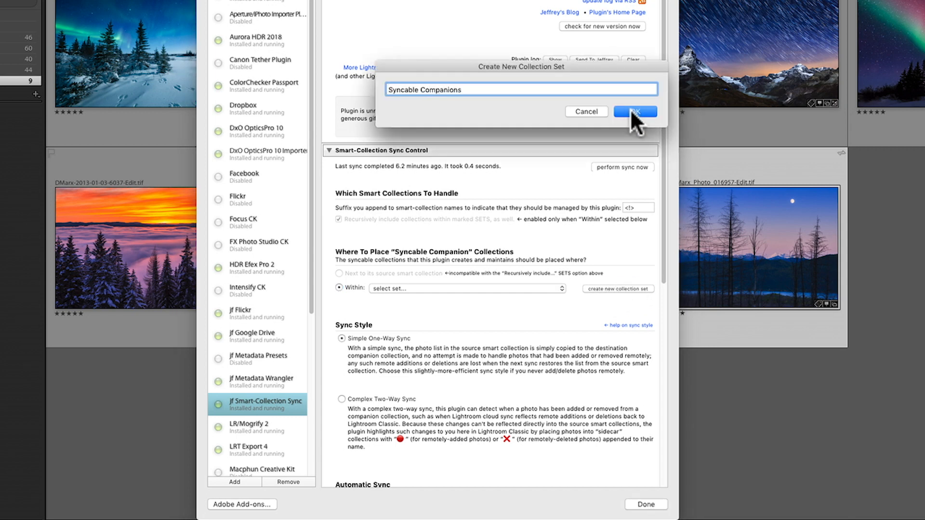
{"action": "left_click", "coordinate": [634, 112]}
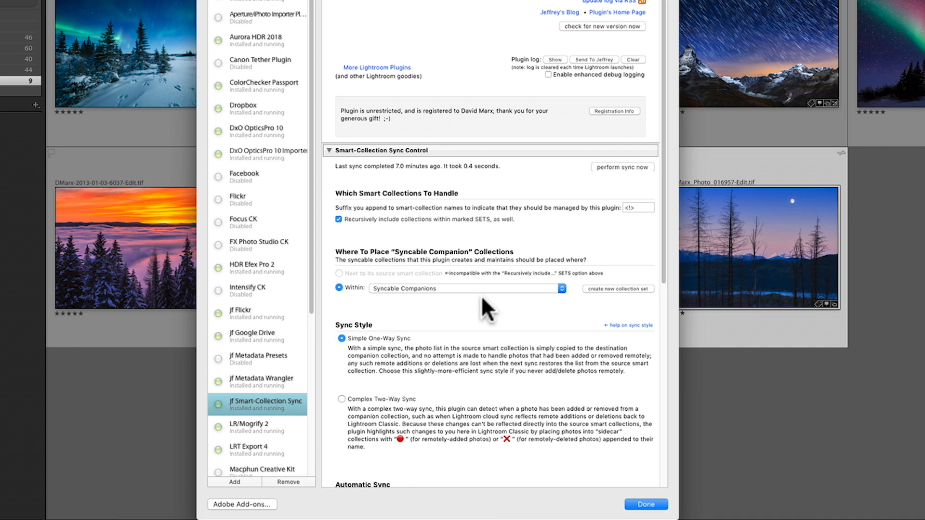
Enable recursive inclusion of collections within marked sets and finish with Done
{"action": "left_click", "coordinate": [338, 218]}
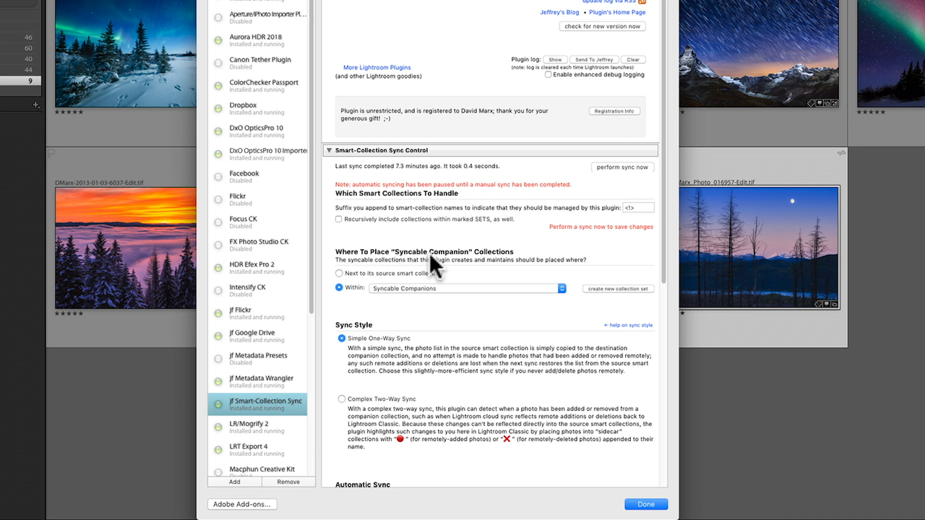
{"action": "mouse_move", "coordinate": [363, 230]}
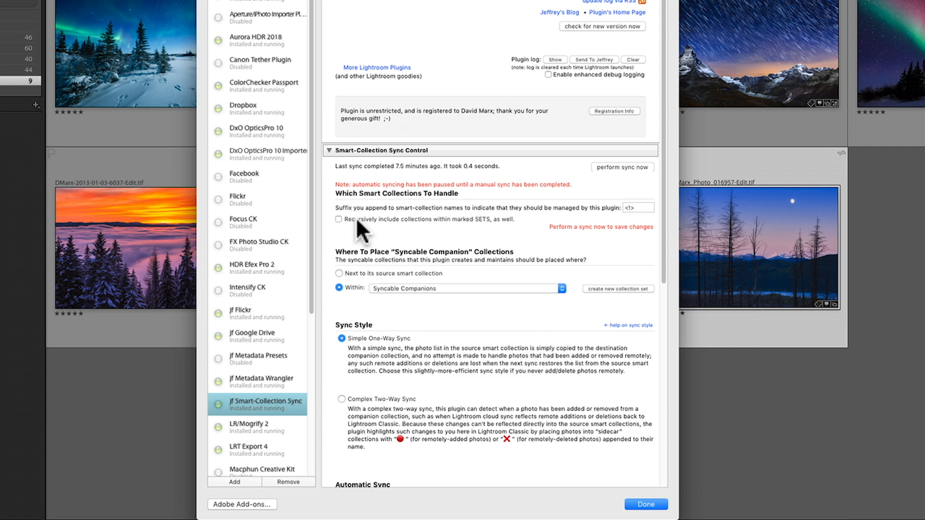
{"action": "left_click", "coordinate": [338, 221]}
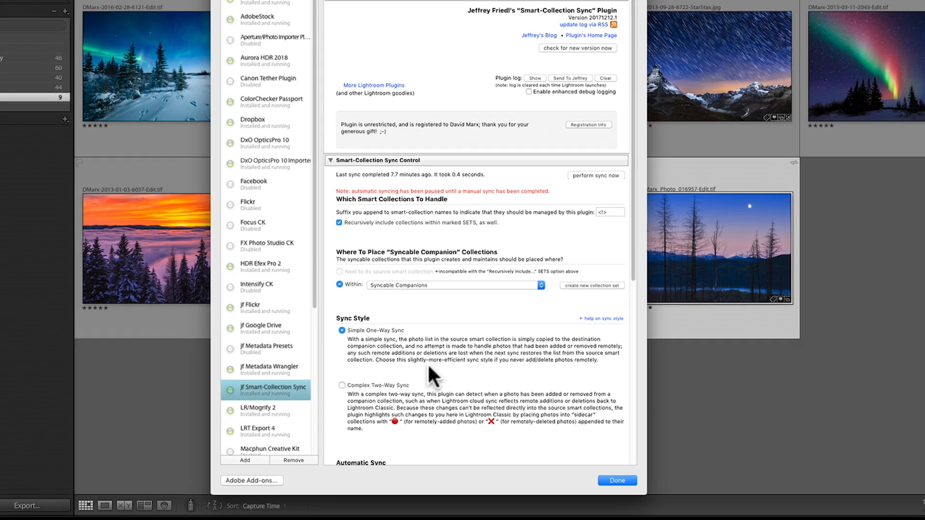
{"action": "left_click", "coordinate": [616, 480]}
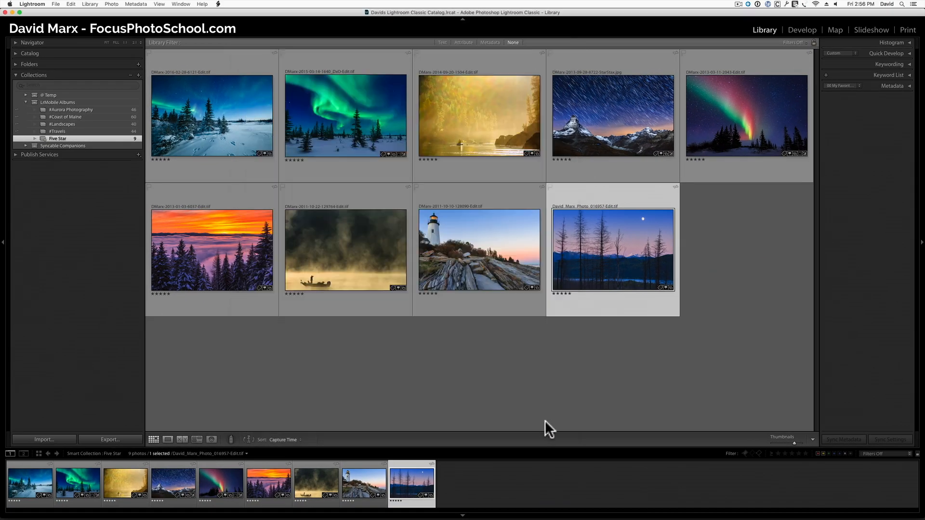
{"action": "mouse_move", "coordinate": [476, 395]}
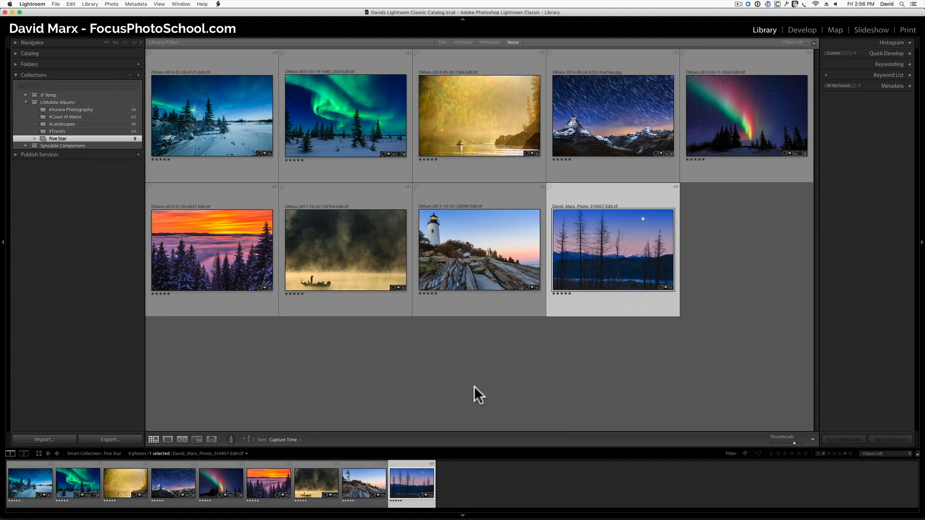
{"action": "mouse_move", "coordinate": [116, 186]}
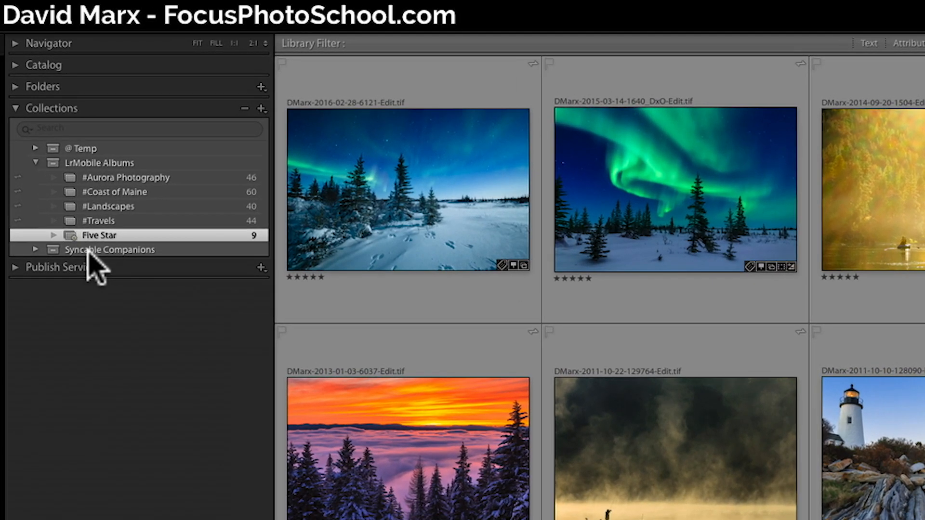
{"action": "mouse_move", "coordinate": [125, 269]}
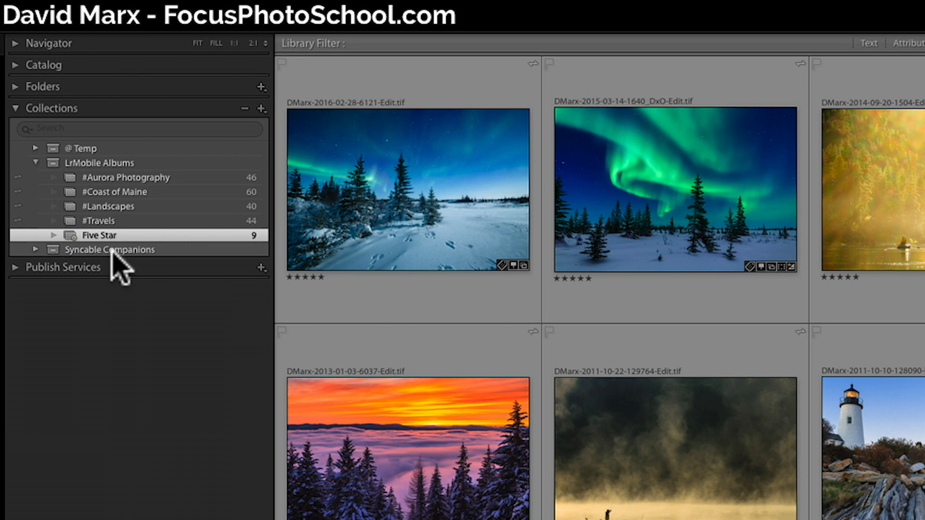
{"action": "mouse_move", "coordinate": [41, 261]}
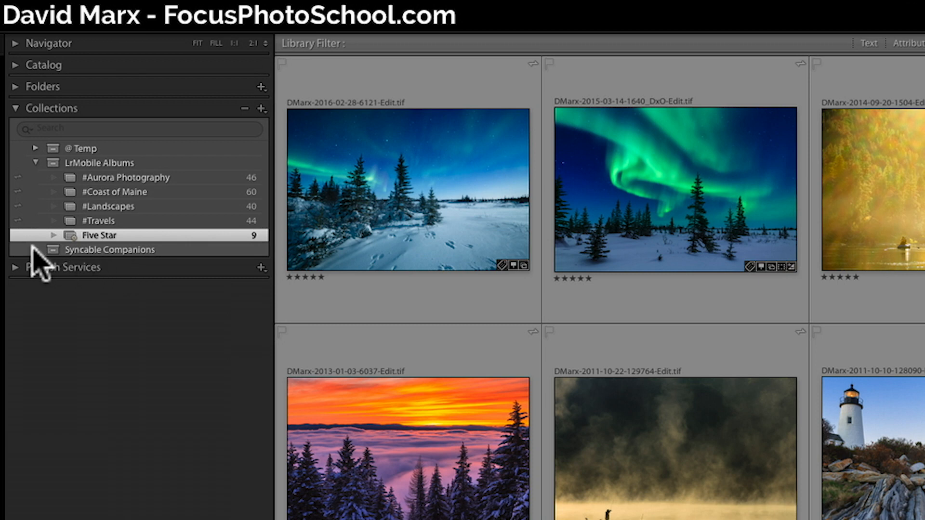
{"action": "left_click", "coordinate": [35, 249]}
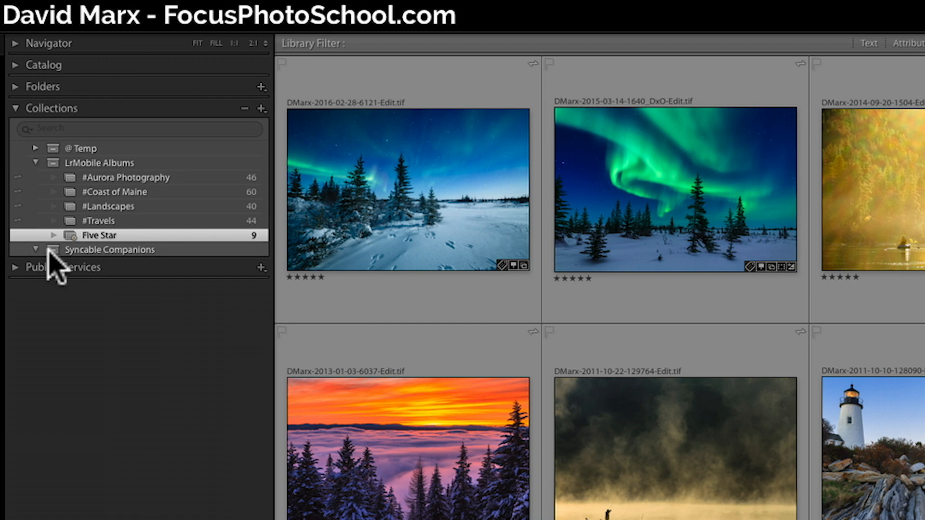
{"action": "mouse_move", "coordinate": [81, 274]}
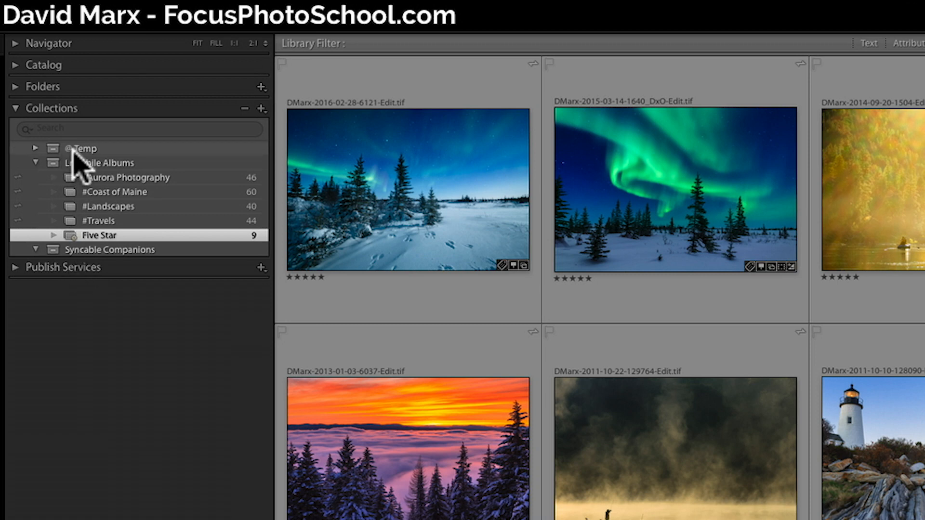
{"action": "mouse_move", "coordinate": [85, 171]}
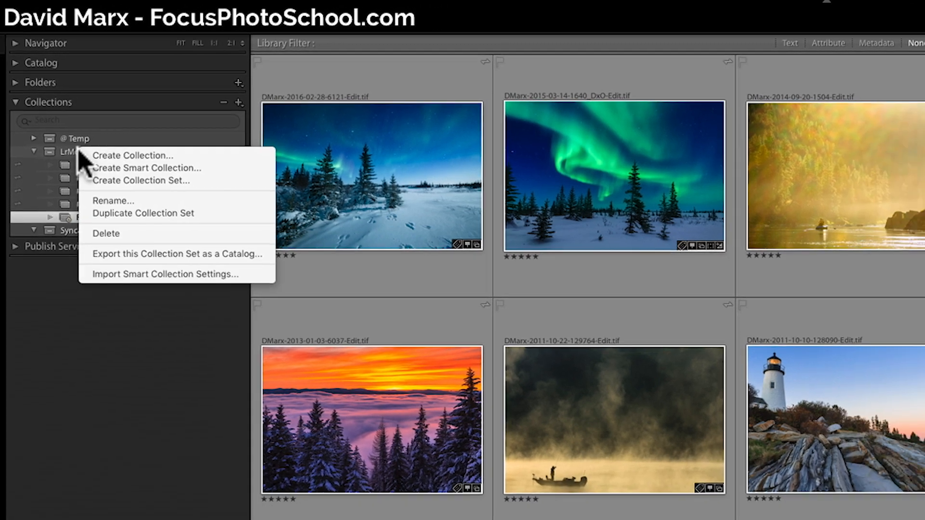
Rename the collection set to 'LrMobile Albums <!>'
{"action": "left_click", "coordinate": [113, 200]}
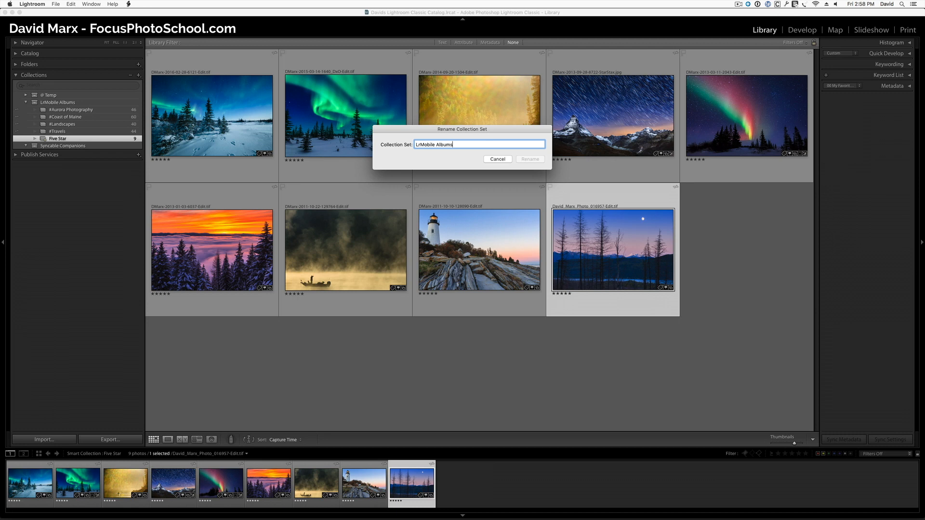
{"action": "type", "text": "<!>"}
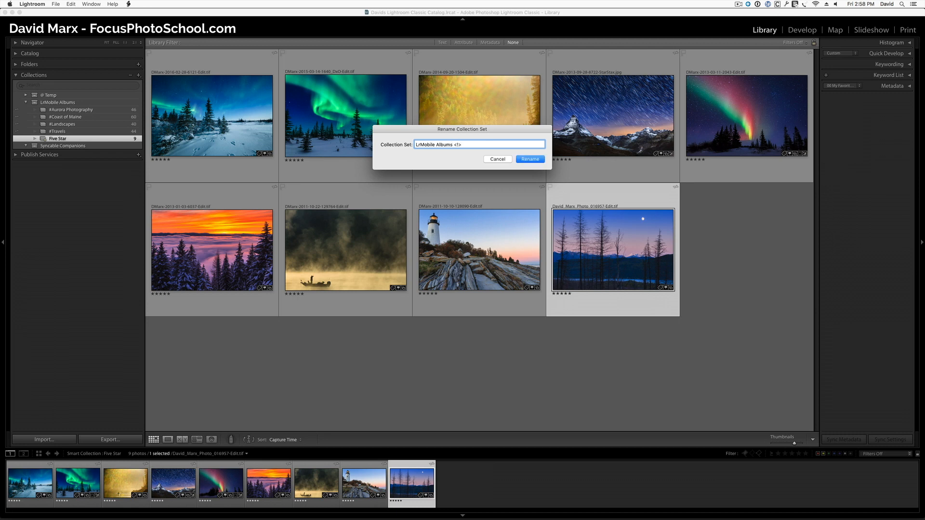
{"action": "left_click", "coordinate": [529, 158]}
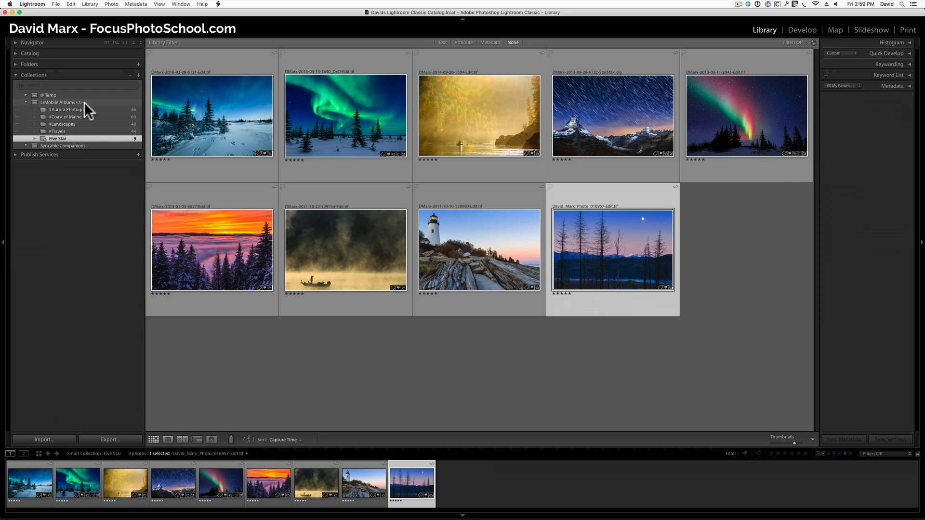
Create smart collection 'Green Labeled' with rule Label Color is green
{"action": "left_click", "coordinate": [138, 75]}
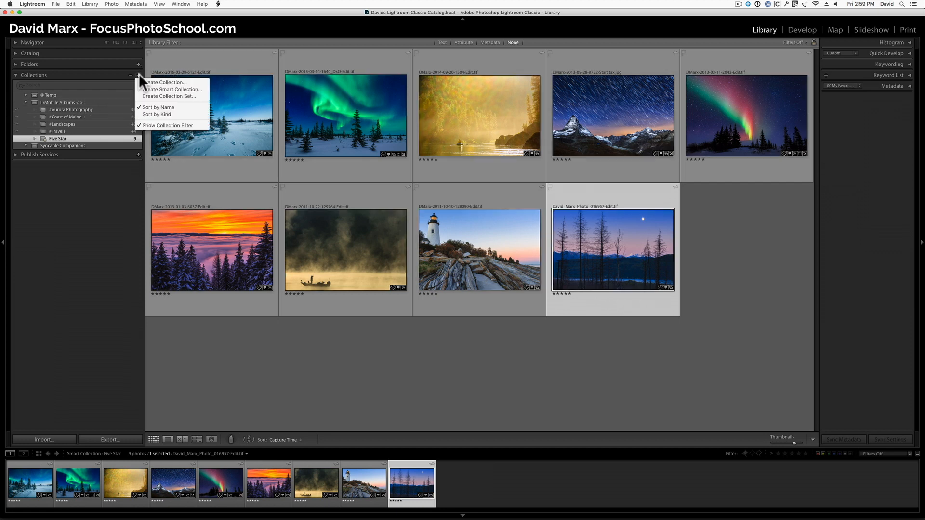
{"action": "mouse_move", "coordinate": [172, 88]}
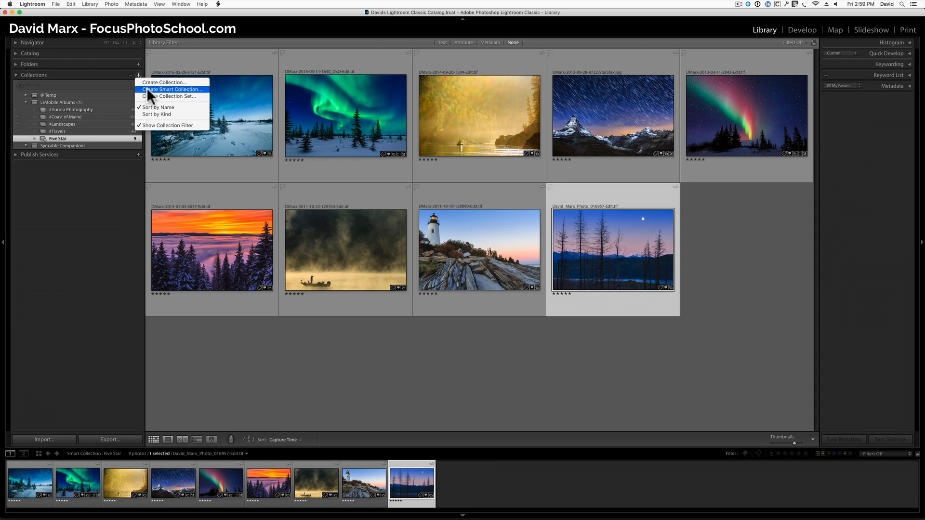
{"action": "left_click", "coordinate": [171, 89]}
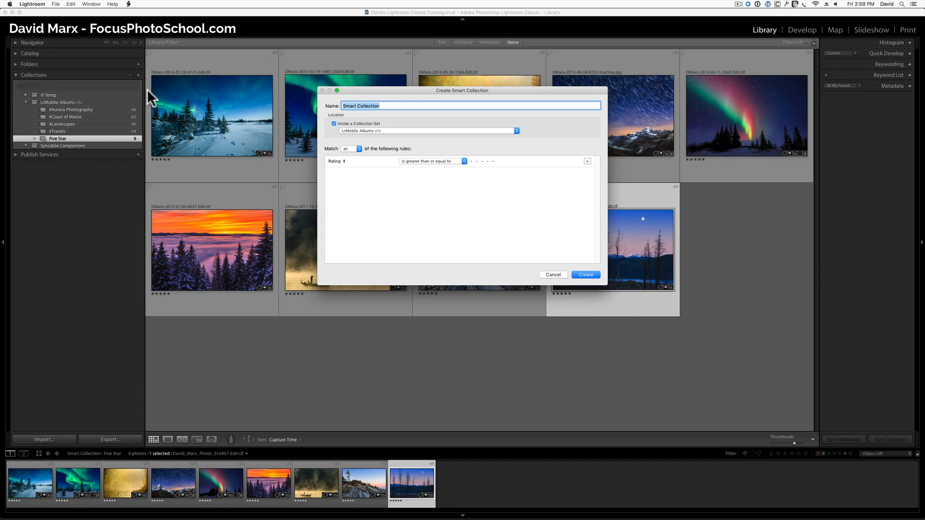
{"action": "type", "text": "Green"}
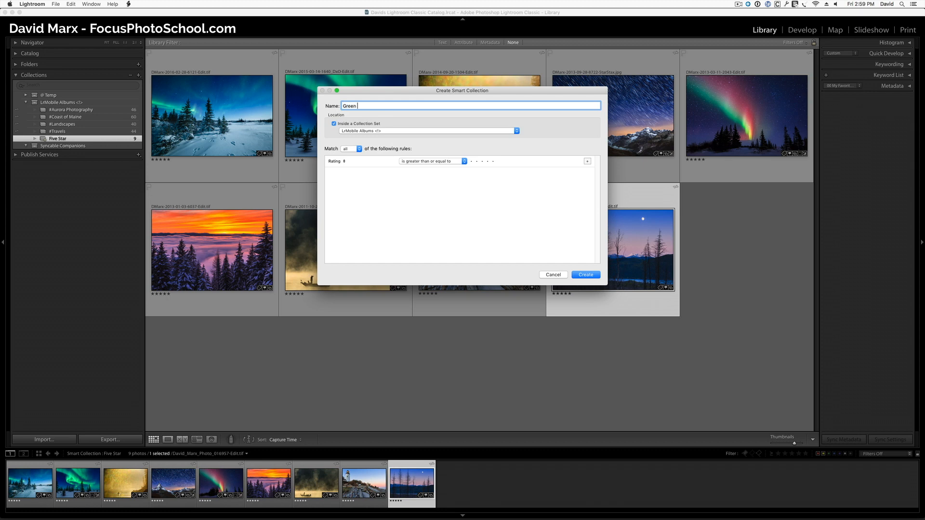
{"action": "type", "text": "Labeled"}
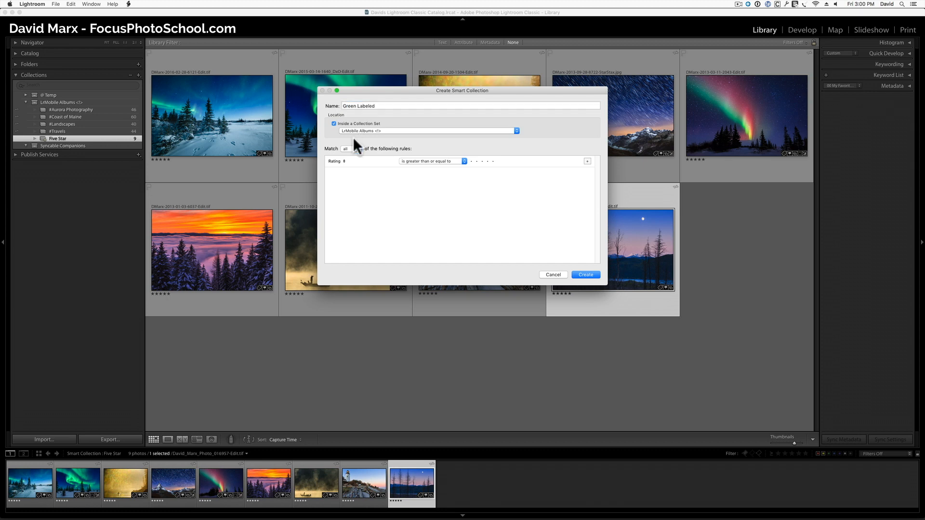
{"action": "left_click", "coordinate": [337, 160]}
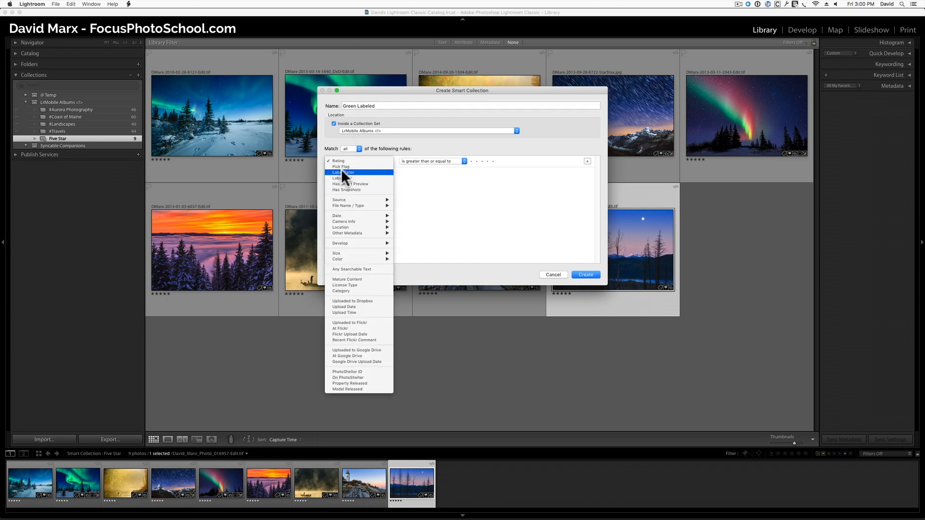
{"action": "left_click", "coordinate": [341, 172]}
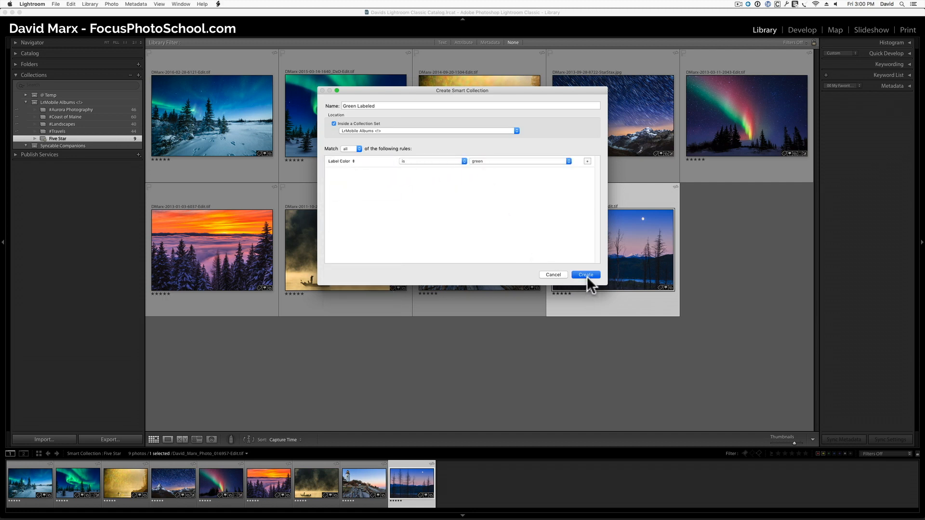
{"action": "left_click", "coordinate": [585, 275]}
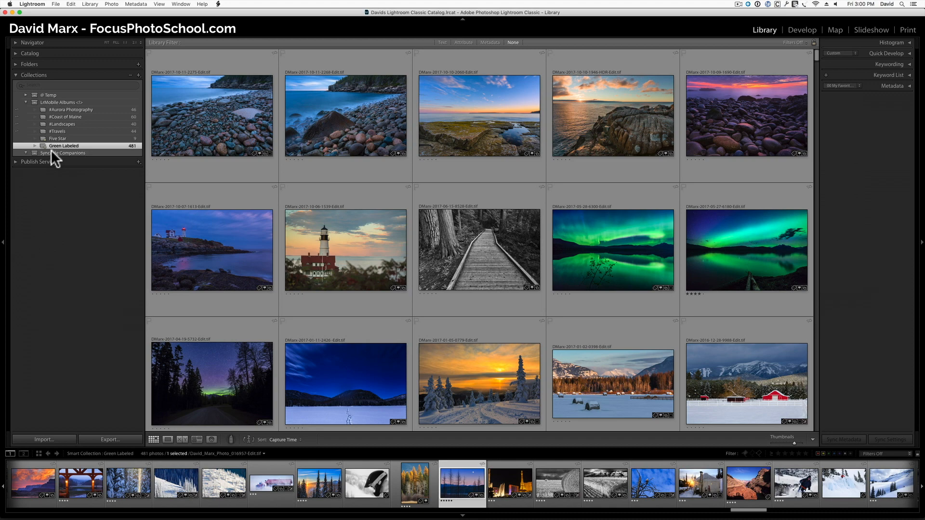
Run Sync Now from Plug-in Extras to add the Green Labeled companion
{"action": "left_click", "coordinate": [56, 4]}
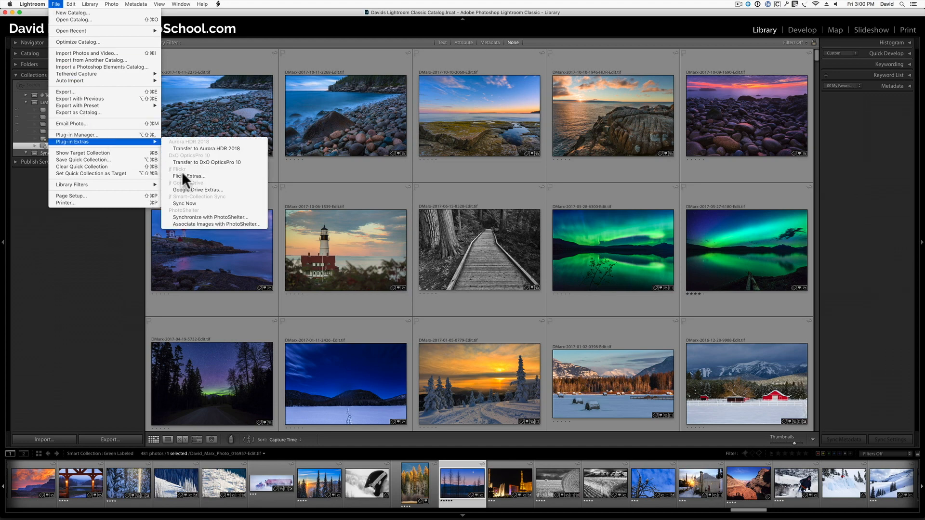
{"action": "mouse_move", "coordinate": [194, 203]}
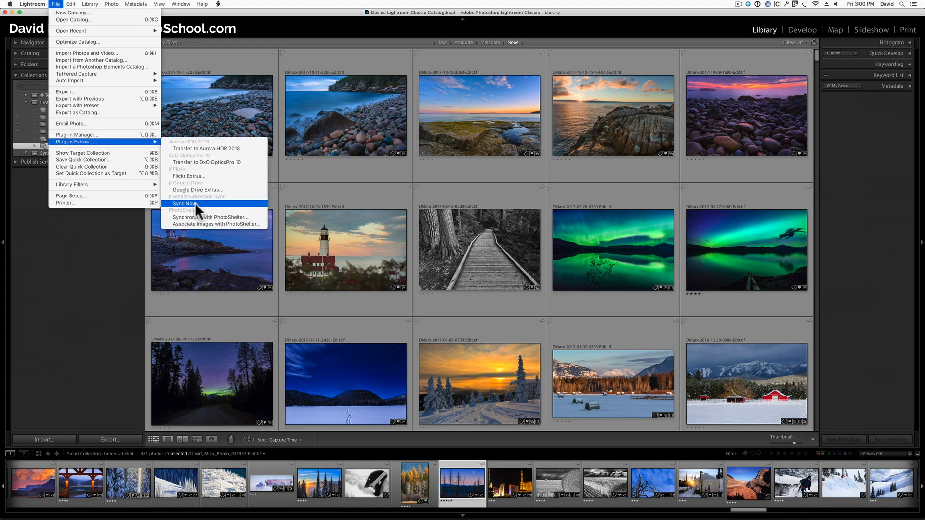
{"action": "left_click", "coordinate": [184, 203]}
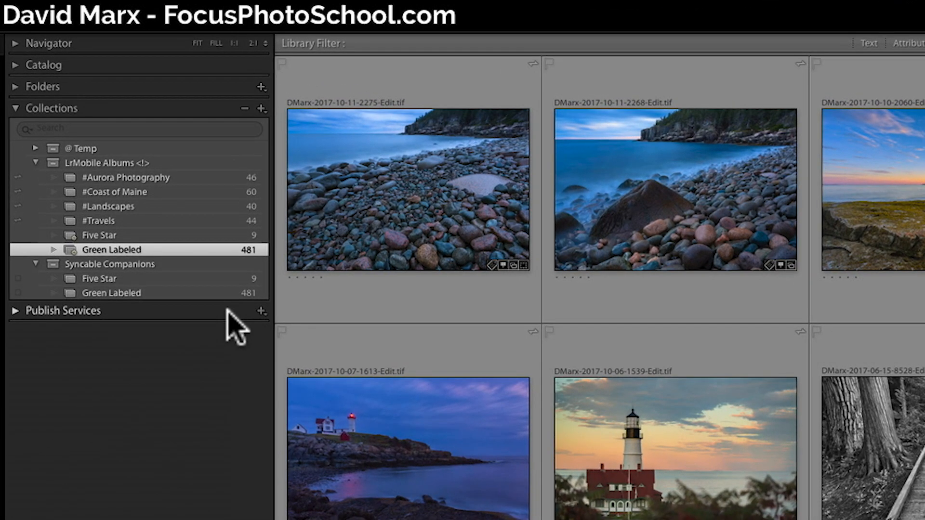
{"action": "mouse_move", "coordinate": [194, 215]}
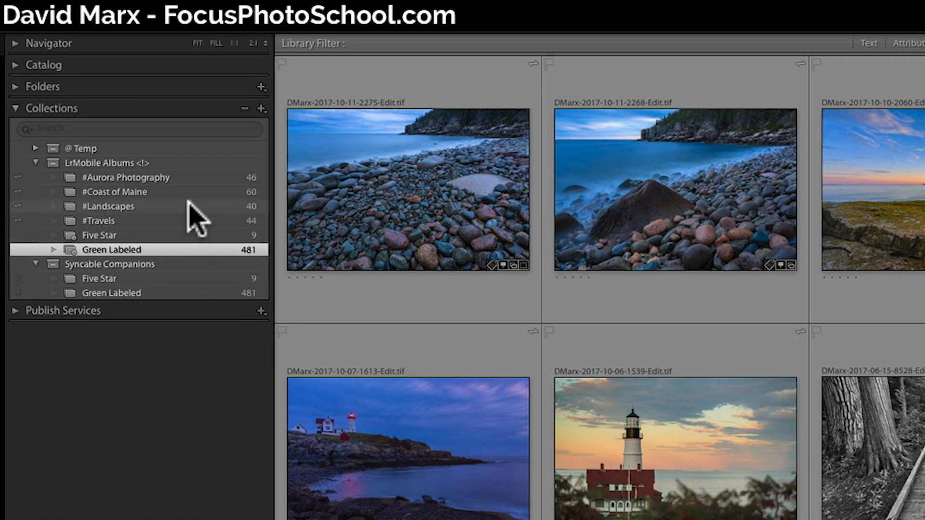
{"action": "mouse_move", "coordinate": [168, 181]}
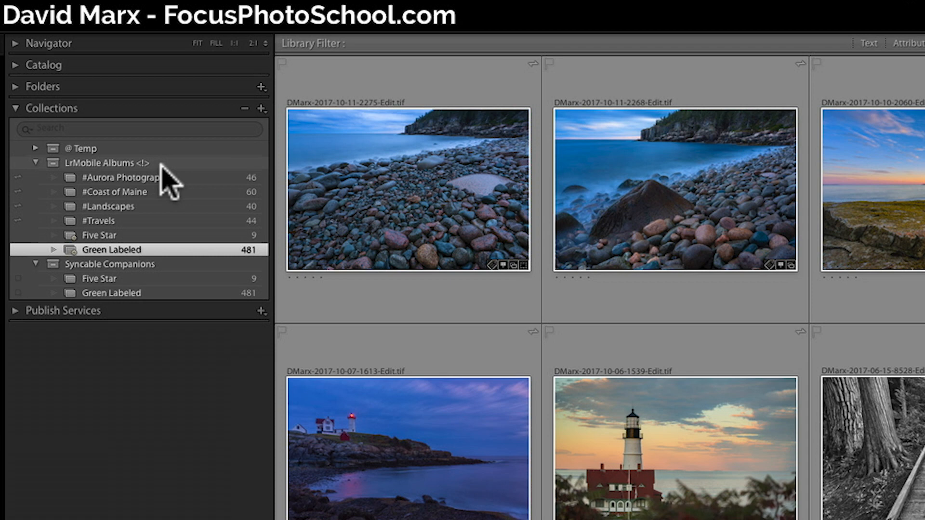
{"action": "mouse_move", "coordinate": [27, 289]}
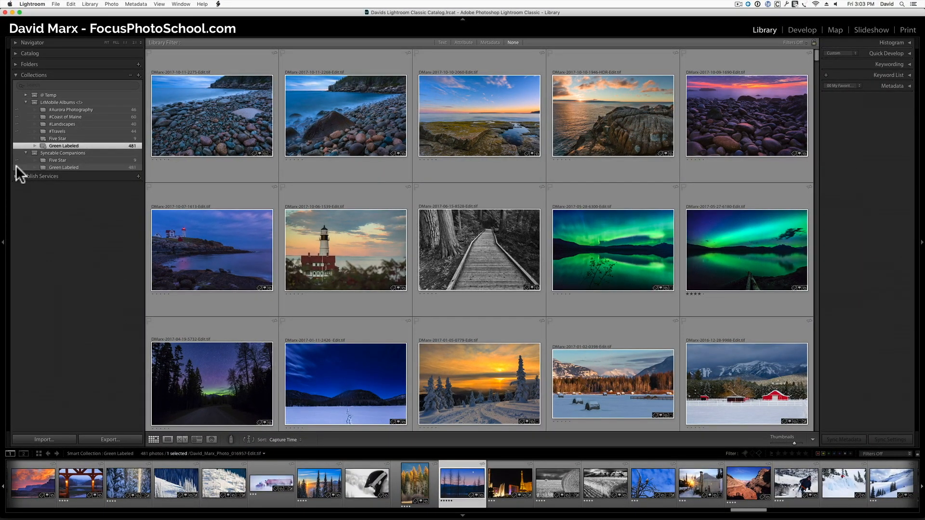
{"action": "mouse_move", "coordinate": [53, 165]}
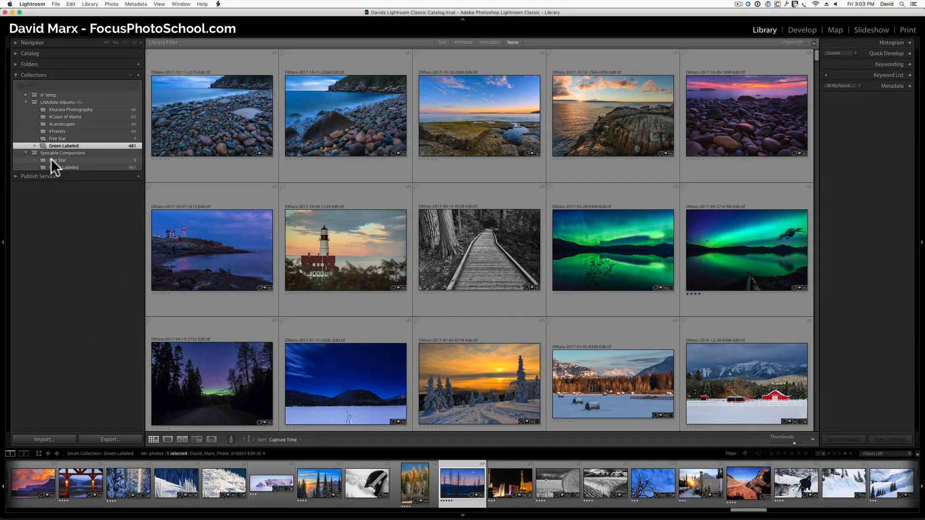
Rate the dusky bare-trees photo 4 stars so Five Star drops to 8 photos
{"action": "left_click", "coordinate": [58, 139]}
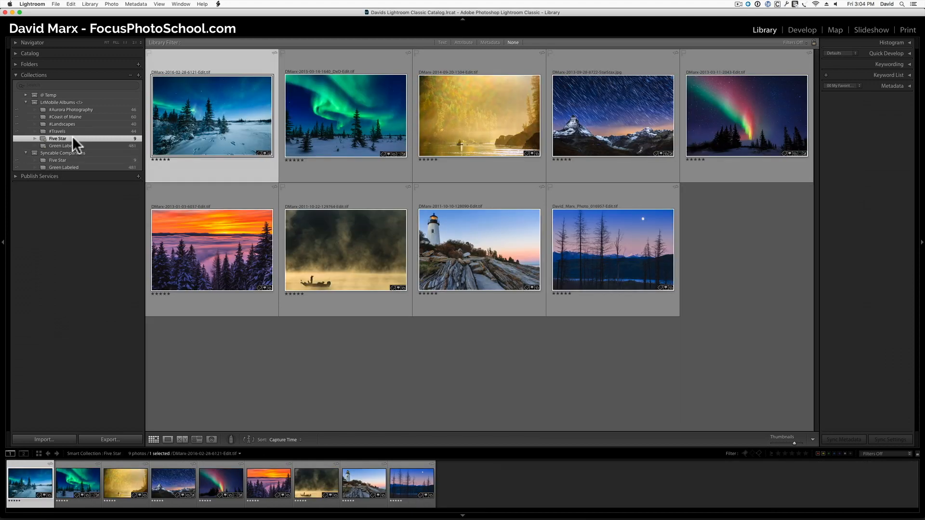
{"action": "left_click", "coordinate": [612, 248]}
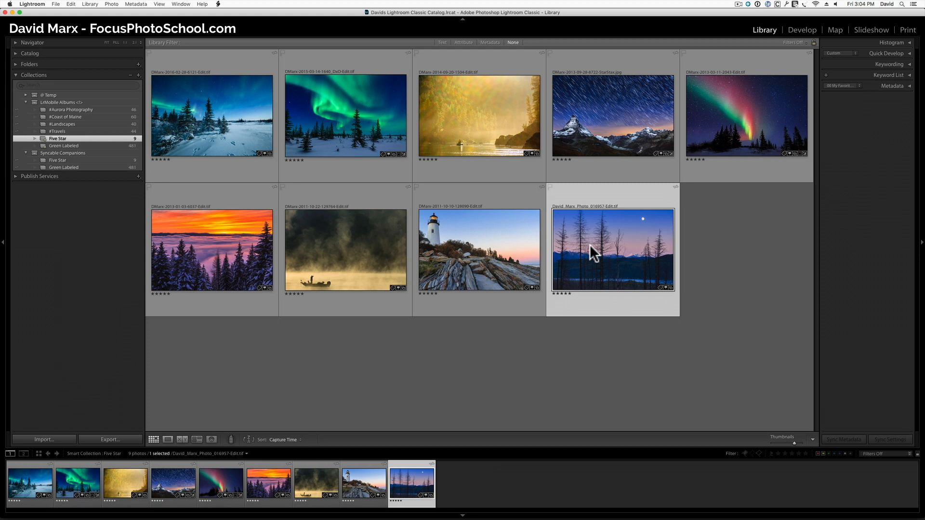
{"action": "key", "text": "4"}
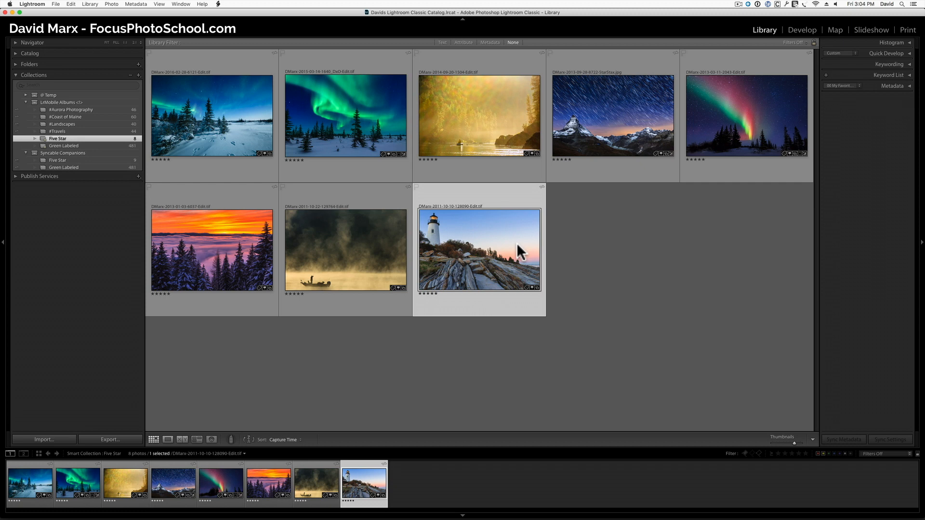
{"action": "mouse_move", "coordinate": [443, 236]}
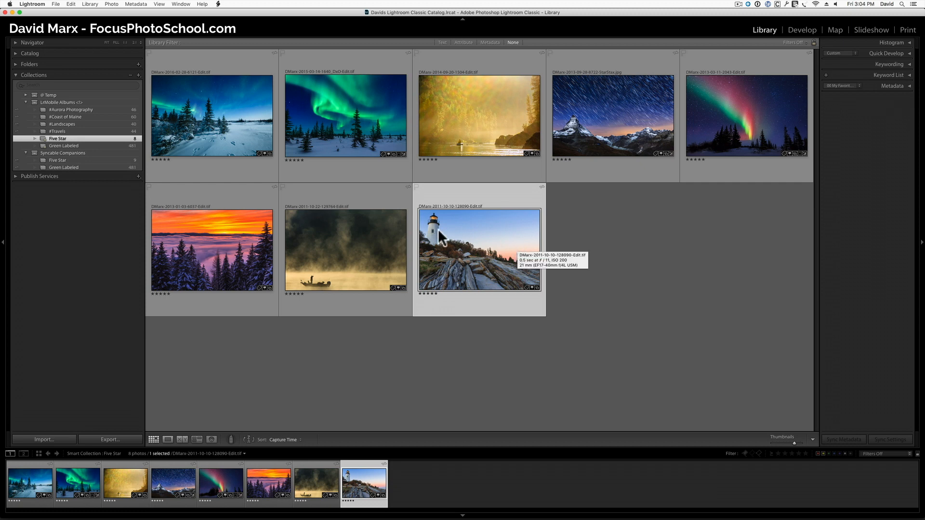
{"action": "mouse_move", "coordinate": [131, 171]}
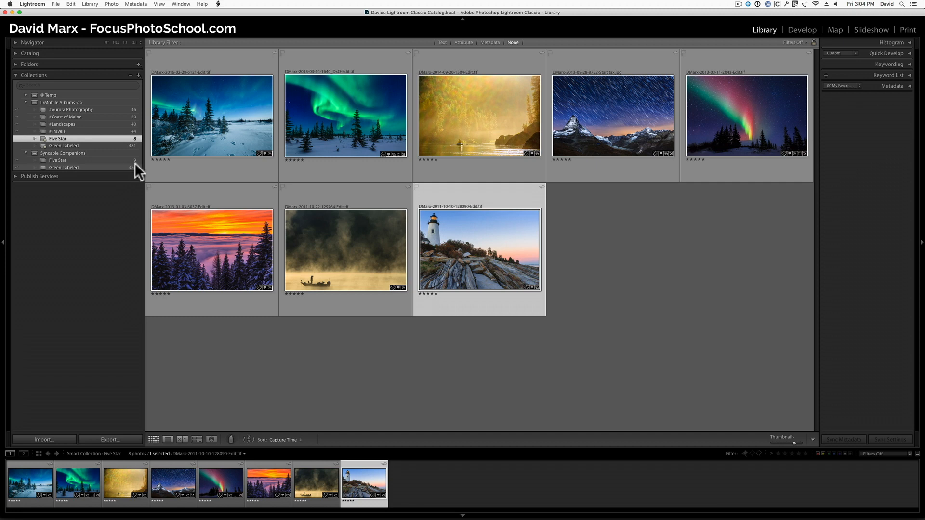
{"action": "left_click", "coordinate": [56, 3]}
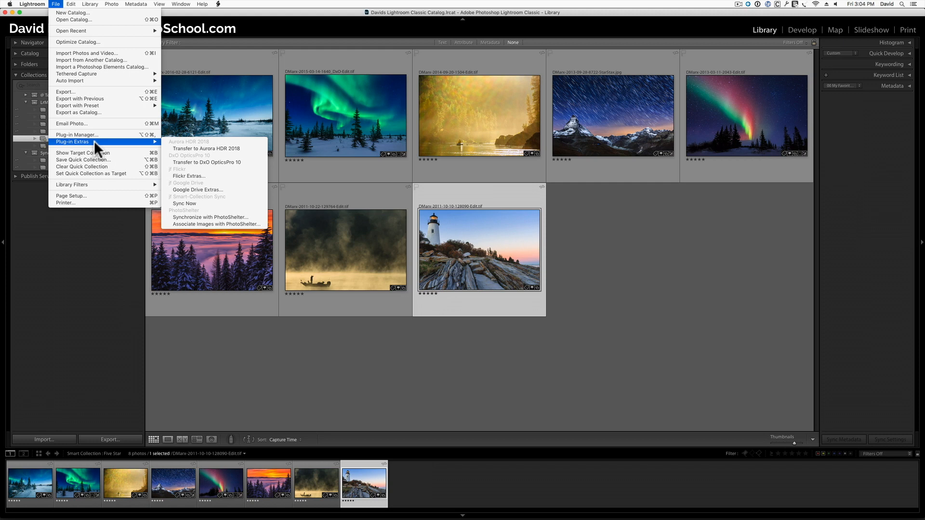
{"action": "mouse_move", "coordinate": [75, 134]}
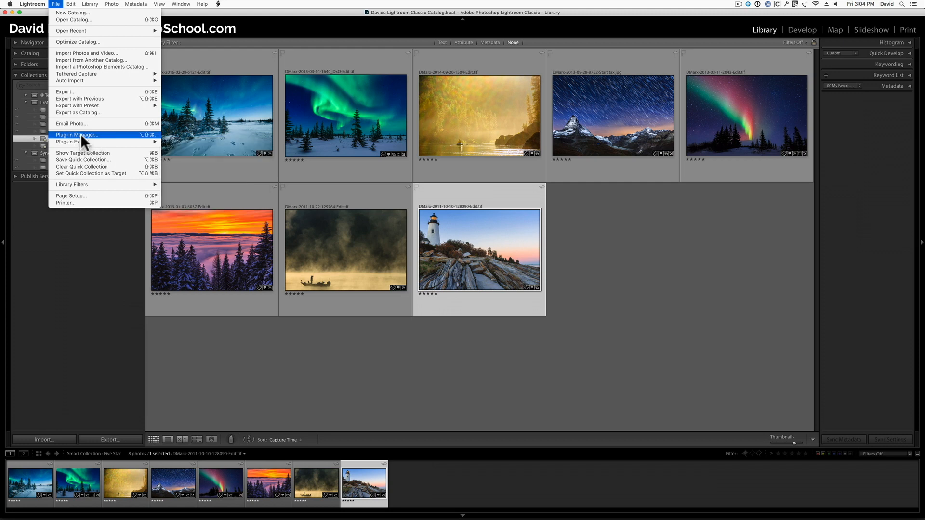
In Plug-in Manager, enable automatic smart-collection sync every 1 minute
{"action": "left_click", "coordinate": [76, 134]}
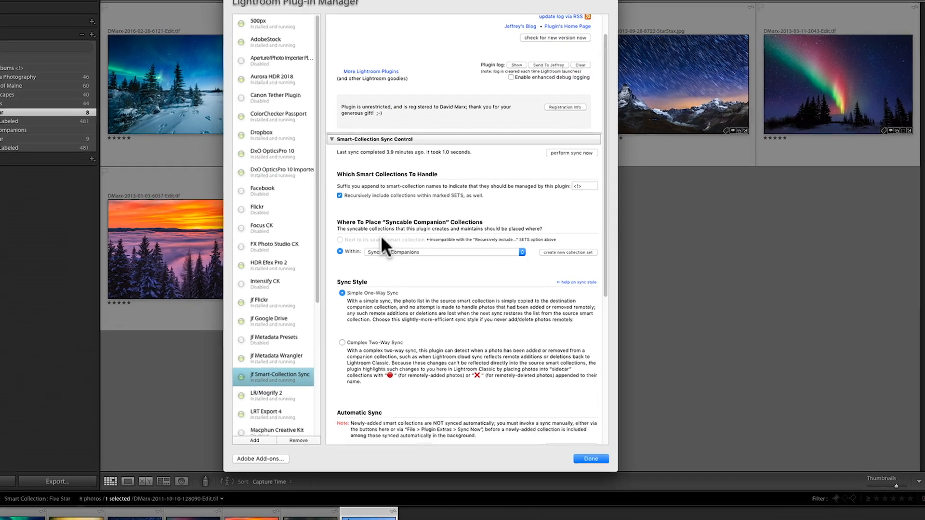
{"action": "scroll", "scroll_direction": "down", "scroll_amount": 3}
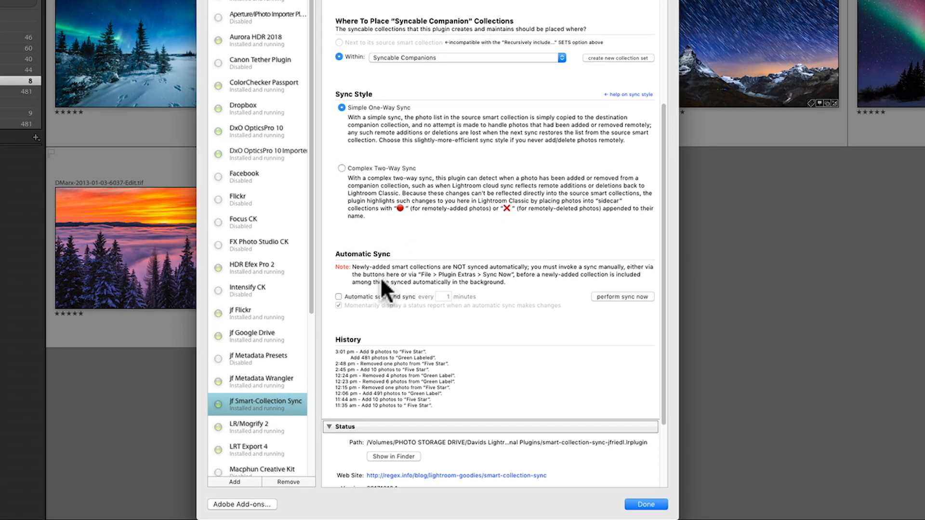
{"action": "left_click", "coordinate": [338, 297]}
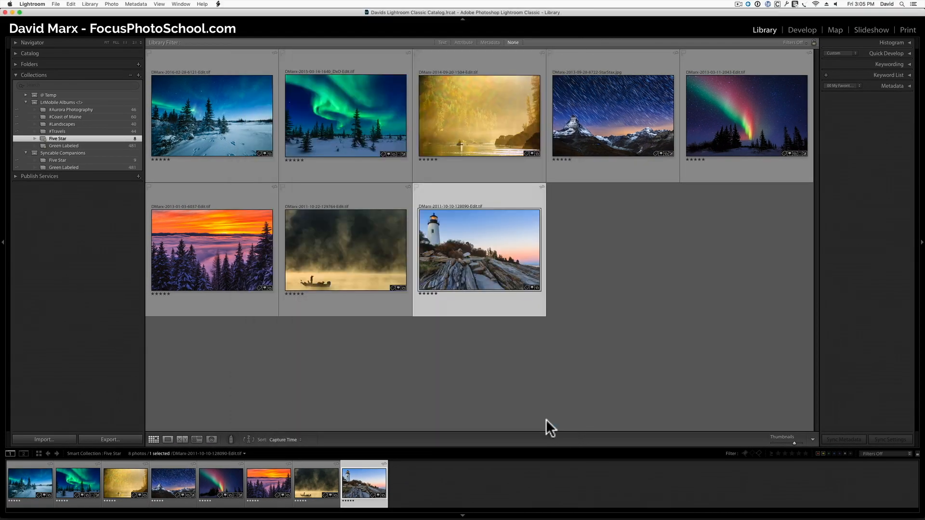
{"action": "mouse_move", "coordinate": [823, 211]}
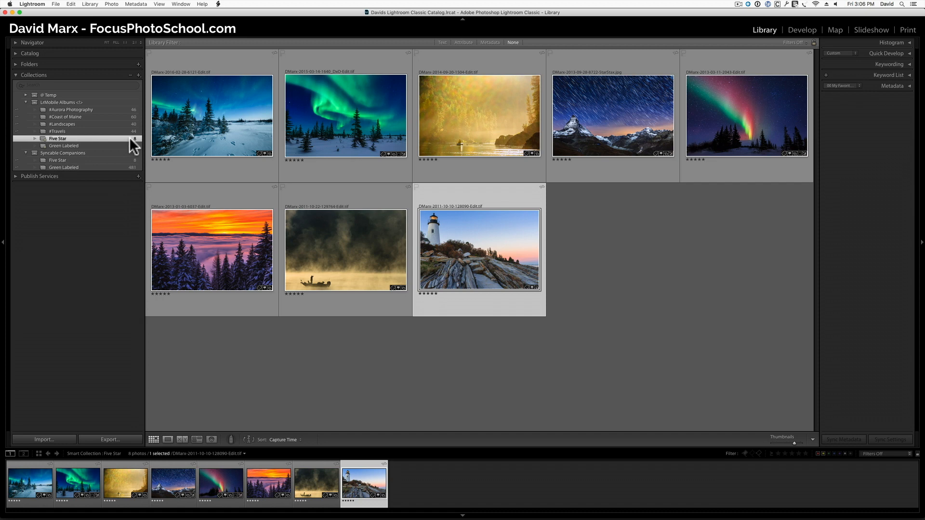
{"action": "mouse_move", "coordinate": [88, 144]}
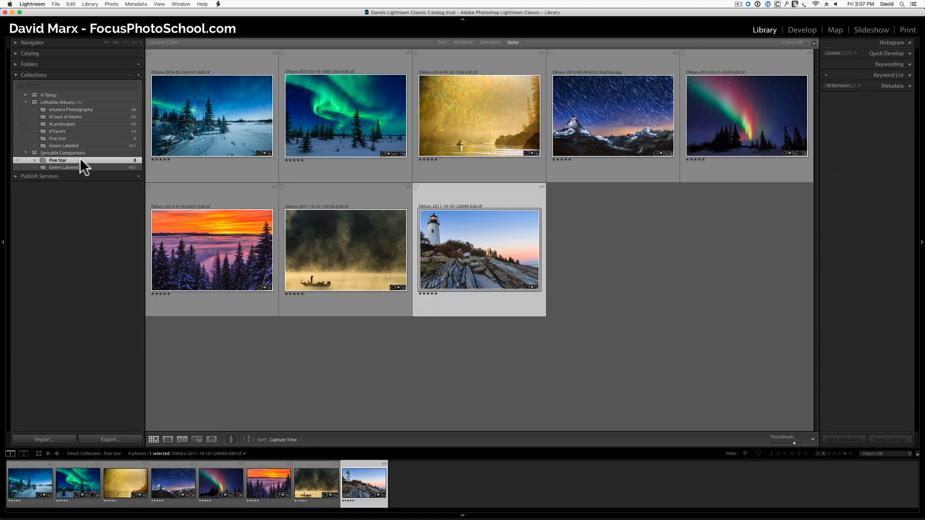
Show the Five Star companion in Syncable Companions now counting 8 photos
{"action": "left_click", "coordinate": [58, 159]}
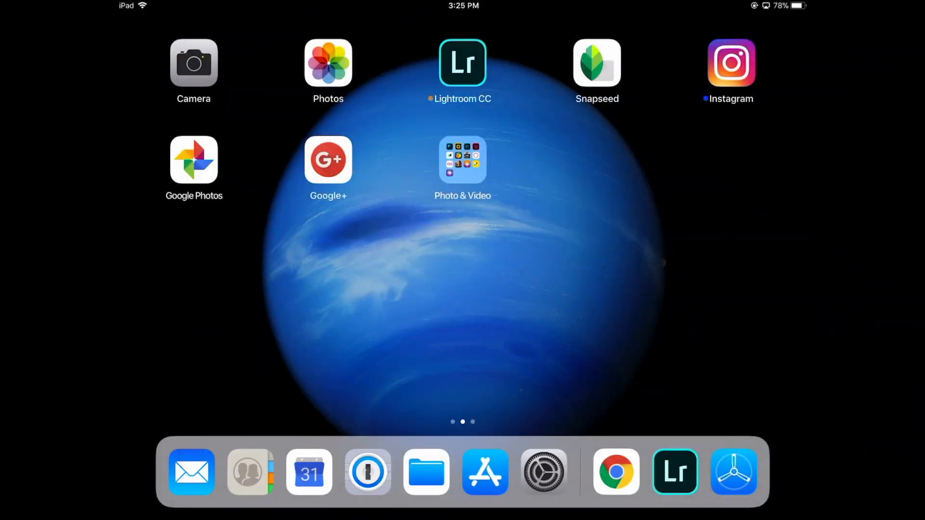
Launch Lightroom CC on the iPad and open the synced Five Star album with its 8 photos
{"action": "left_click", "coordinate": [461, 63]}
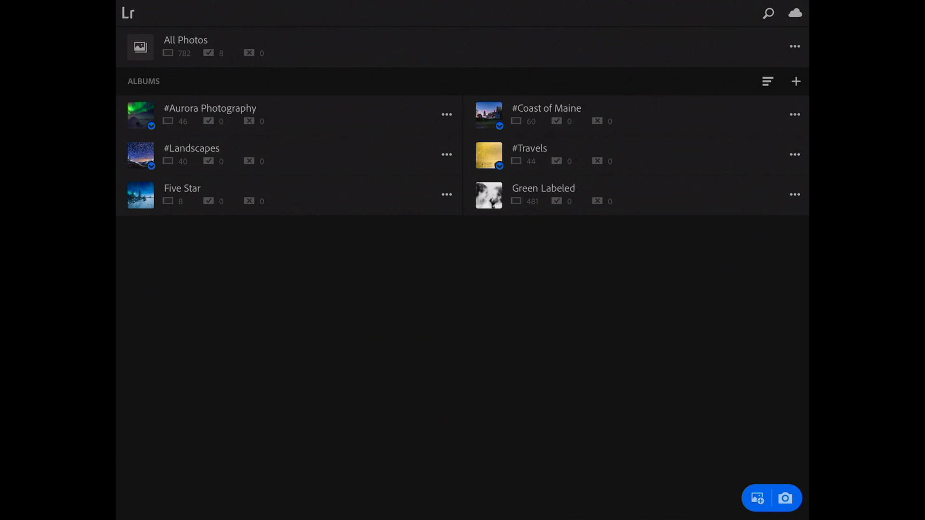
{"action": "left_click", "coordinate": [182, 195]}
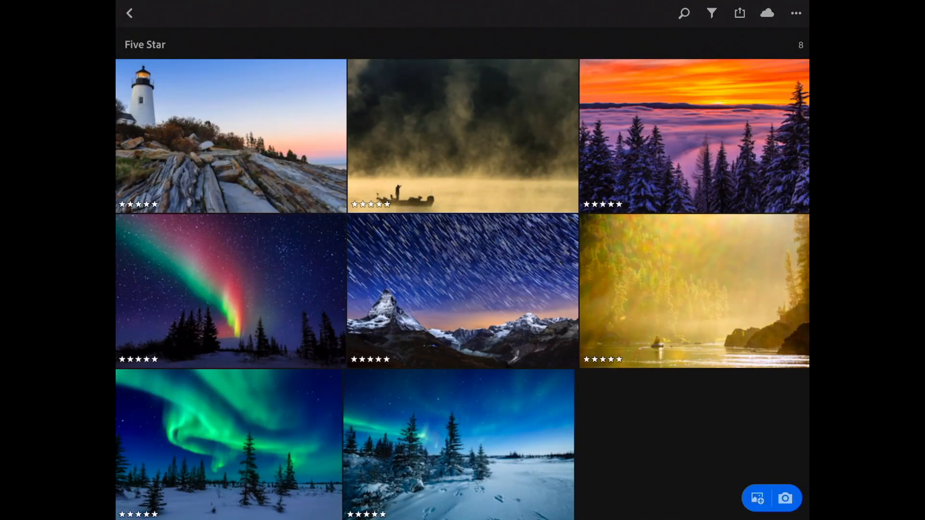